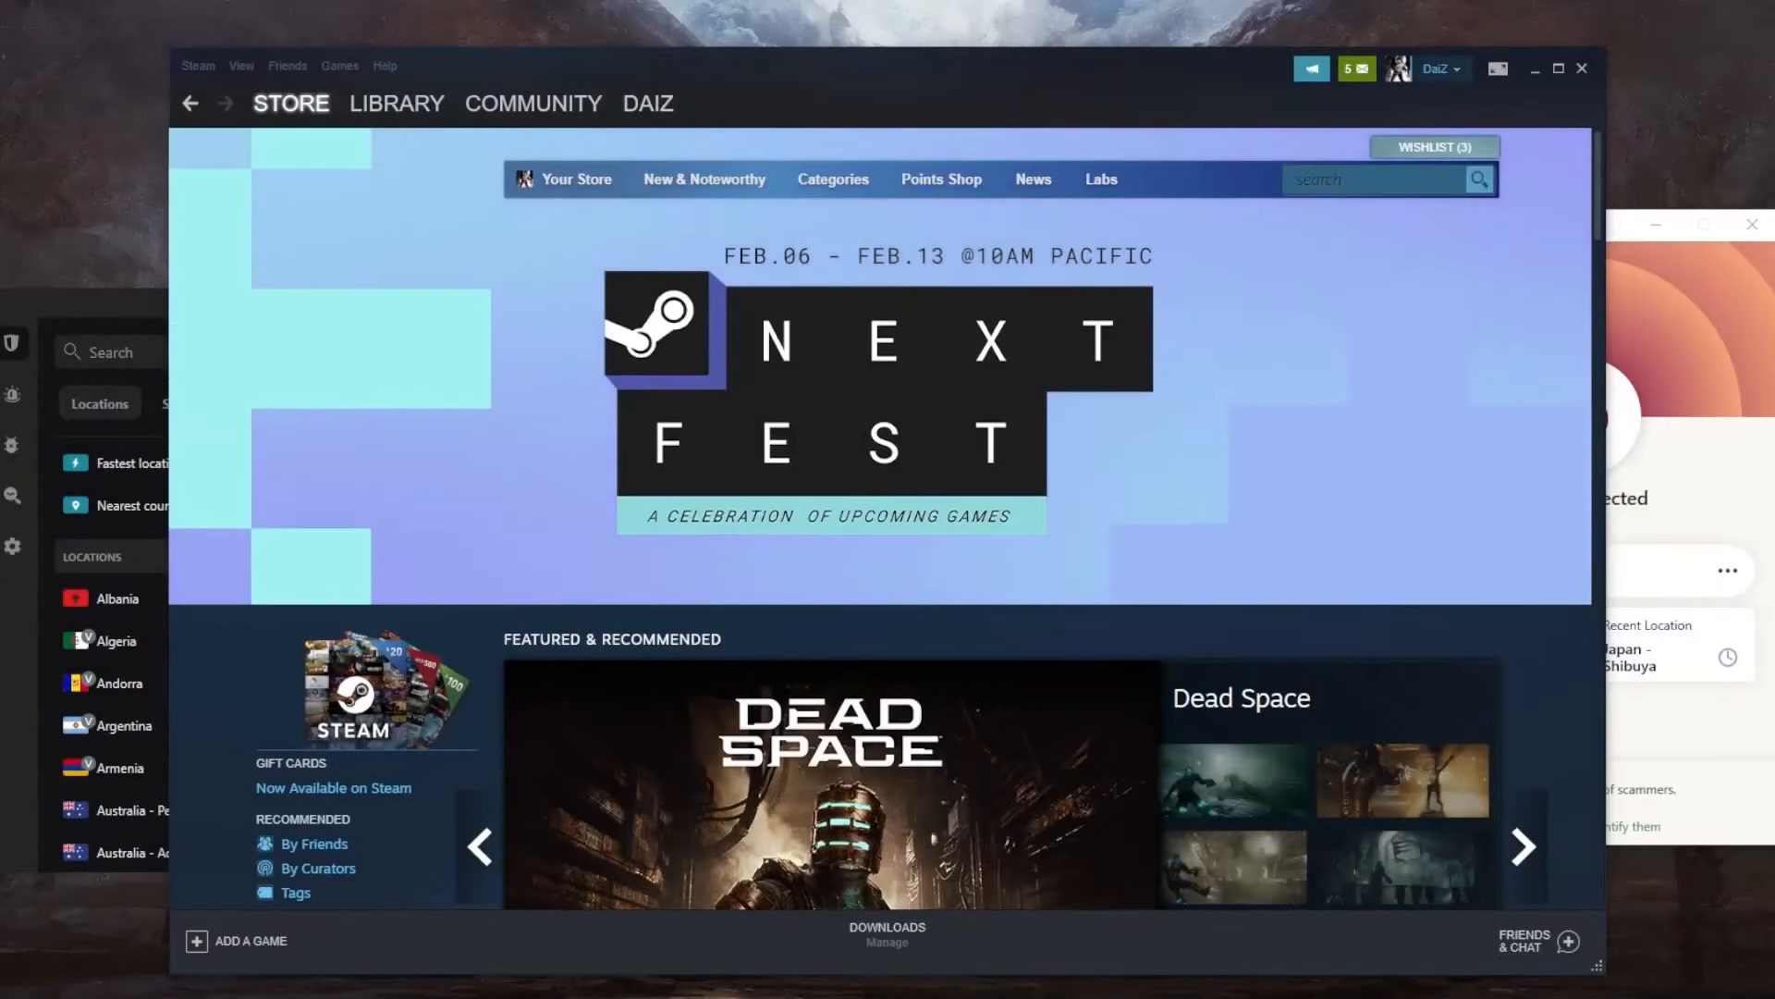
Bring up the Dying Light 2 Stay Human store page in Steam.
{"action": "left_click", "coordinate": [1522, 847]}
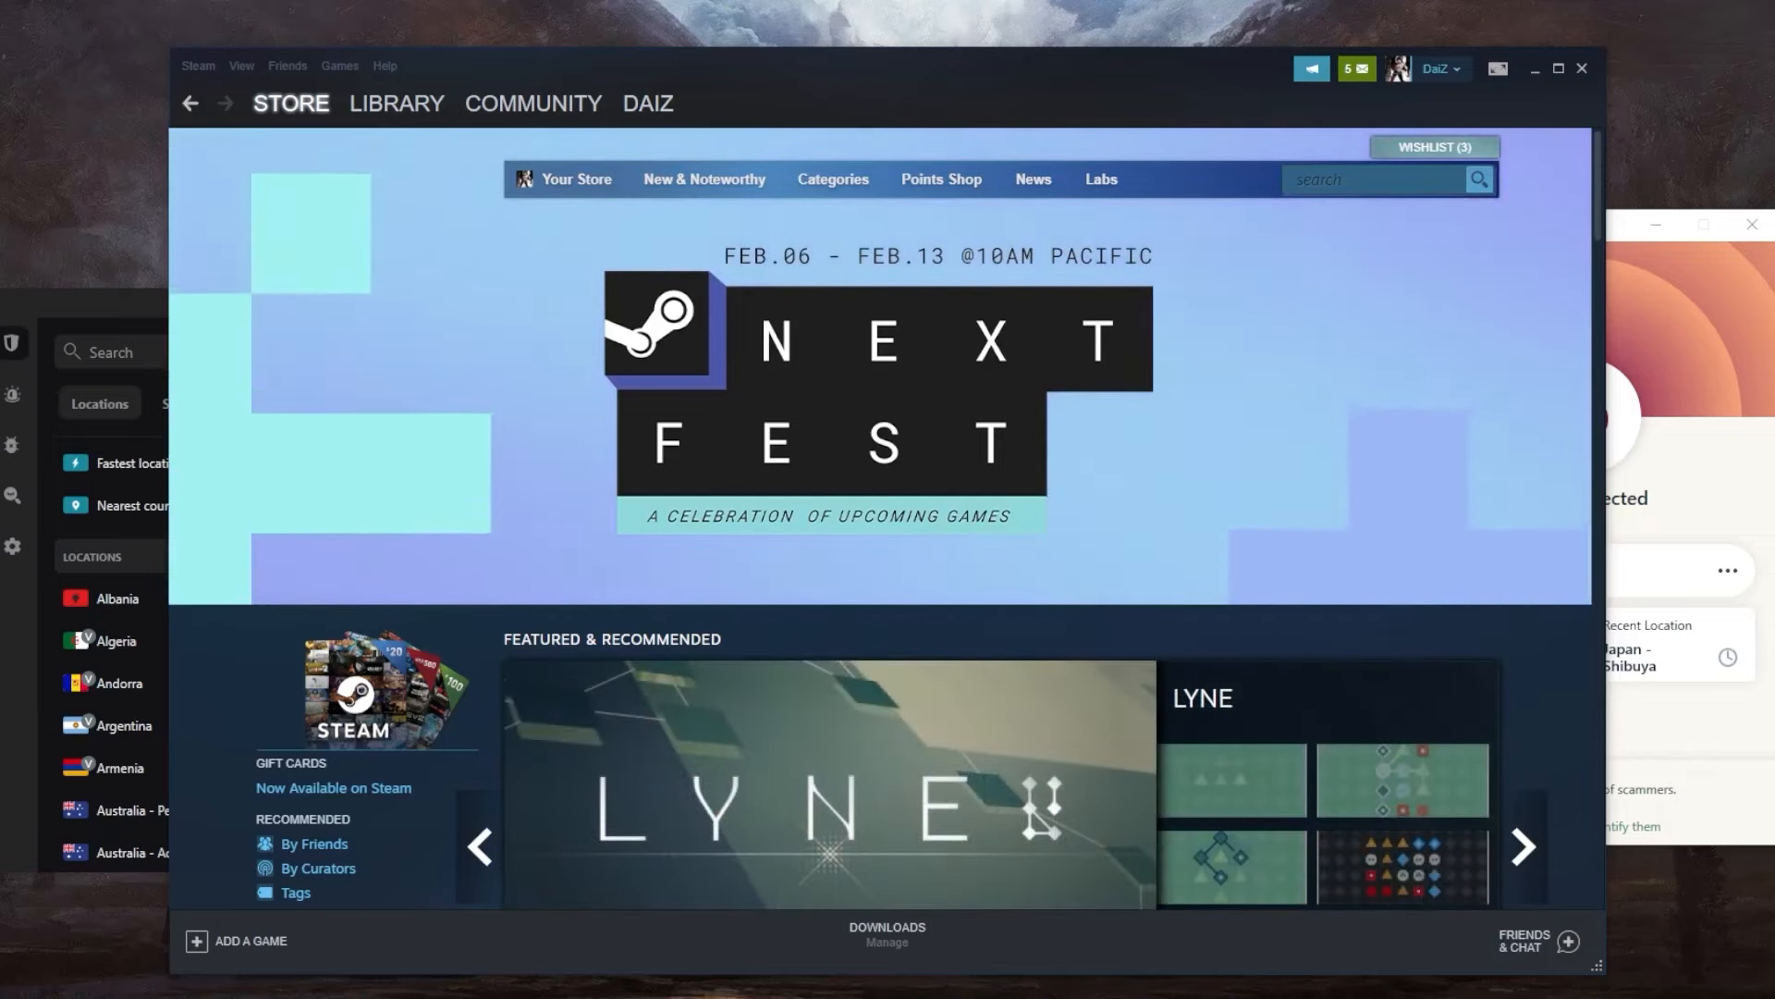
{"action": "left_click", "coordinate": [1522, 847]}
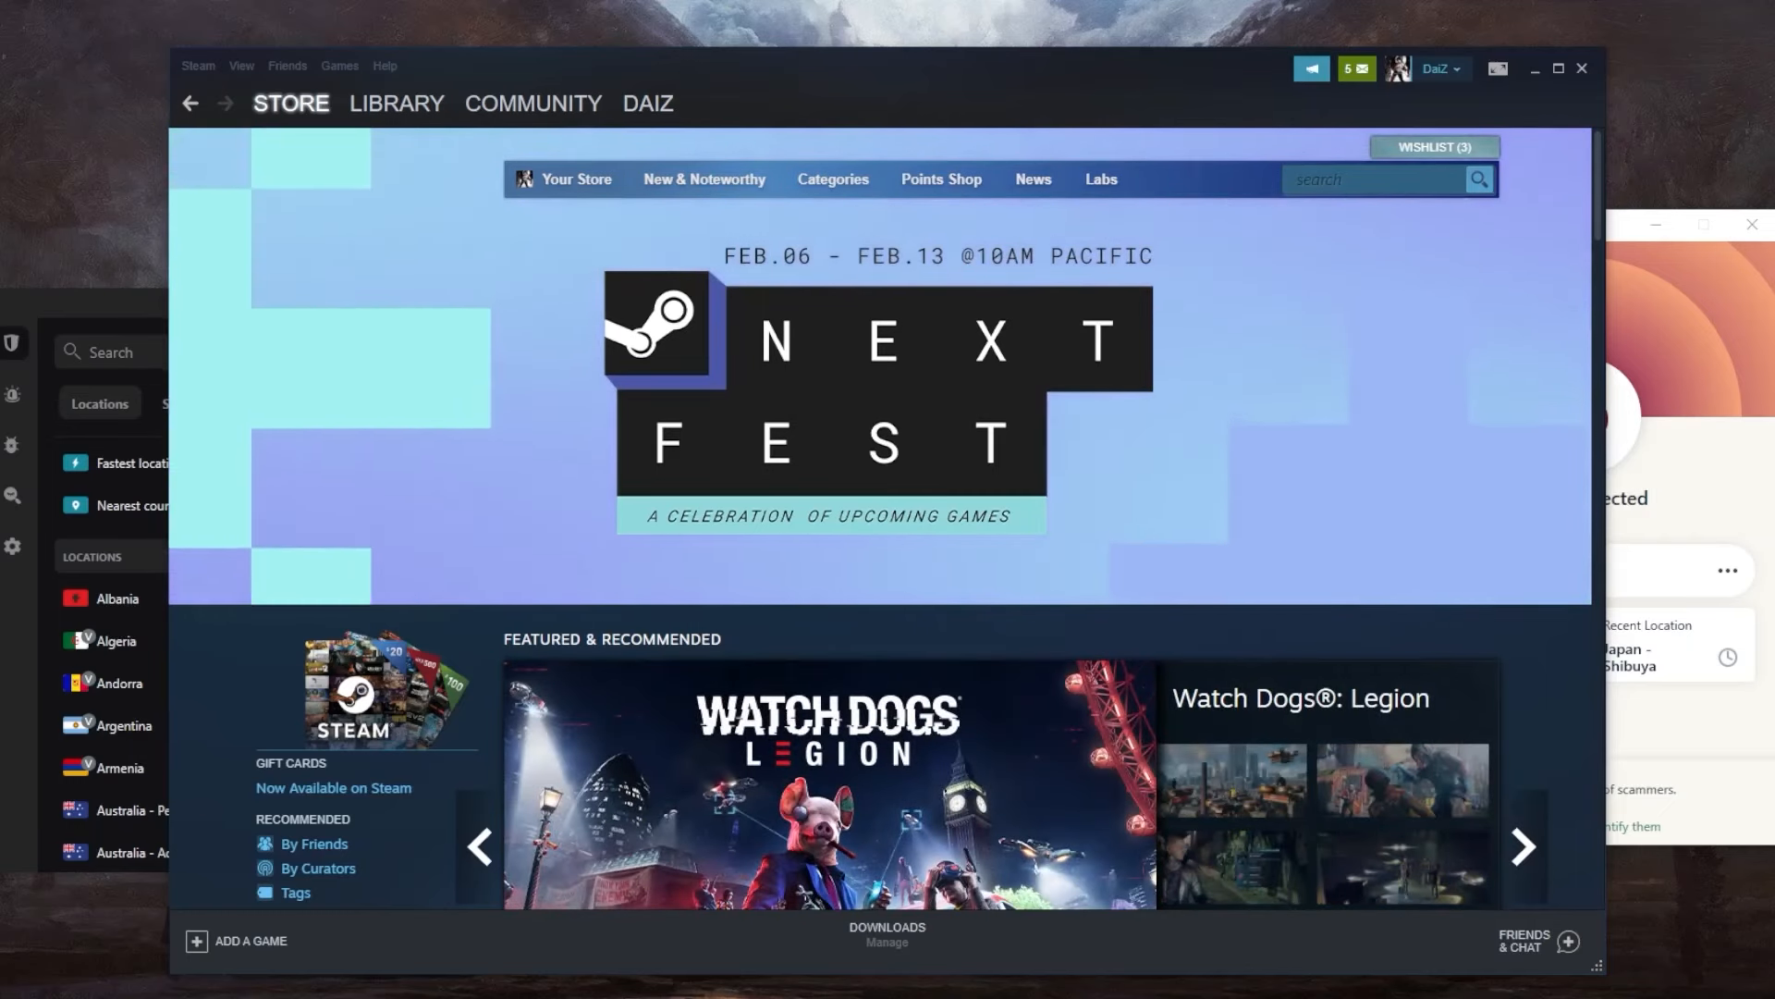
{"action": "left_click", "coordinate": [1522, 848]}
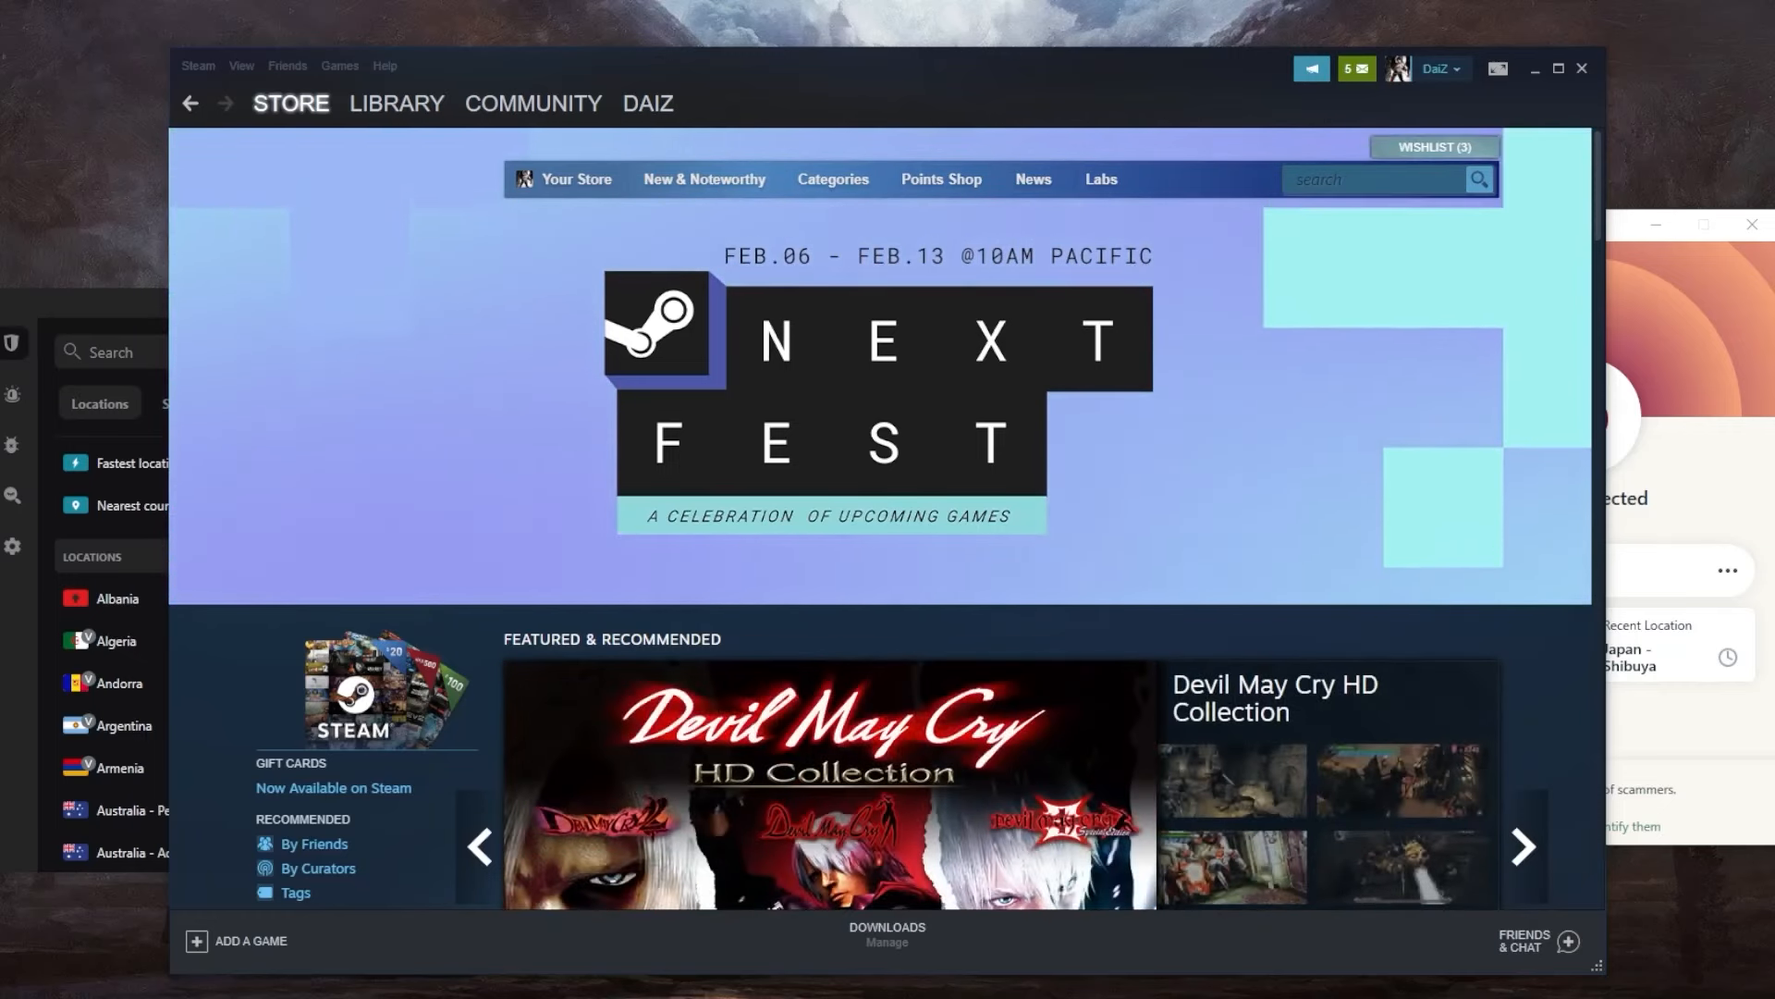
{"action": "left_click", "coordinate": [1523, 847]}
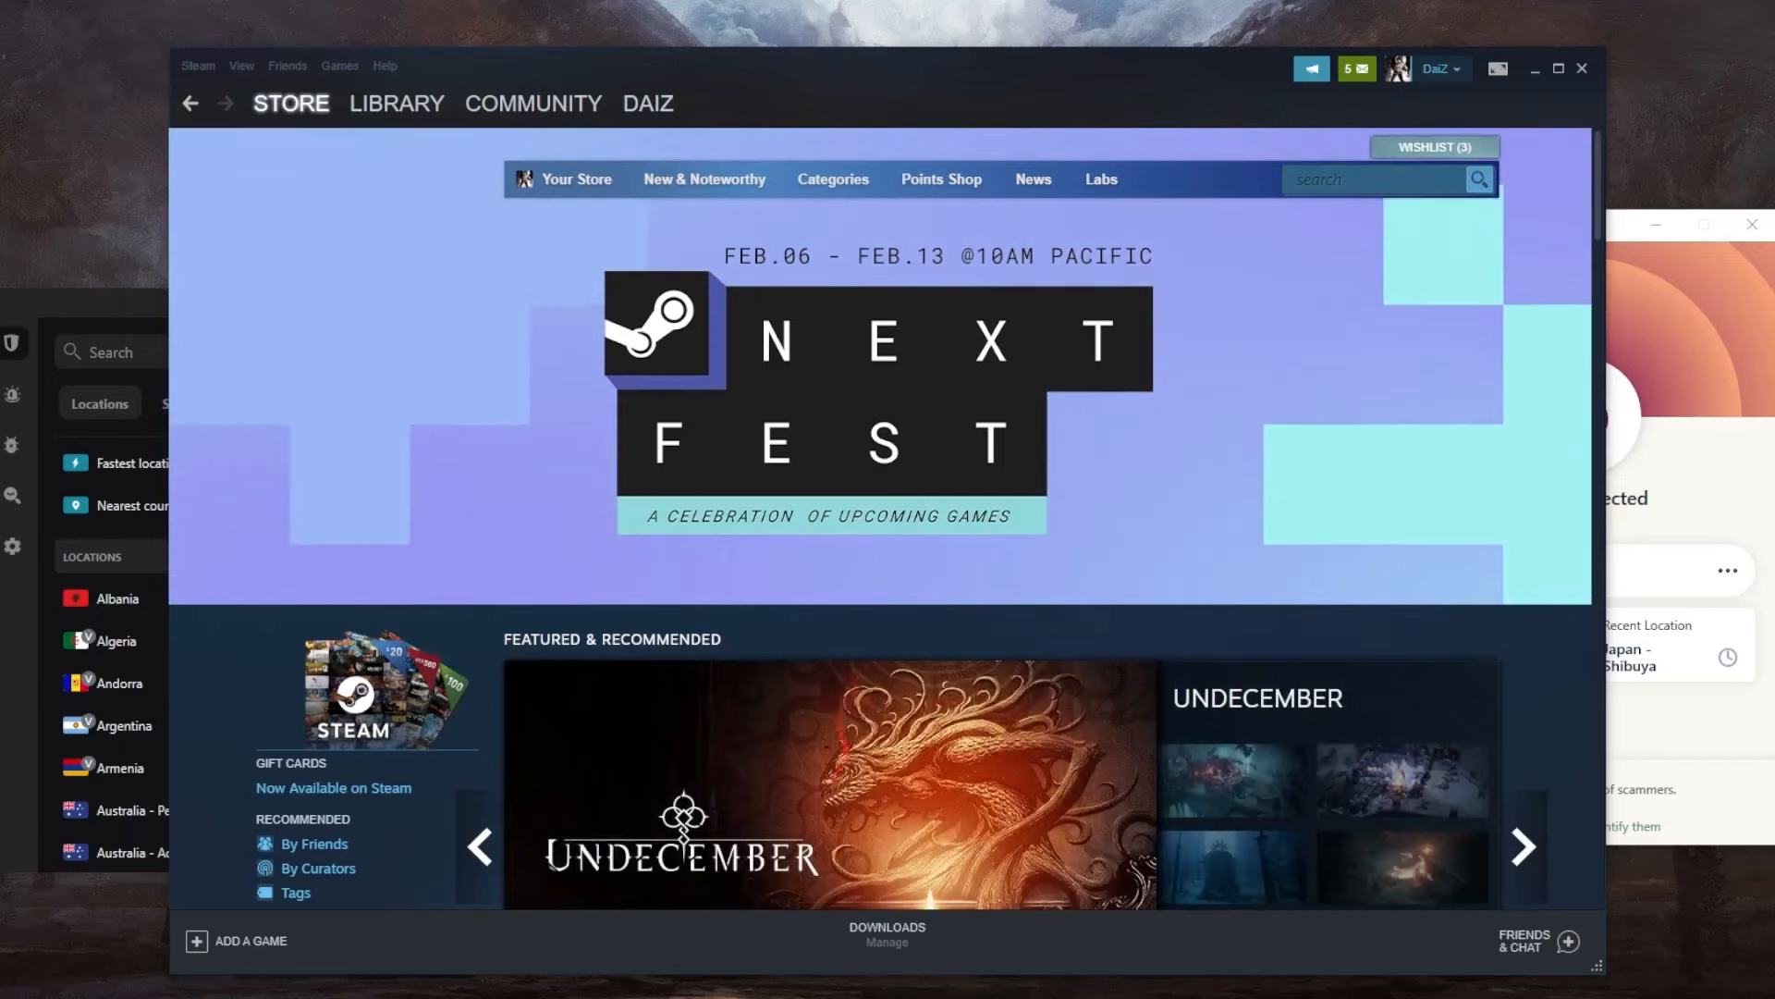
{"action": "left_click", "coordinate": [1523, 846]}
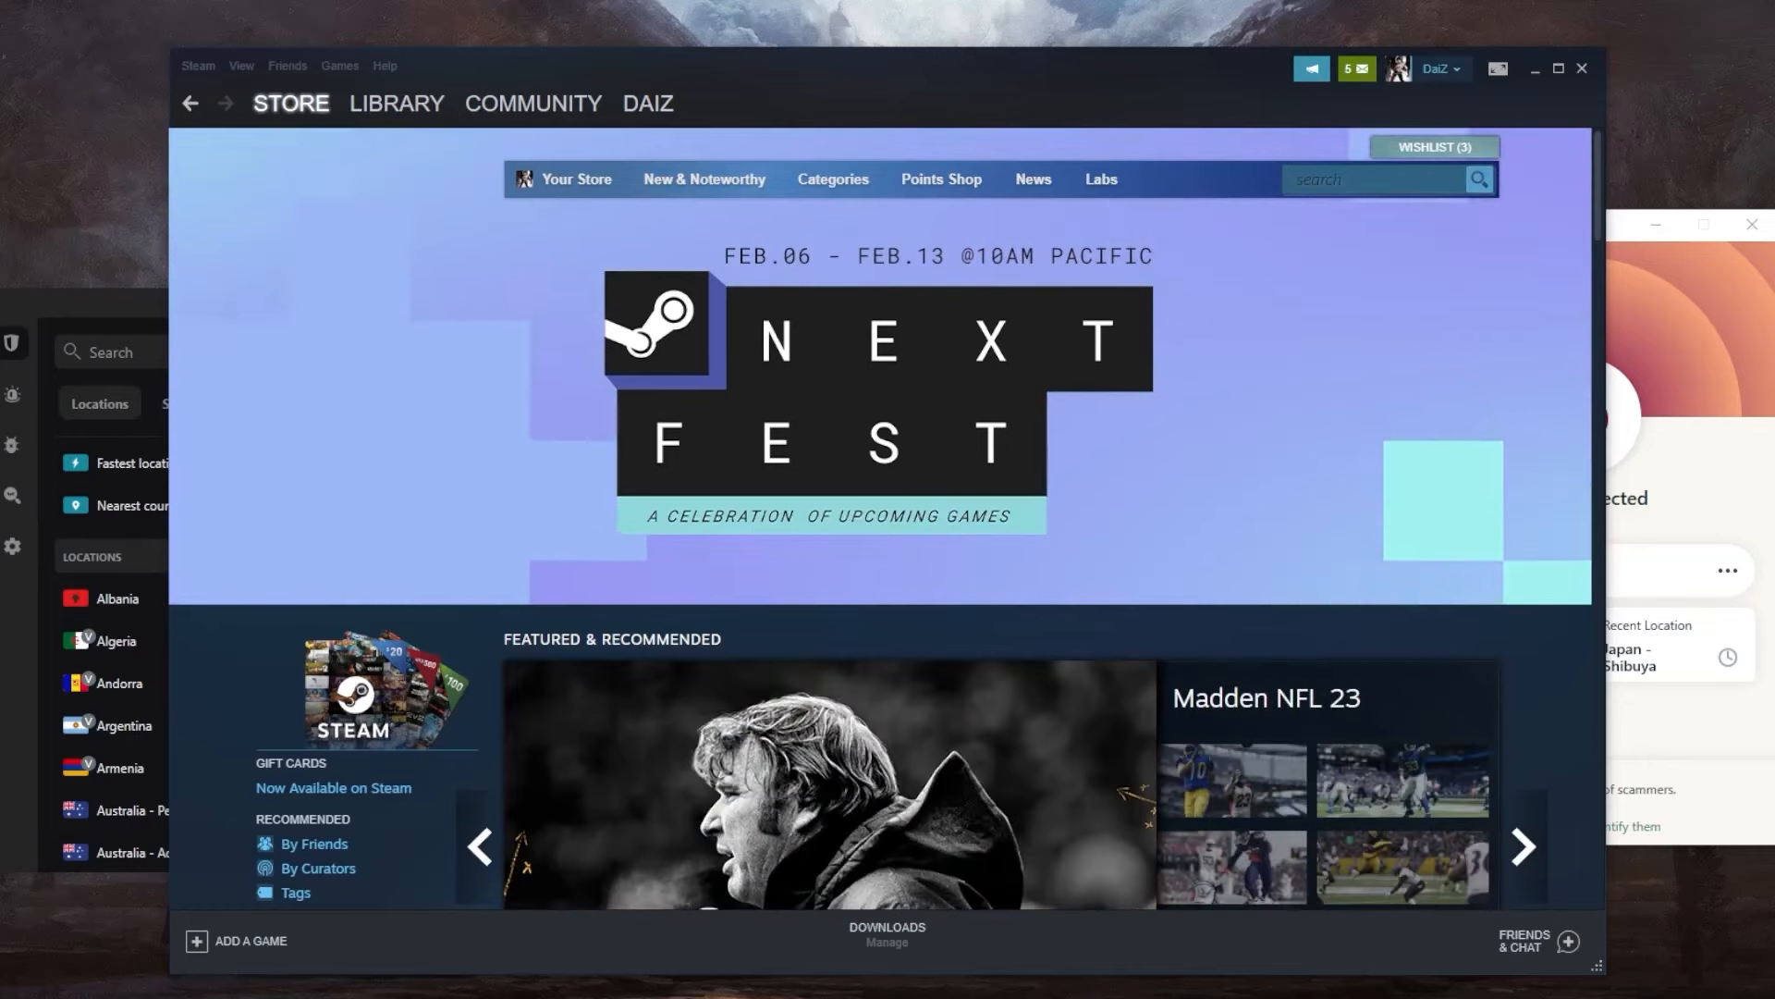
{"action": "left_click", "coordinate": [1523, 846]}
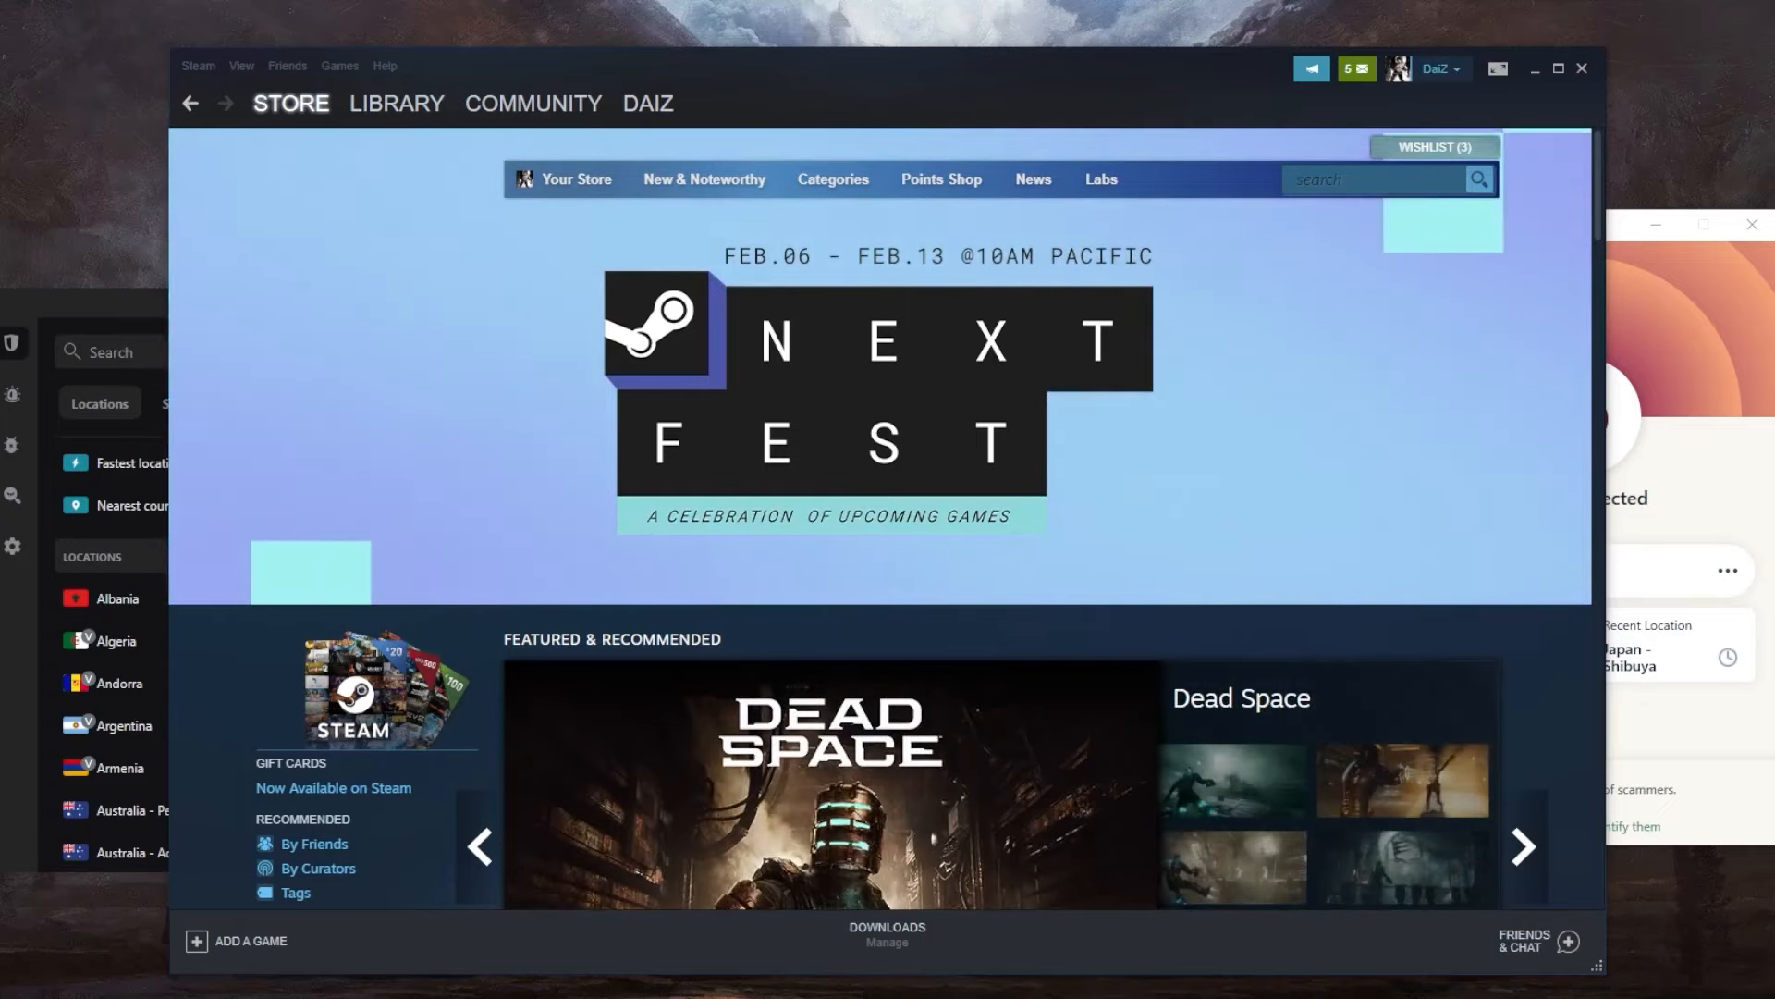
{"action": "left_click", "coordinate": [1522, 846]}
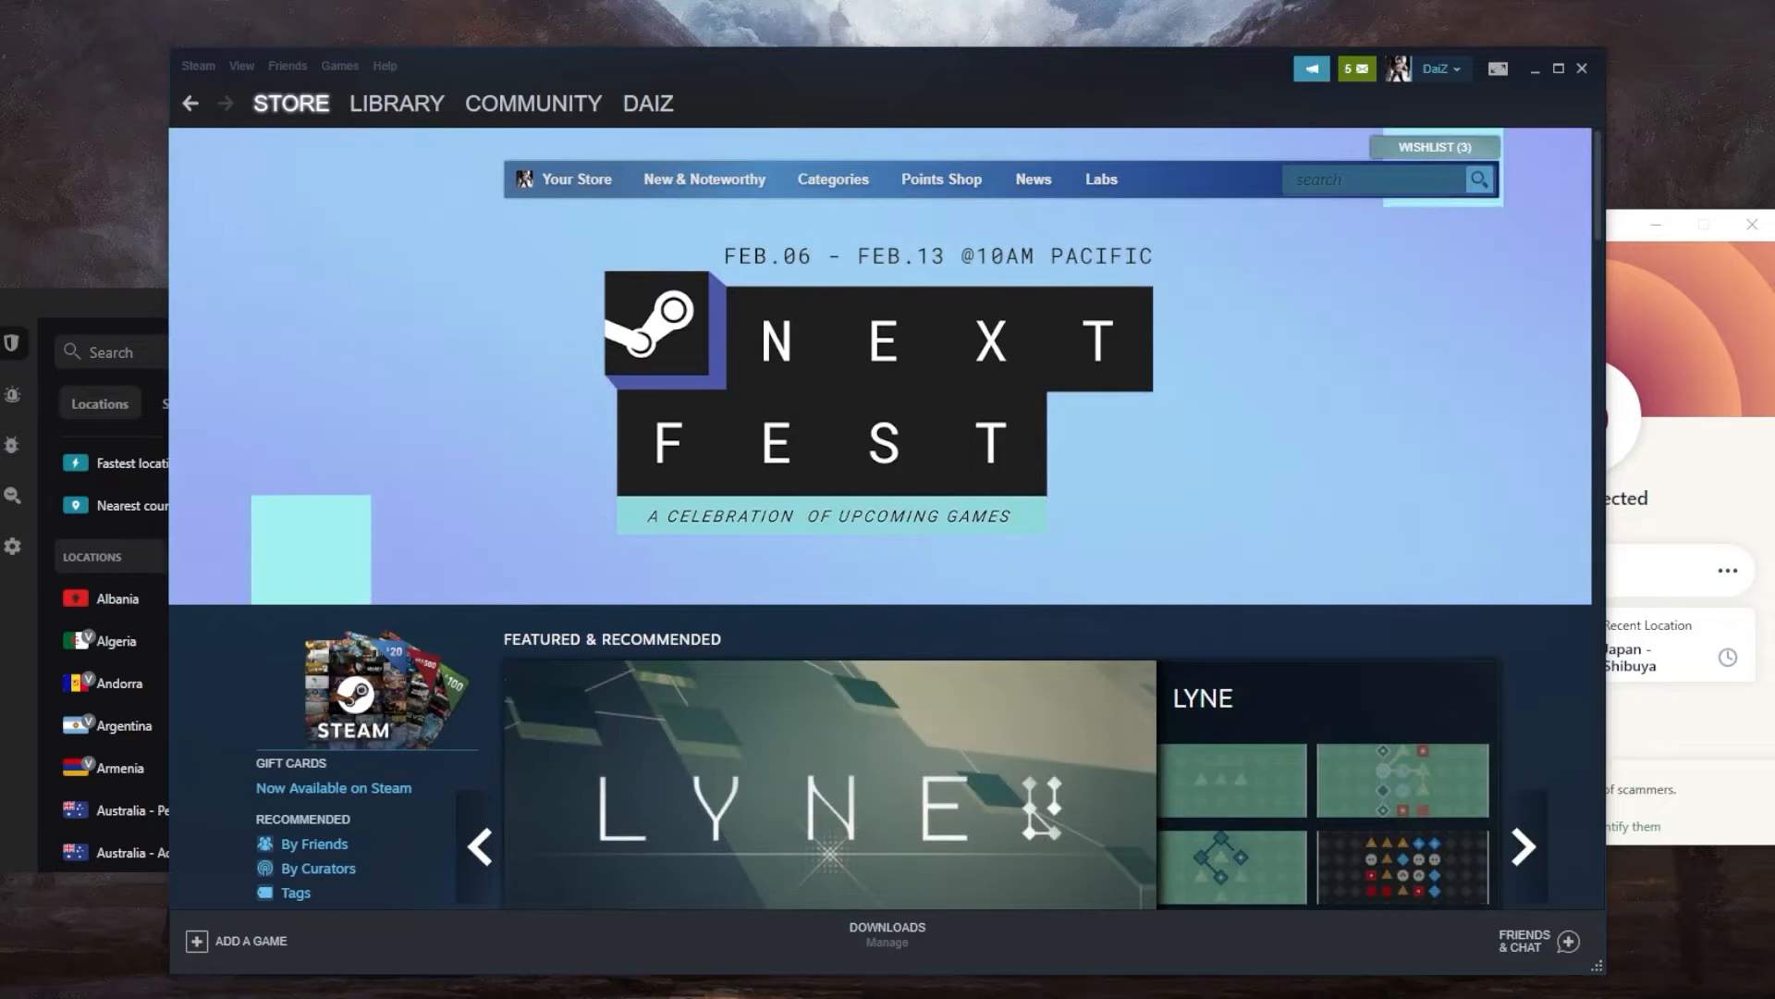
{"action": "left_click", "coordinate": [1523, 847]}
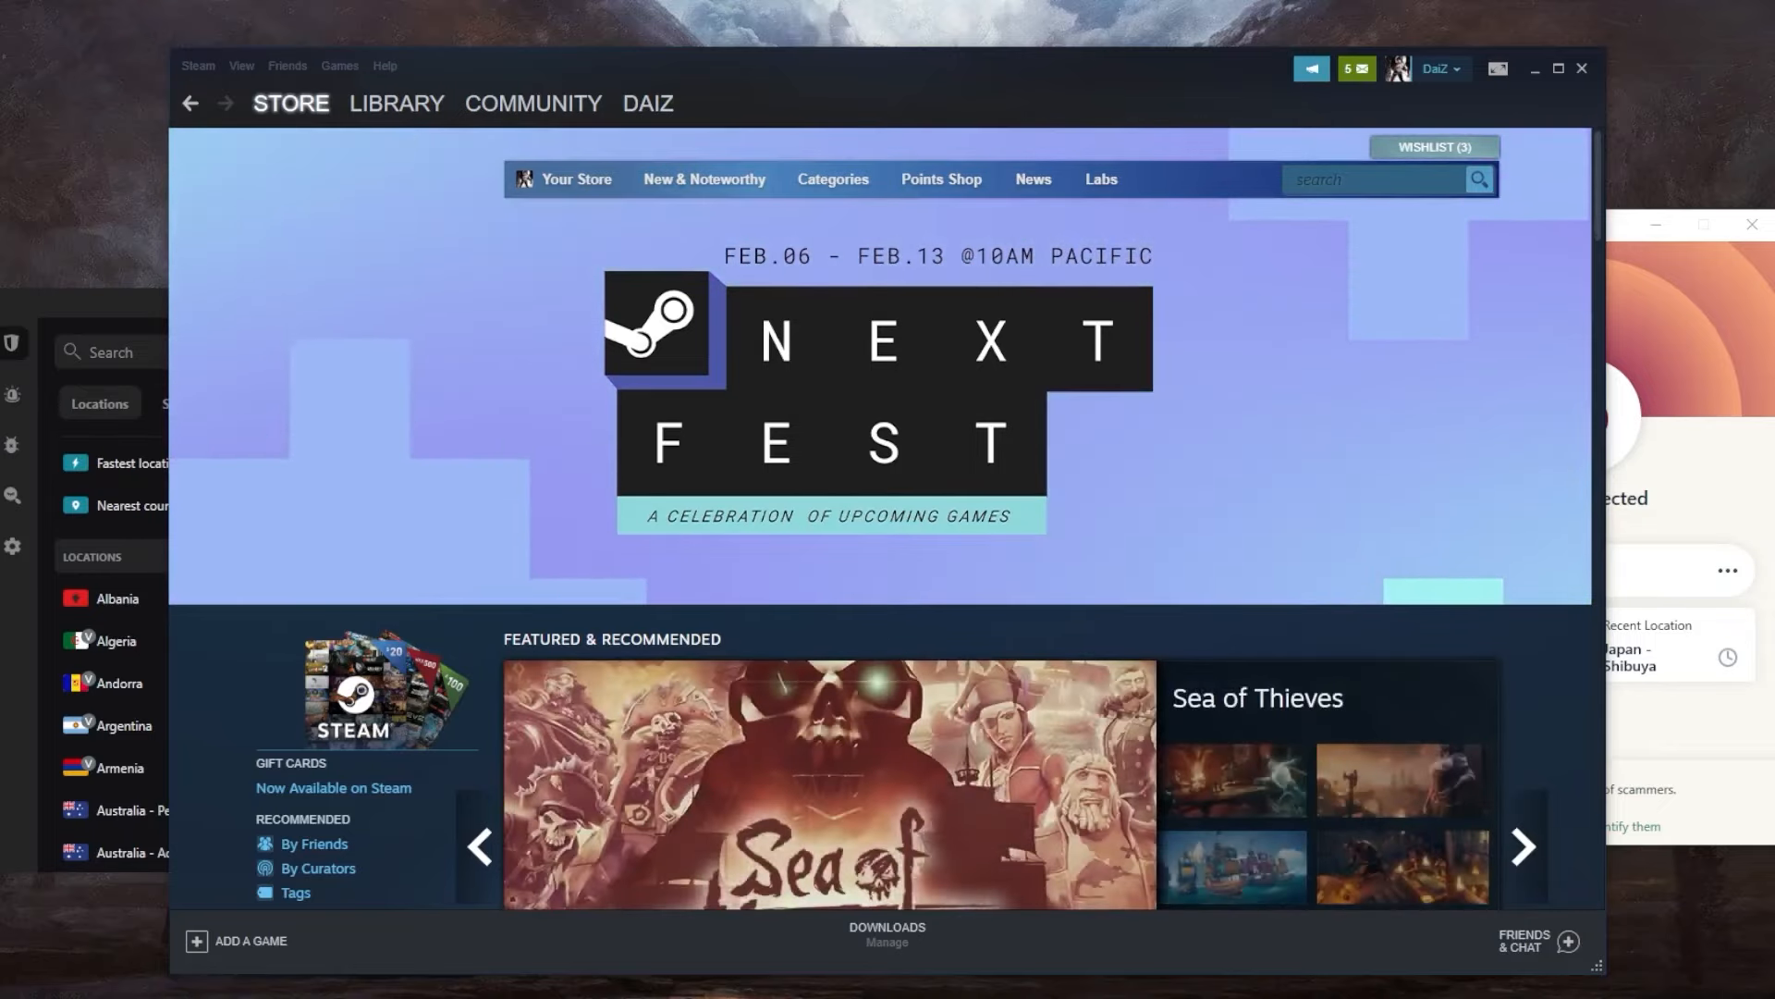
{"action": "left_click", "coordinate": [1523, 847]}
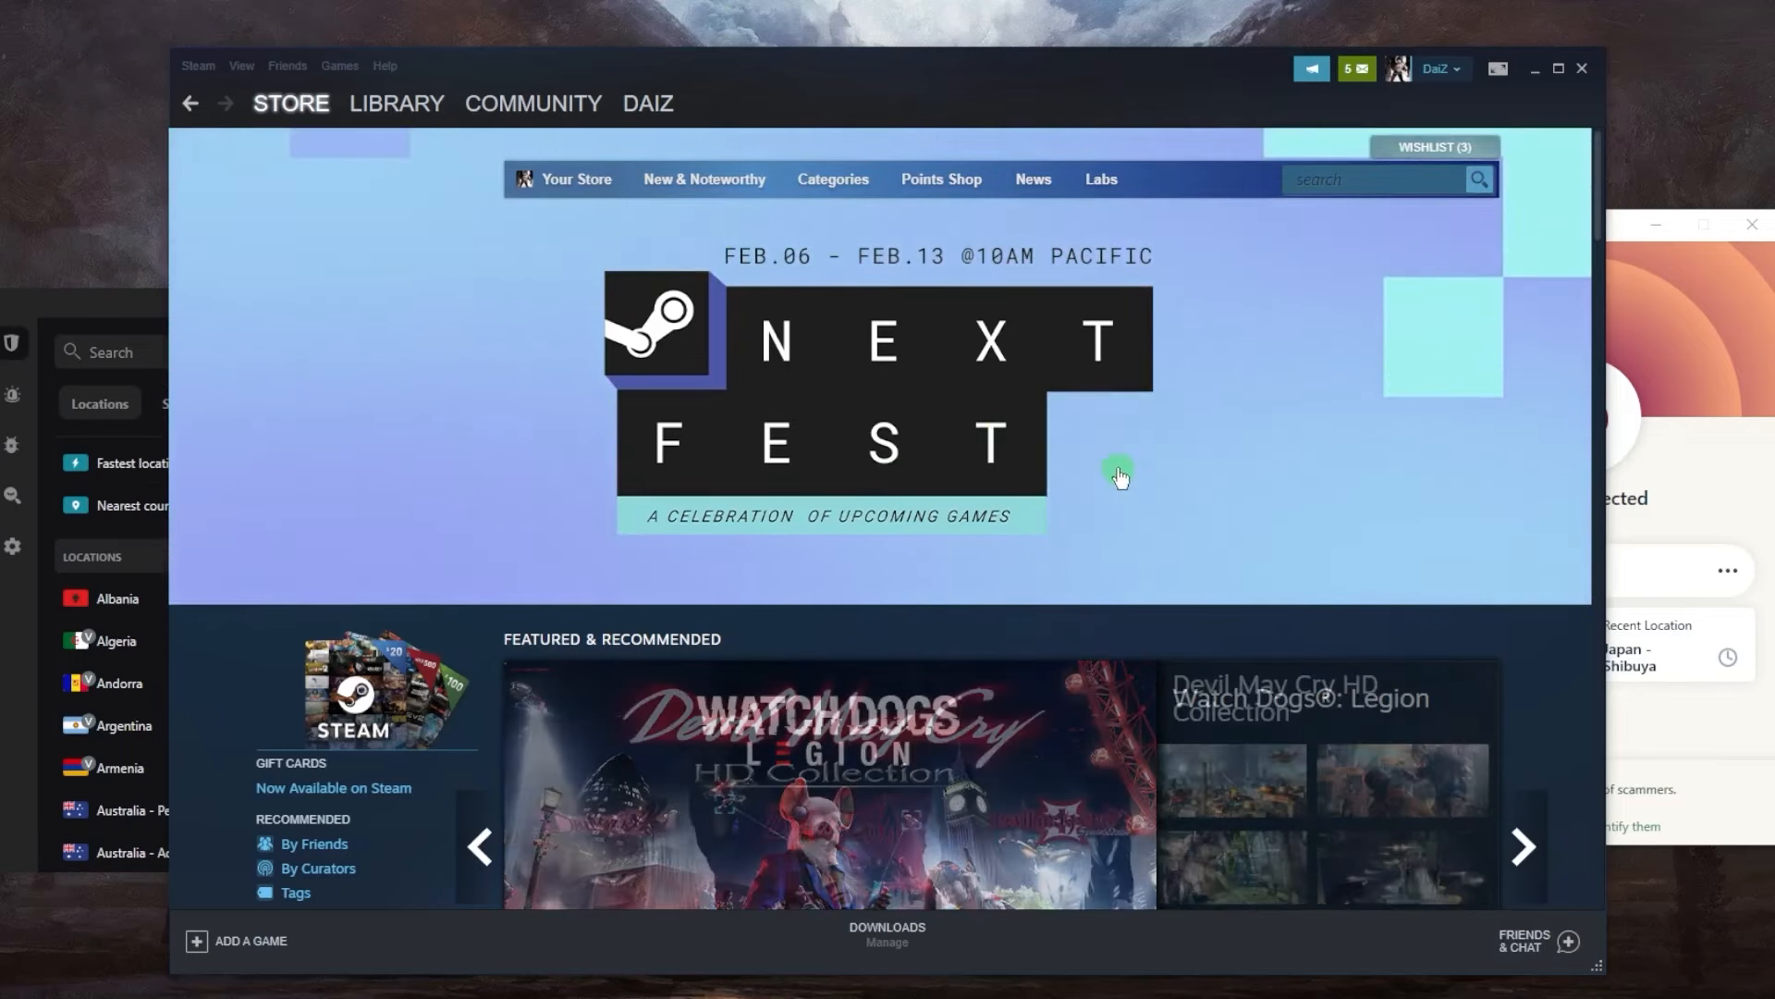
Scroll through the Buy Dying Light 2 editions and their discounted USD prices.
{"action": "scroll", "scroll_direction": "down", "scroll_amount": 3}
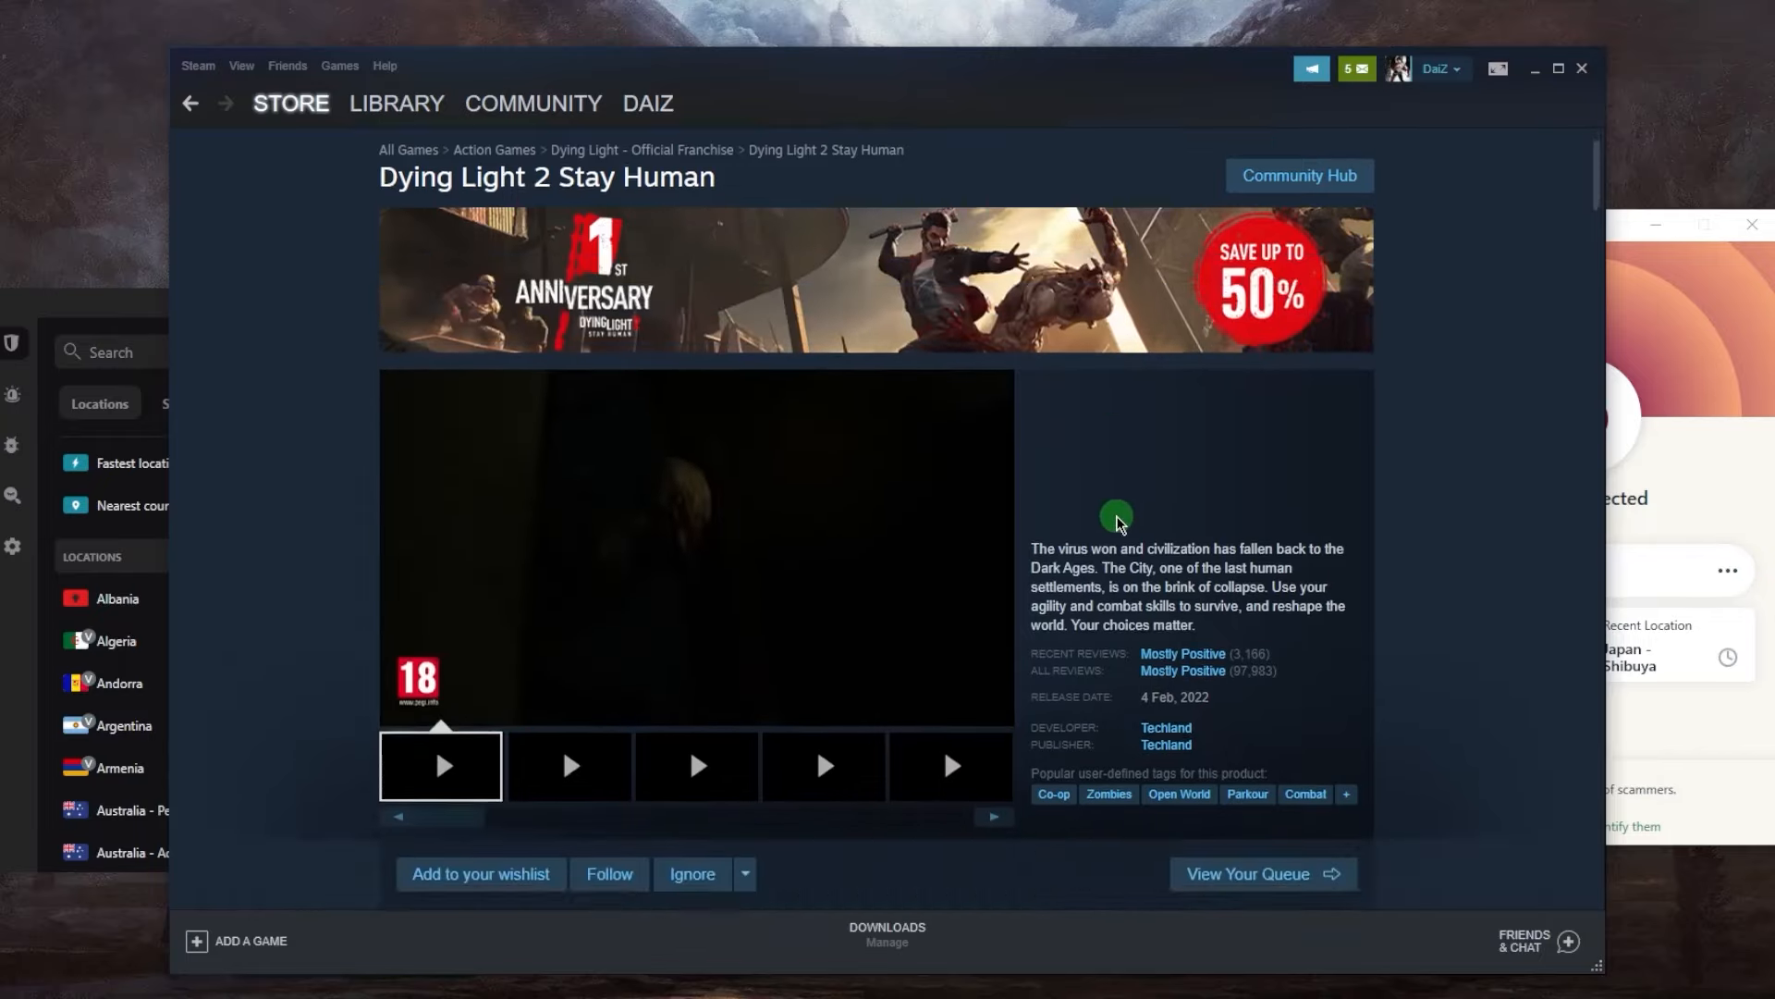
{"action": "scroll", "scroll_direction": "down", "scroll_amount": 3}
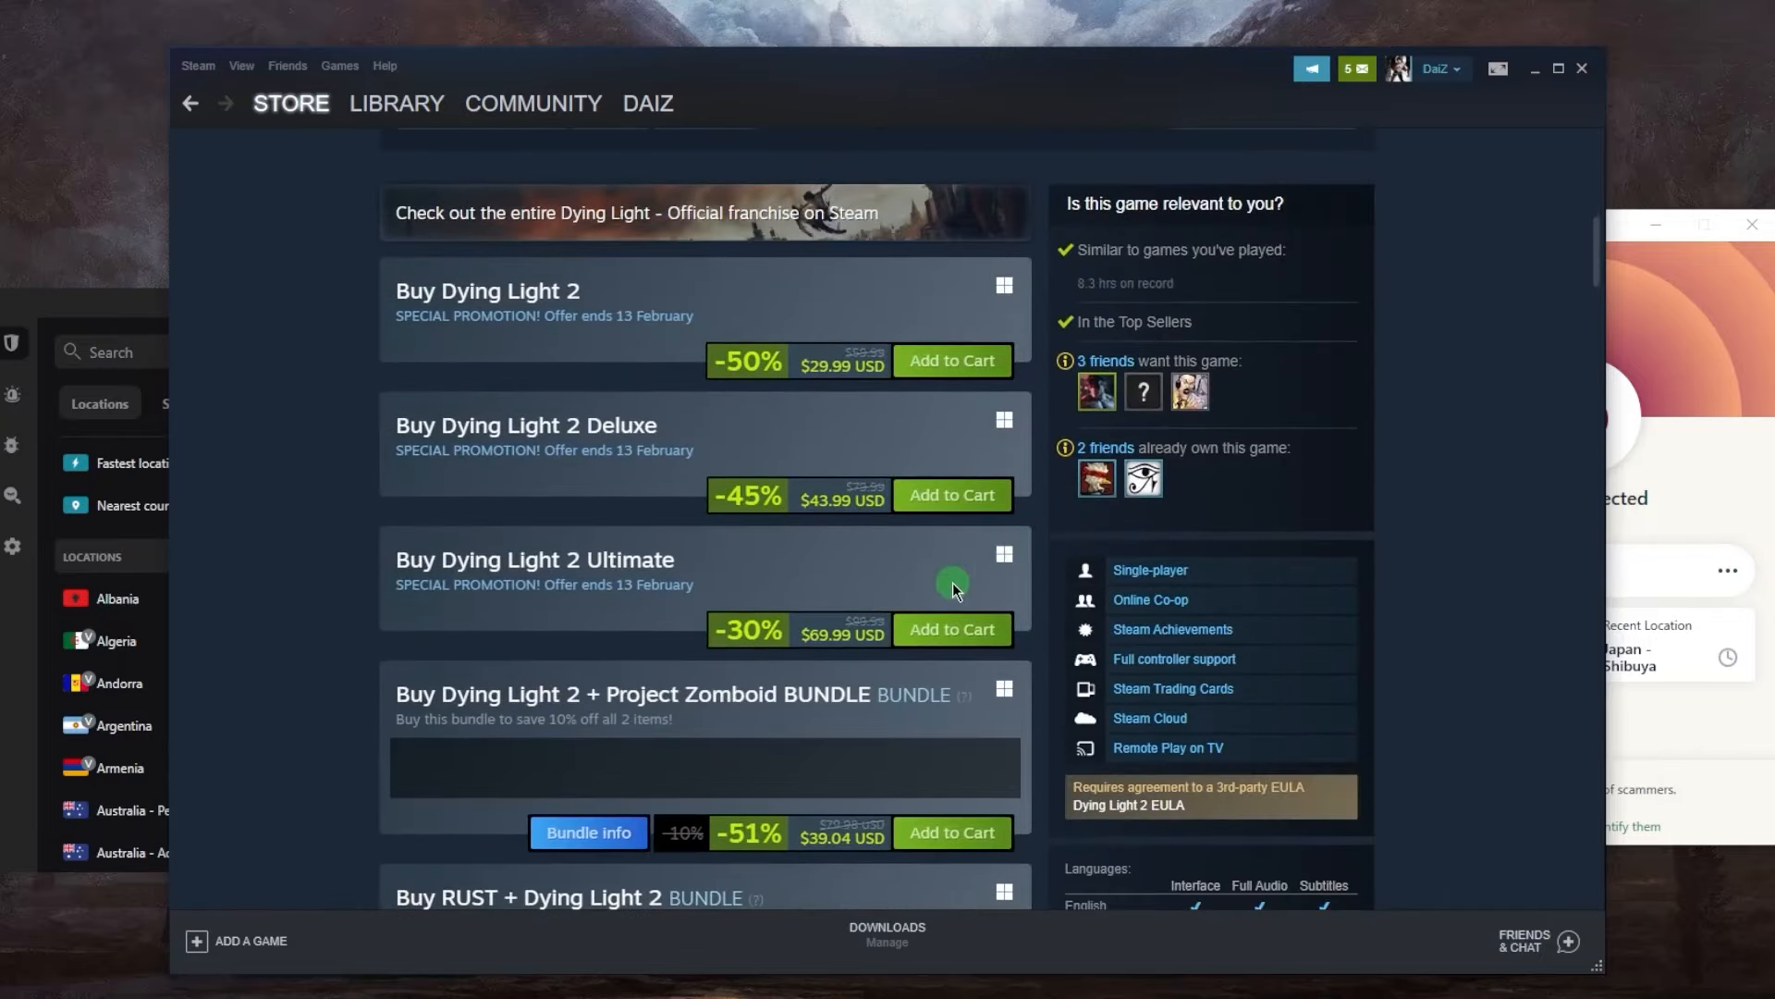
{"action": "scroll", "scroll_direction": "up", "scroll_amount": 3}
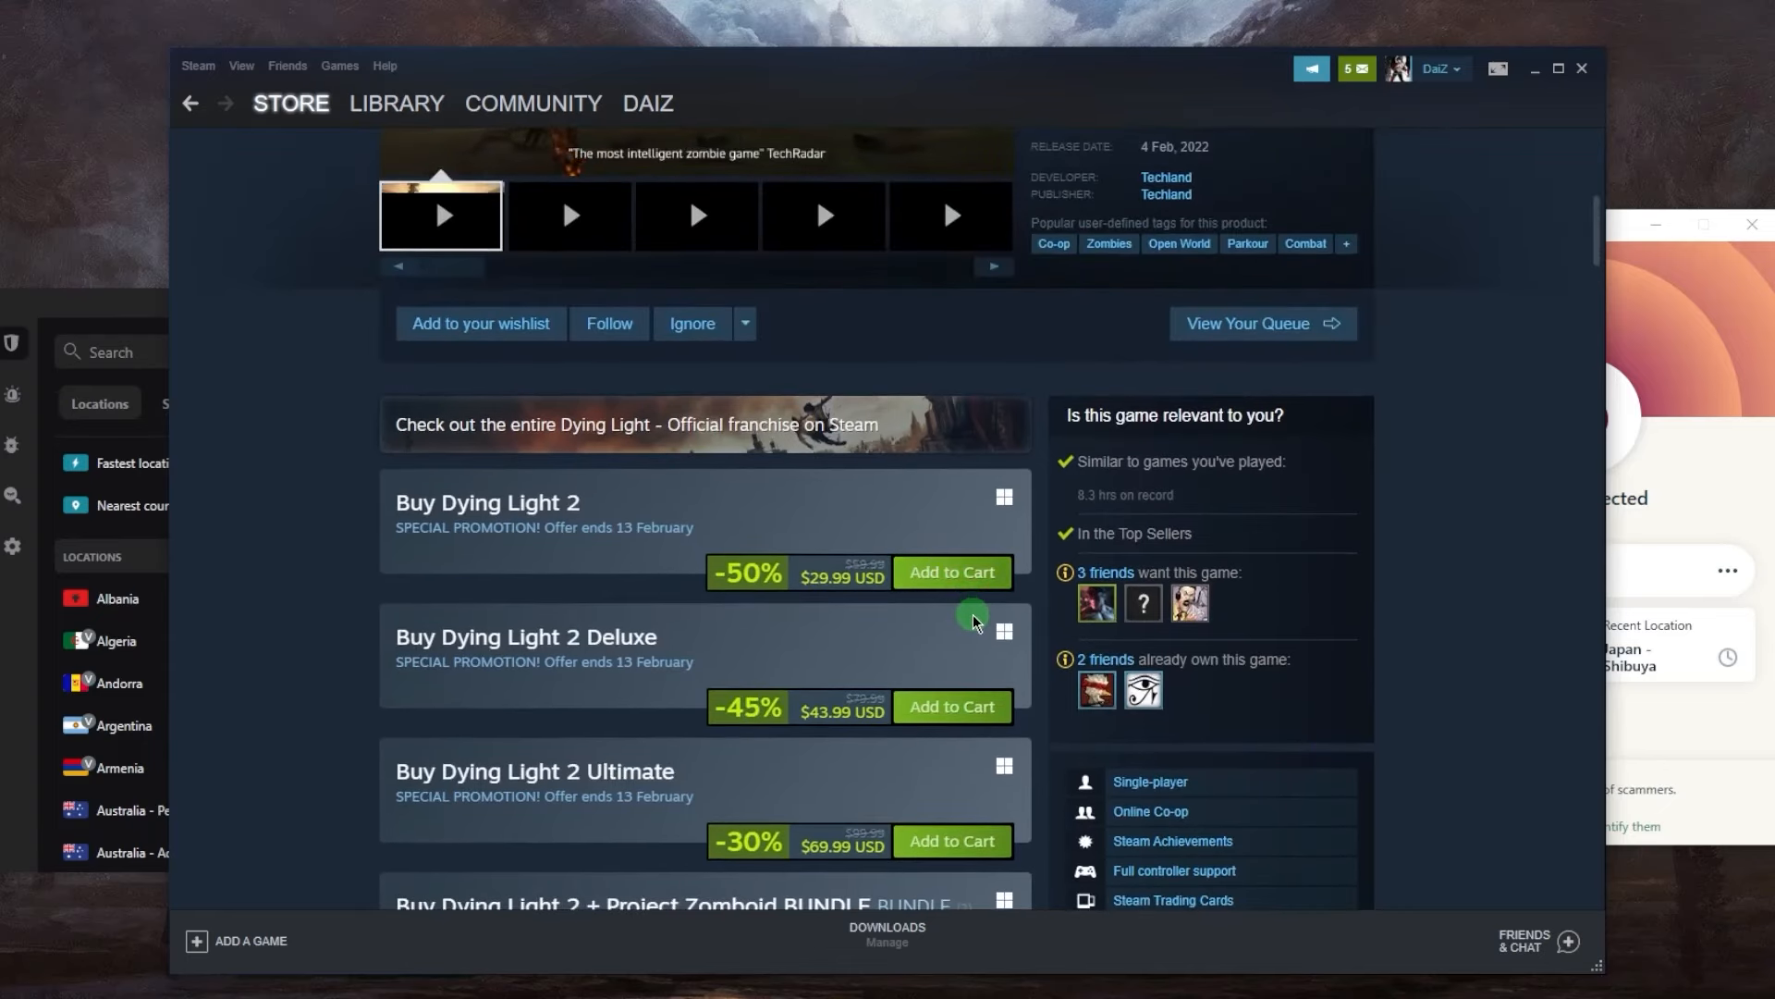
{"action": "scroll", "scroll_direction": "up", "scroll_amount": 3}
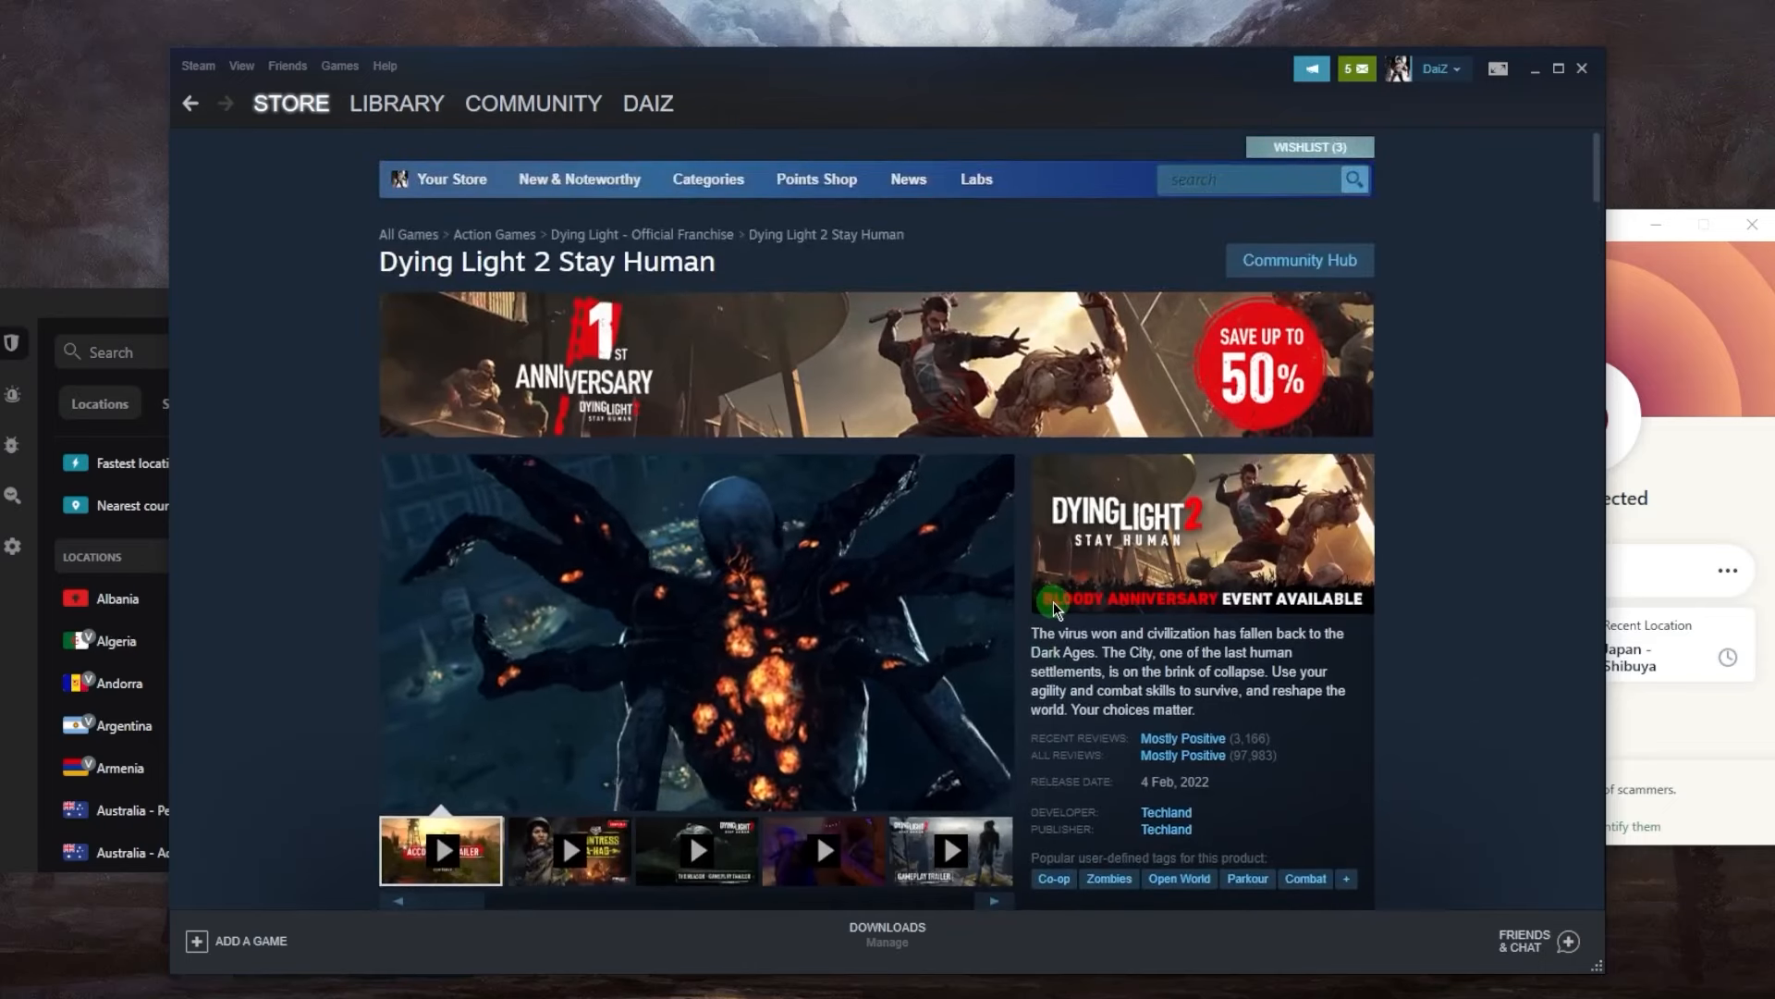
{"action": "scroll", "scroll_direction": "down", "scroll_amount": 3}
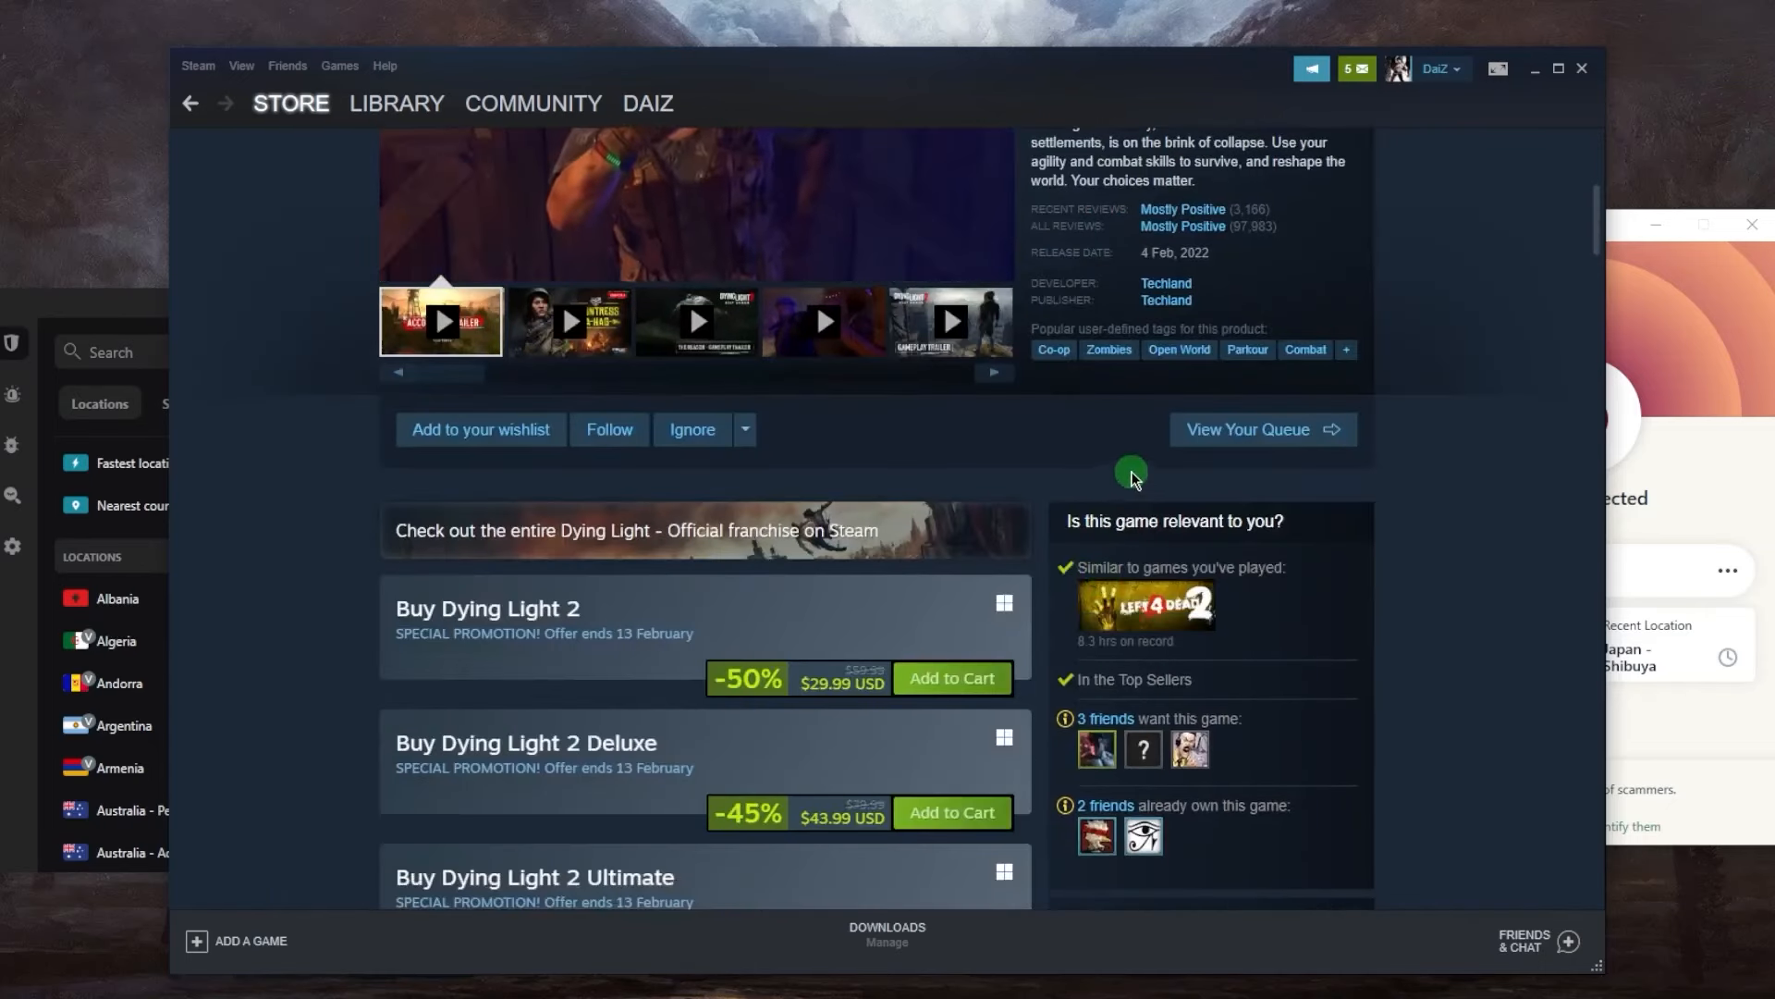
{"action": "scroll", "scroll_direction": "up", "scroll_amount": 3}
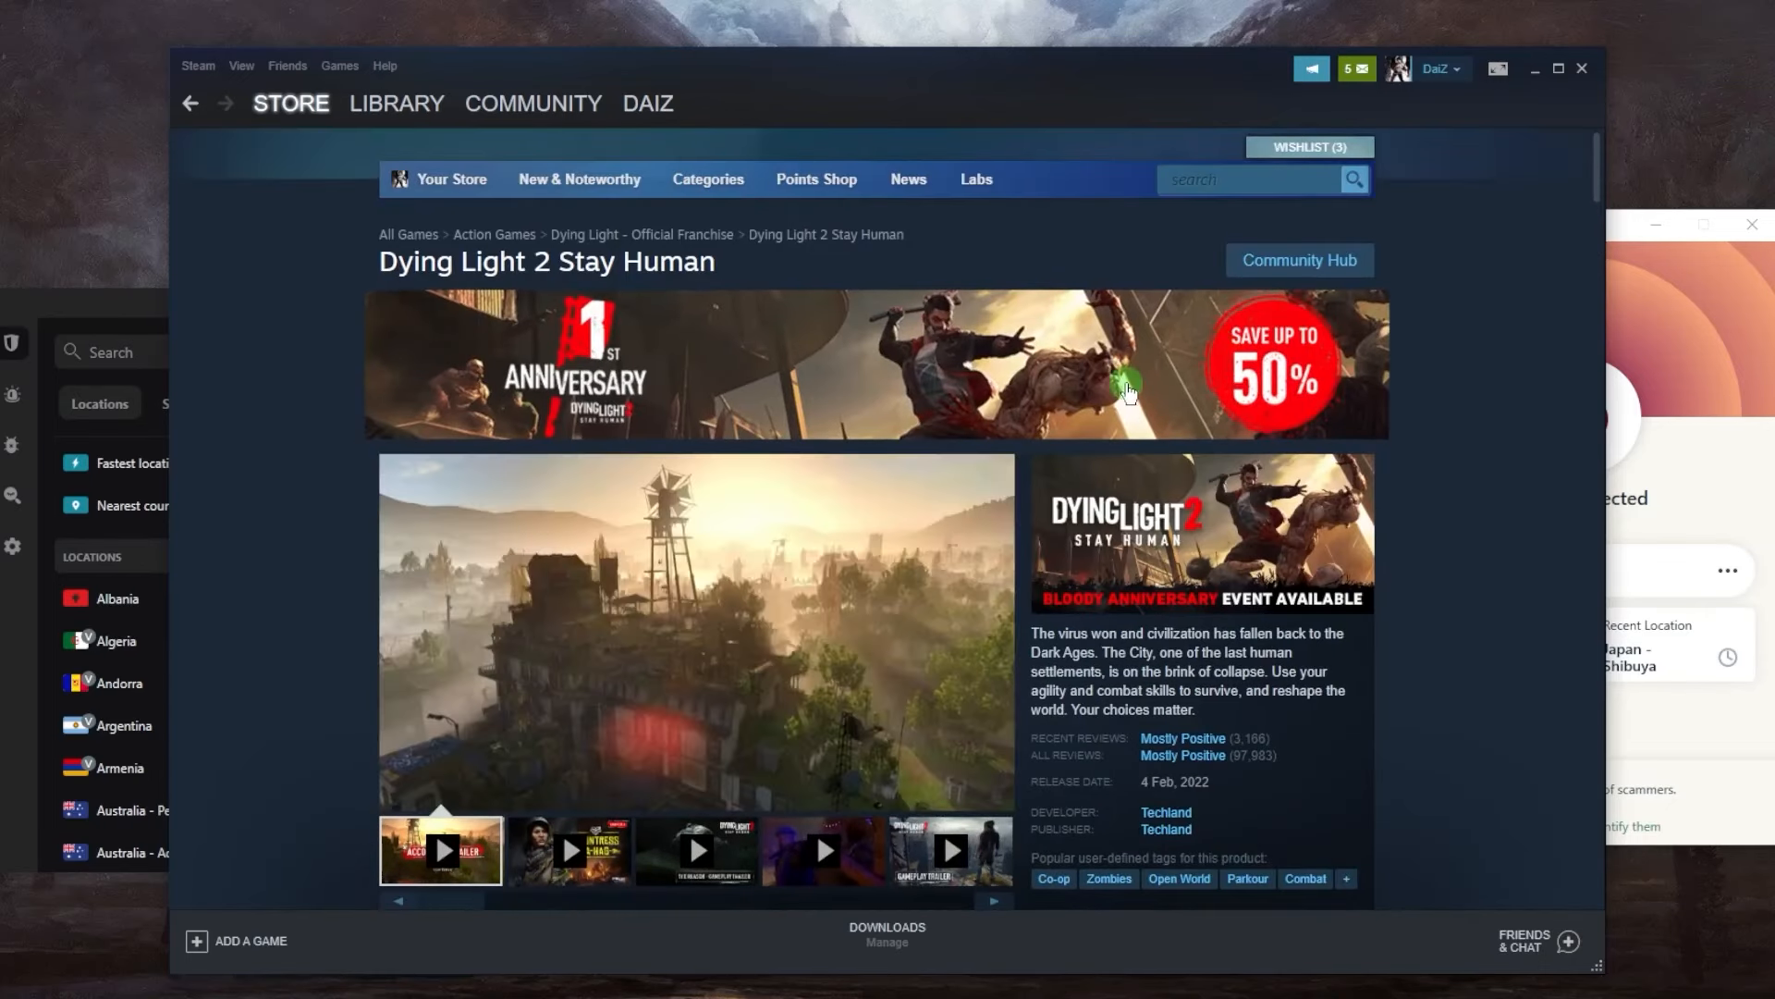
{"action": "scroll", "scroll_direction": "down", "scroll_amount": 3}
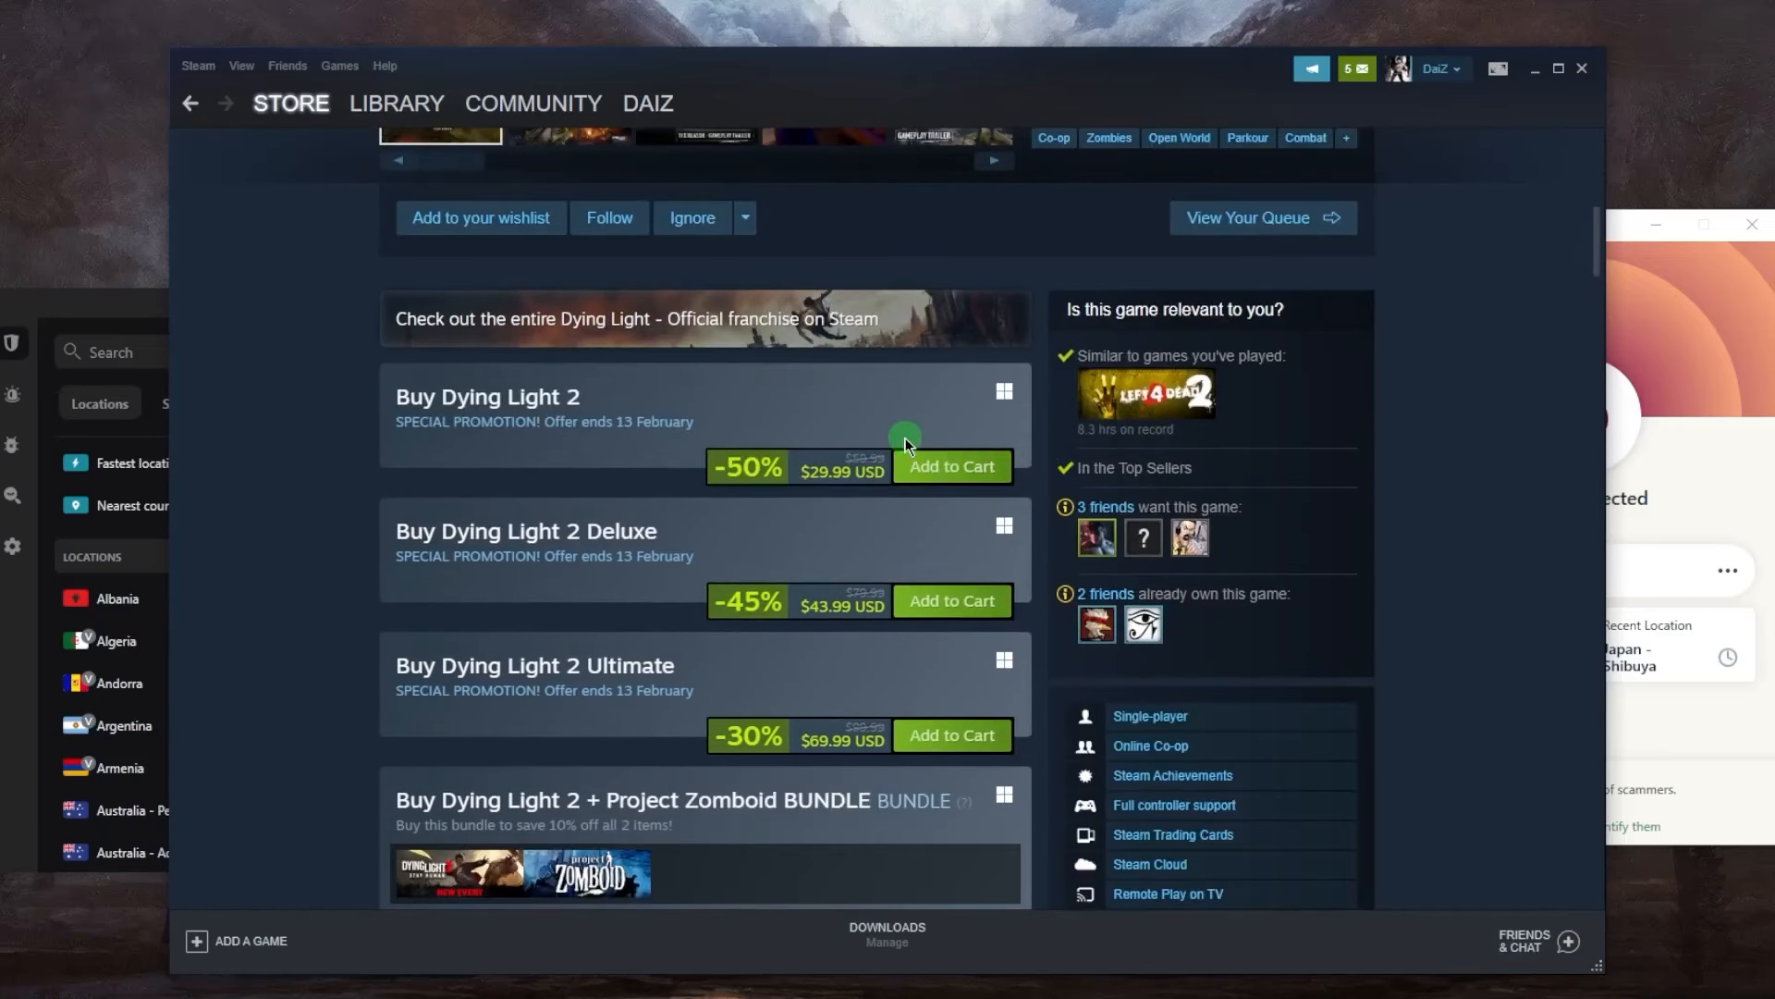
{"action": "mouse_move", "coordinate": [929, 398]}
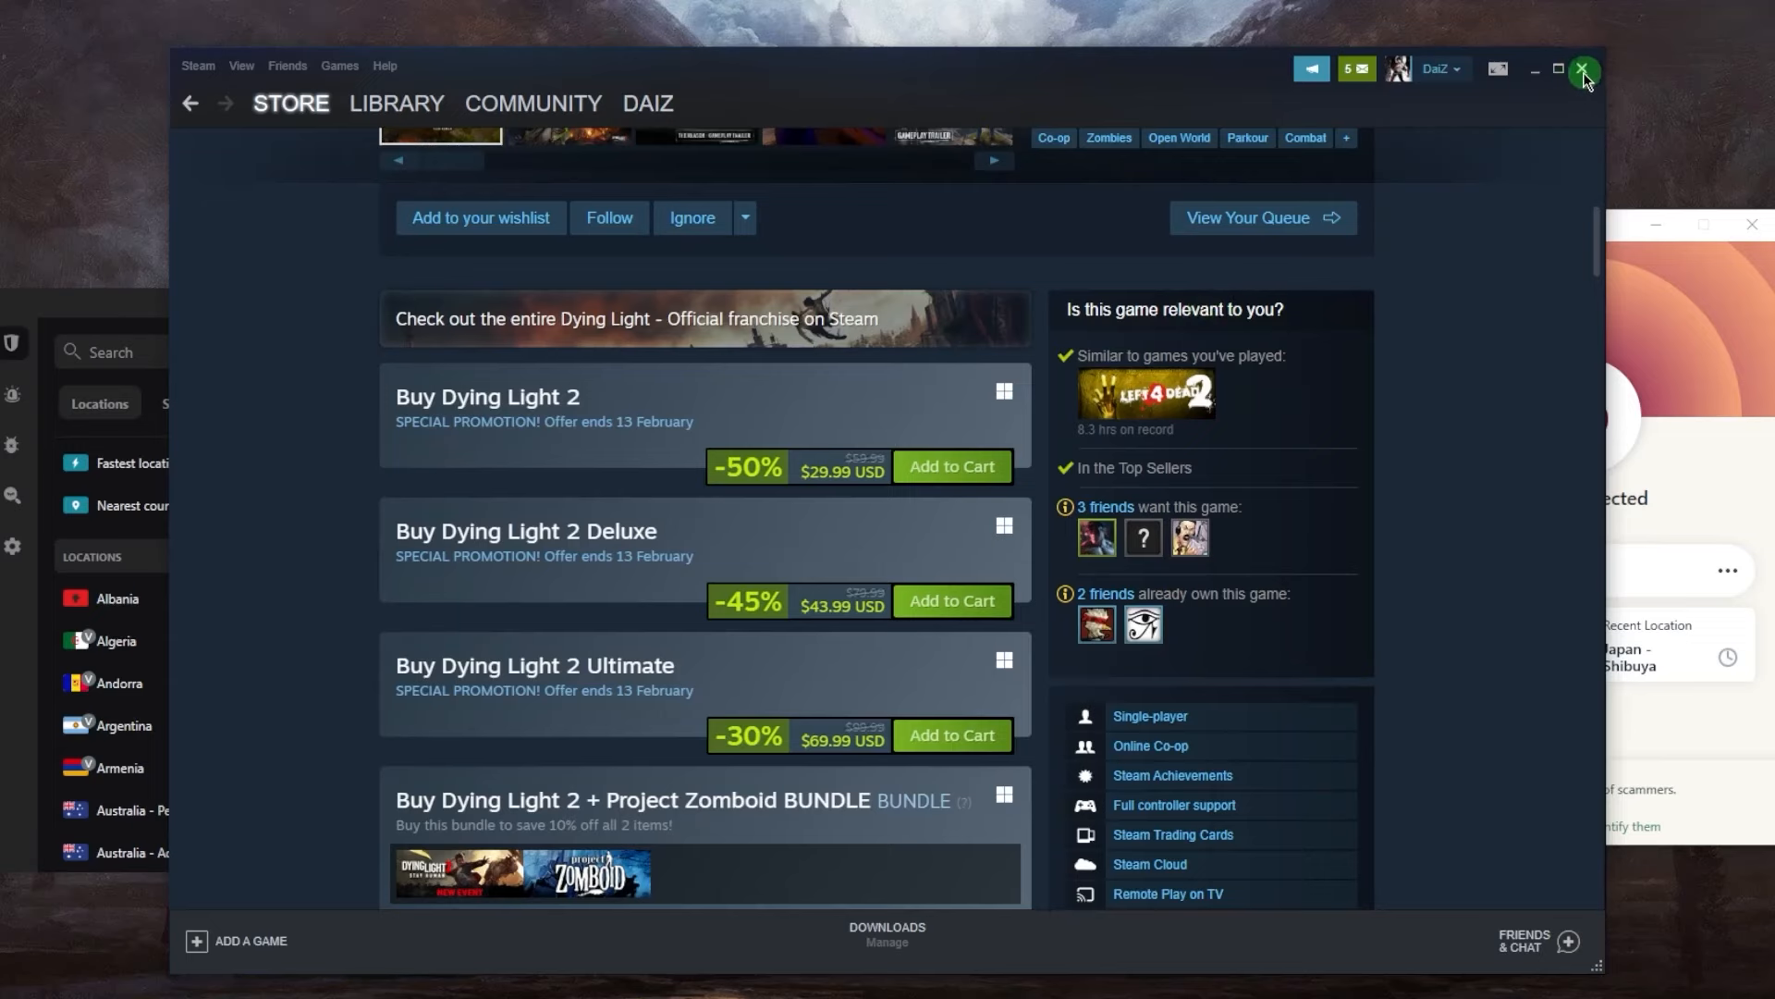
{"action": "left_click", "coordinate": [1584, 69]}
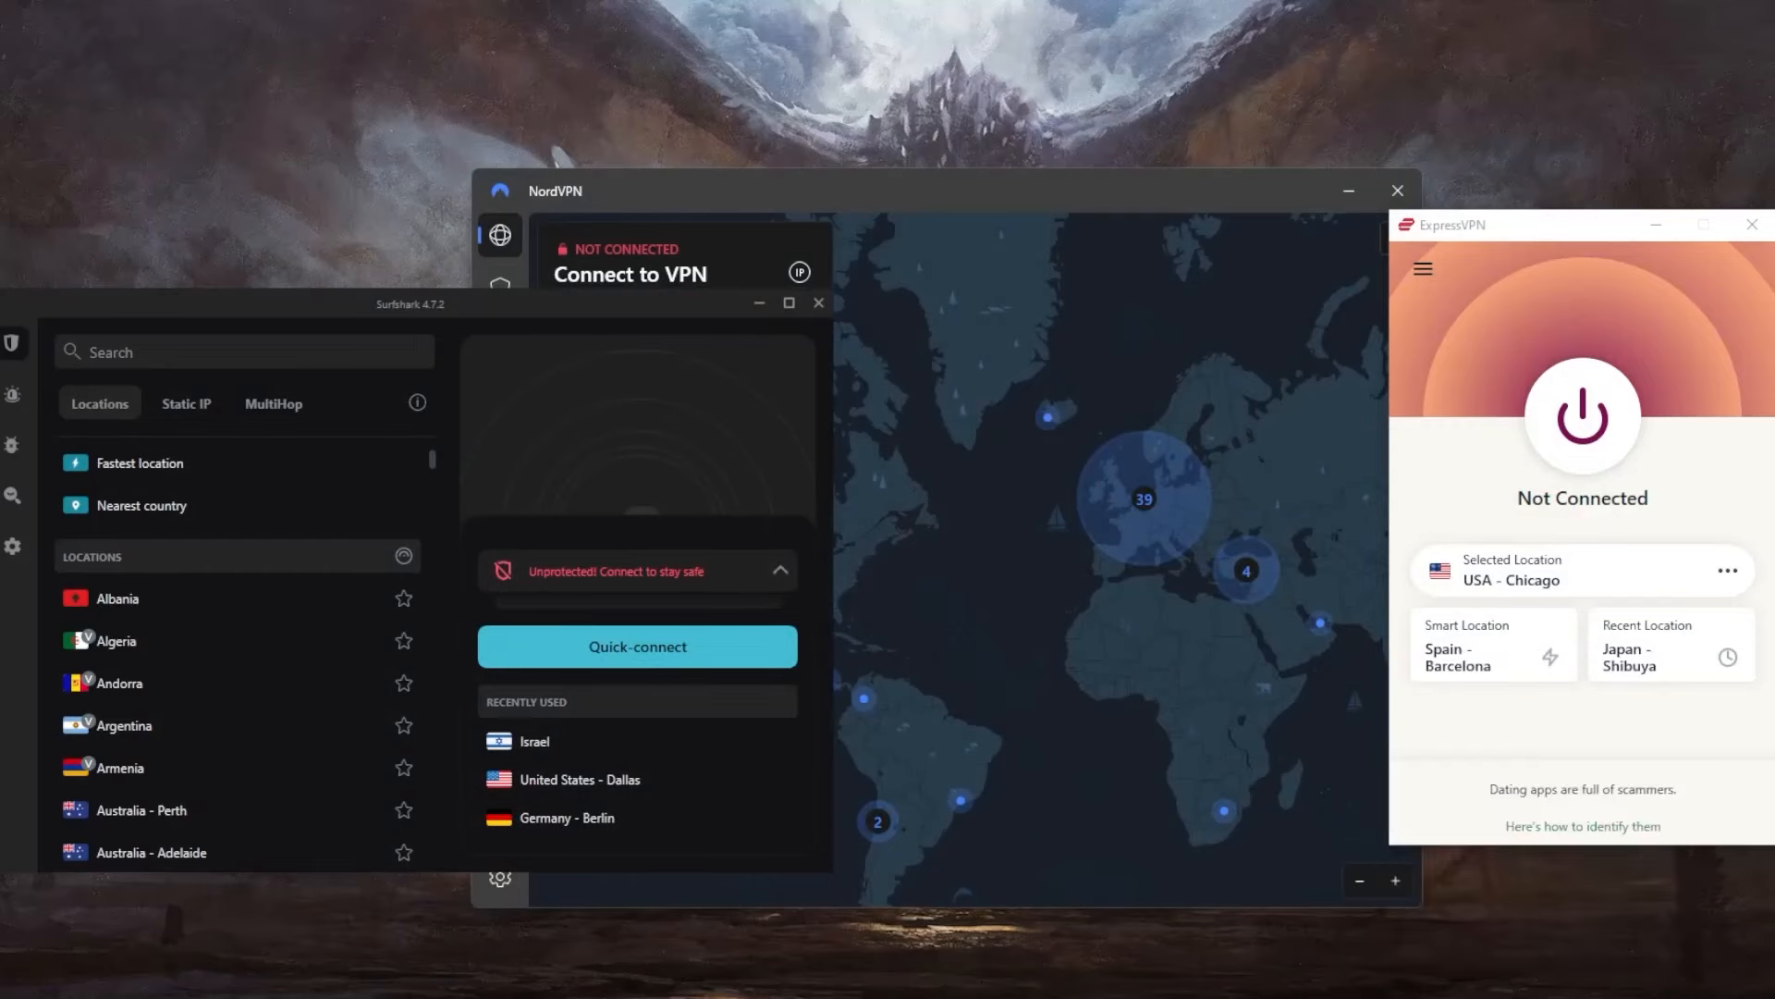
{"action": "mouse_move", "coordinate": [1424, 511]}
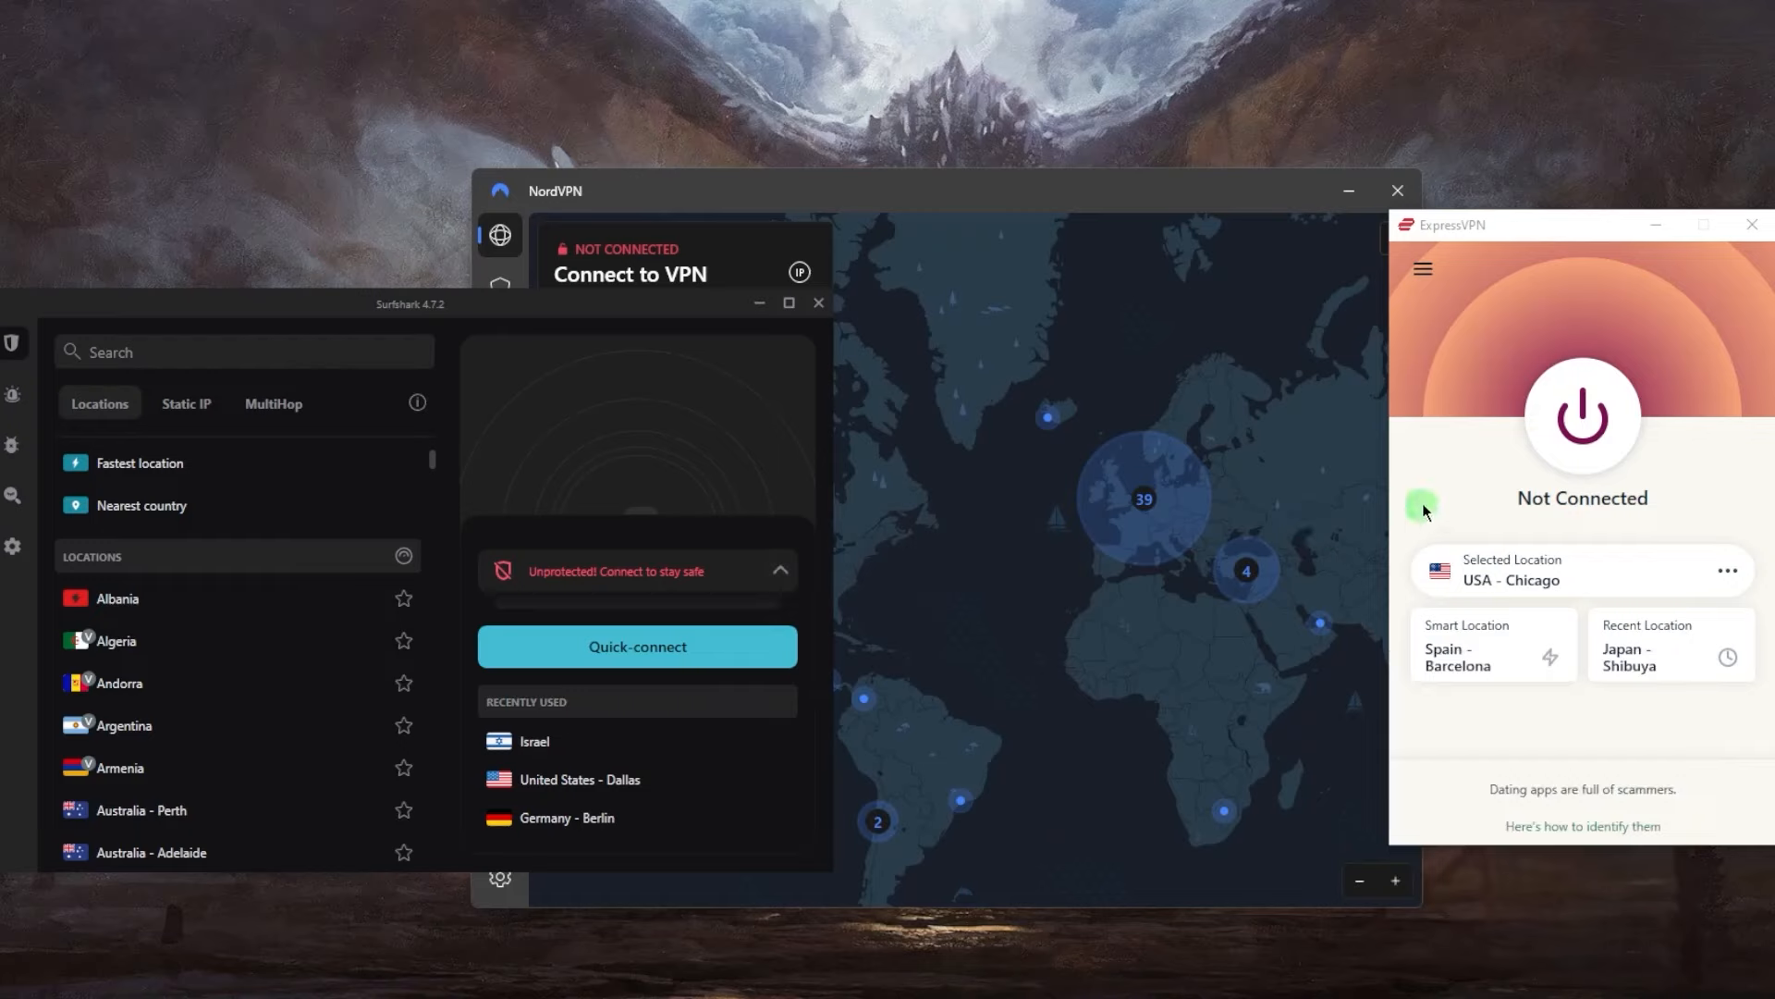
{"action": "mouse_move", "coordinate": [1040, 526]}
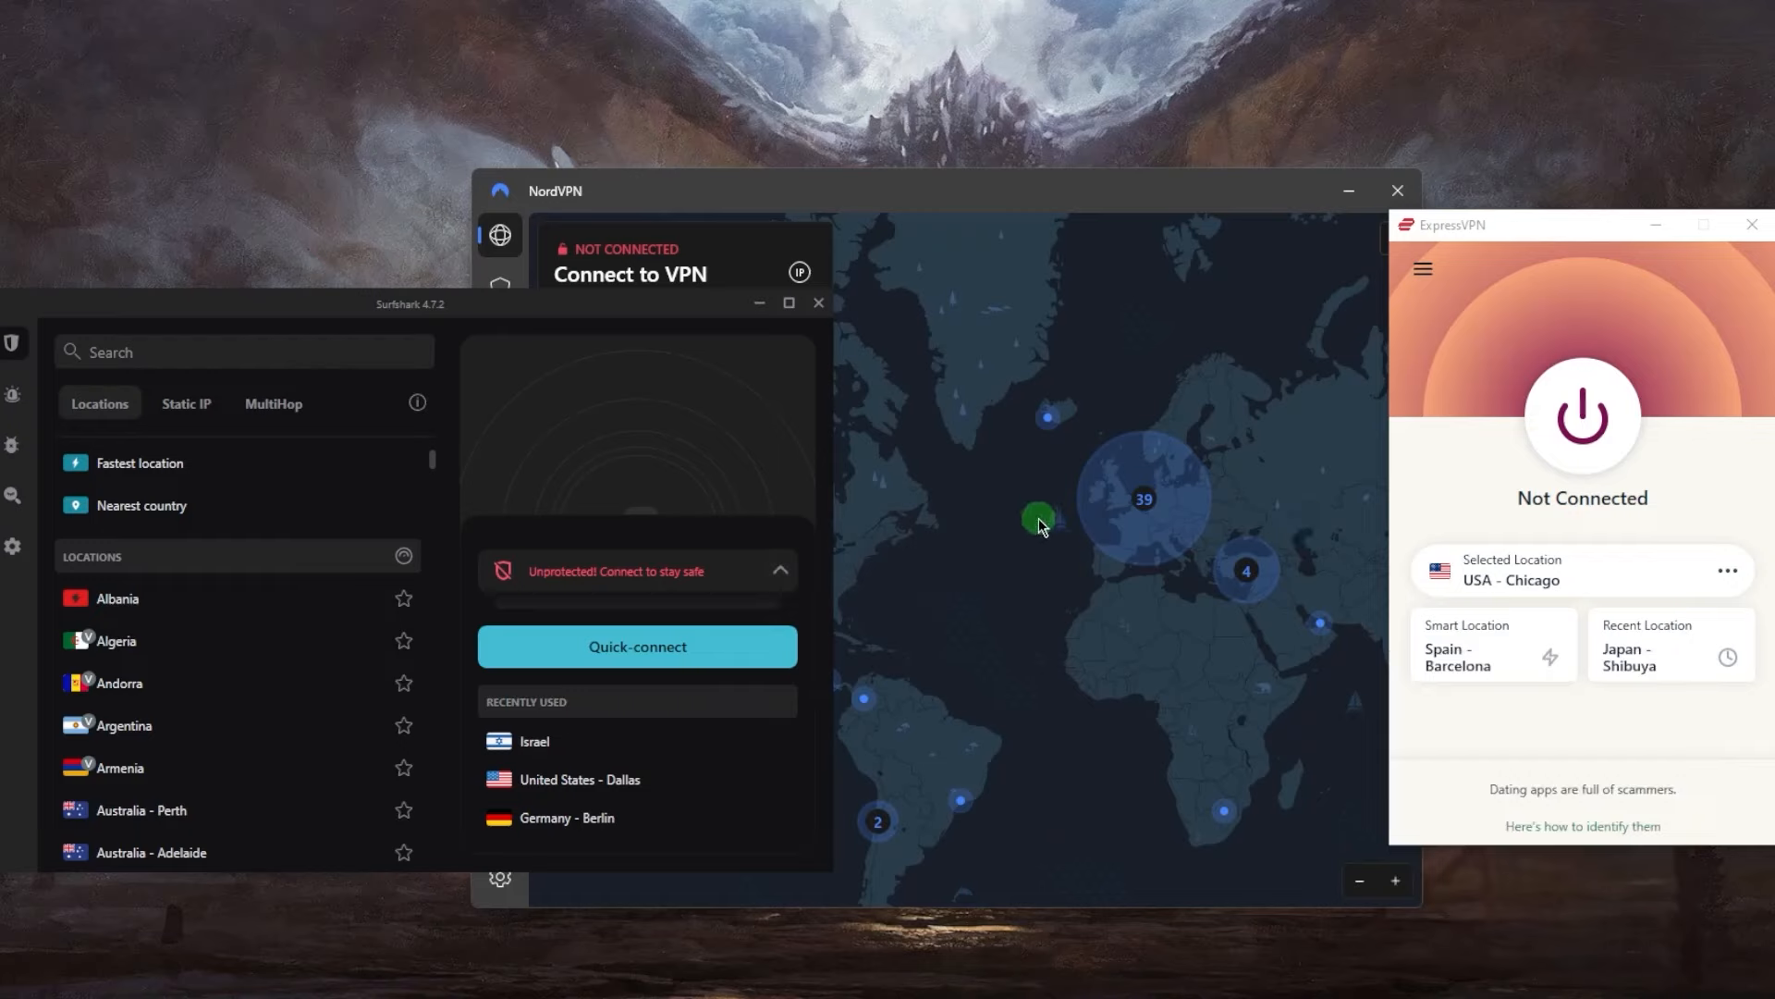
{"action": "mouse_move", "coordinate": [832, 411]}
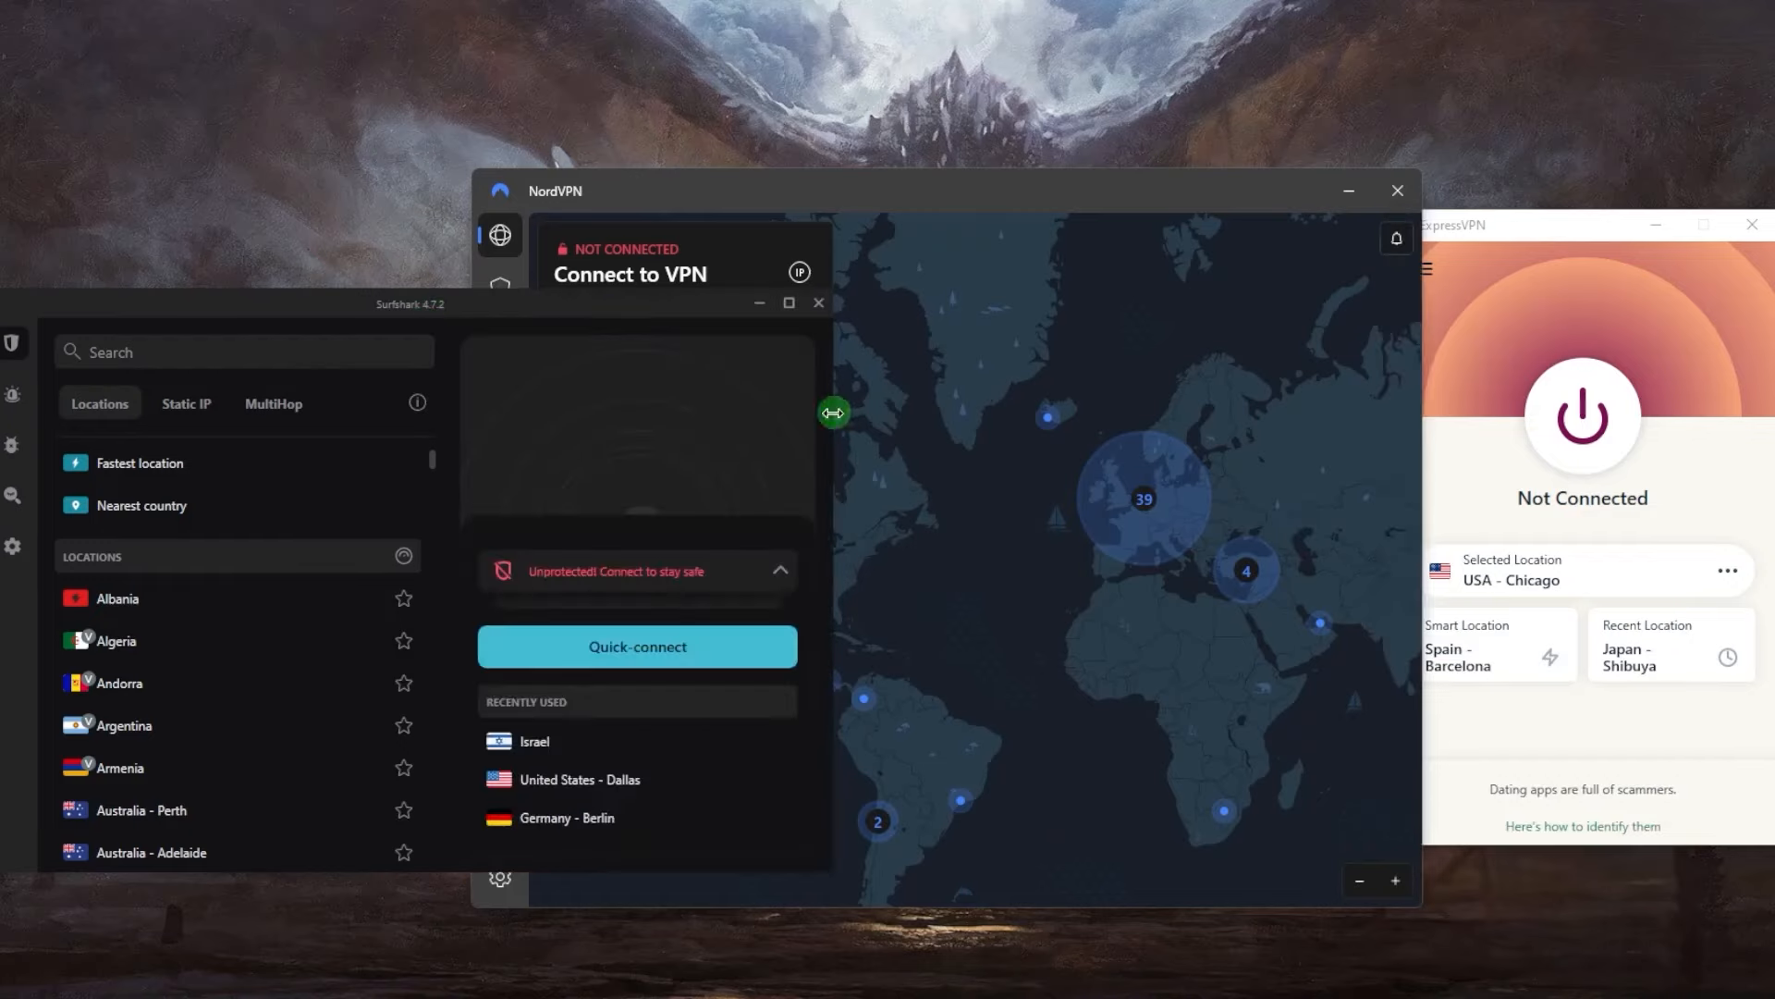
{"action": "mouse_move", "coordinate": [1195, 374]}
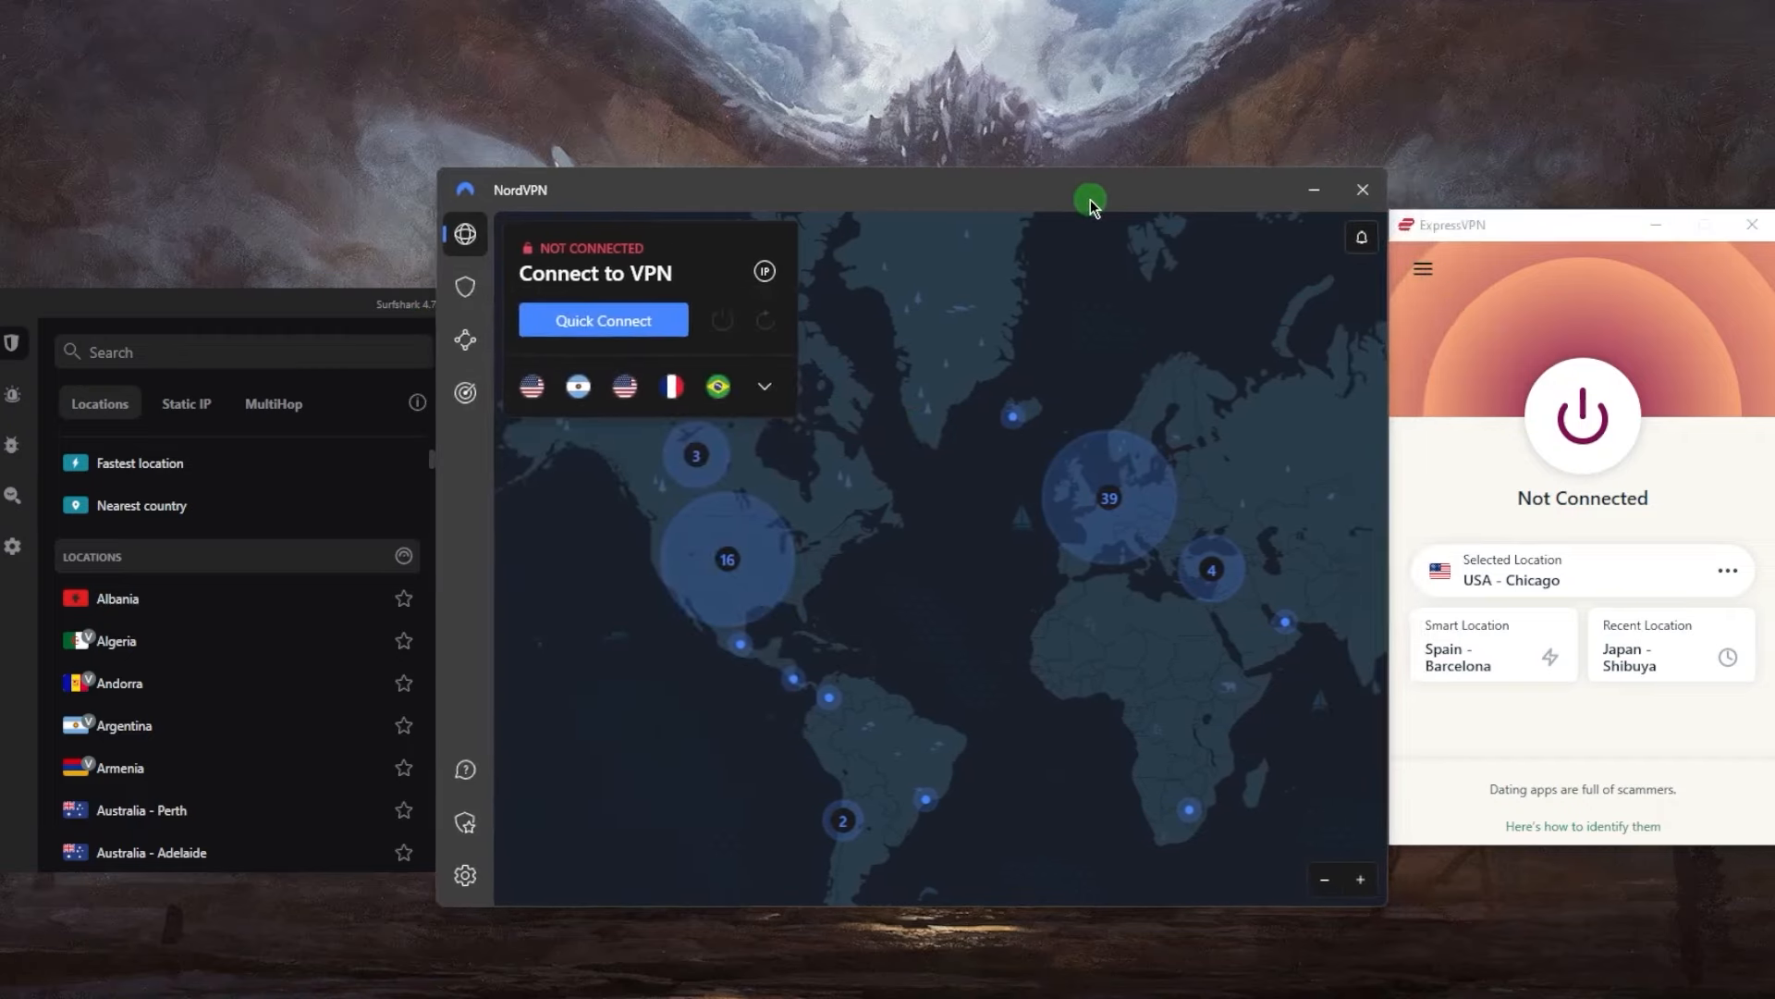
{"action": "mouse_move", "coordinate": [377, 328]}
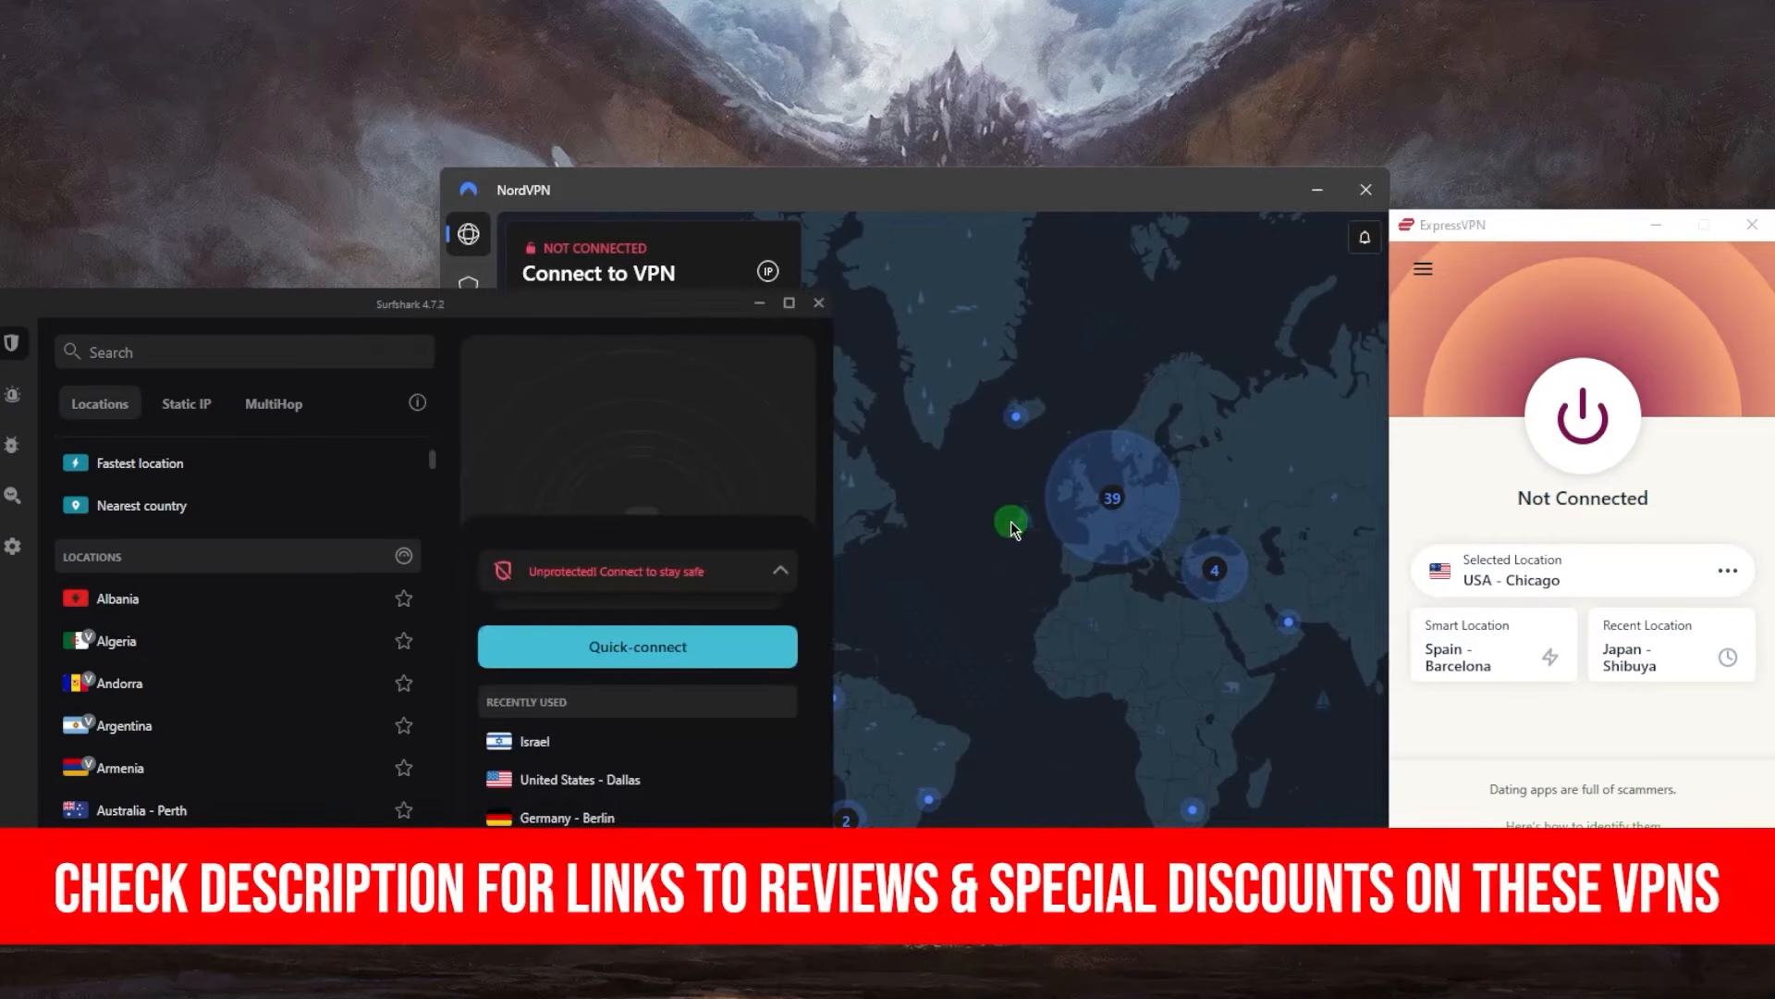
{"action": "mouse_move", "coordinate": [1061, 598]}
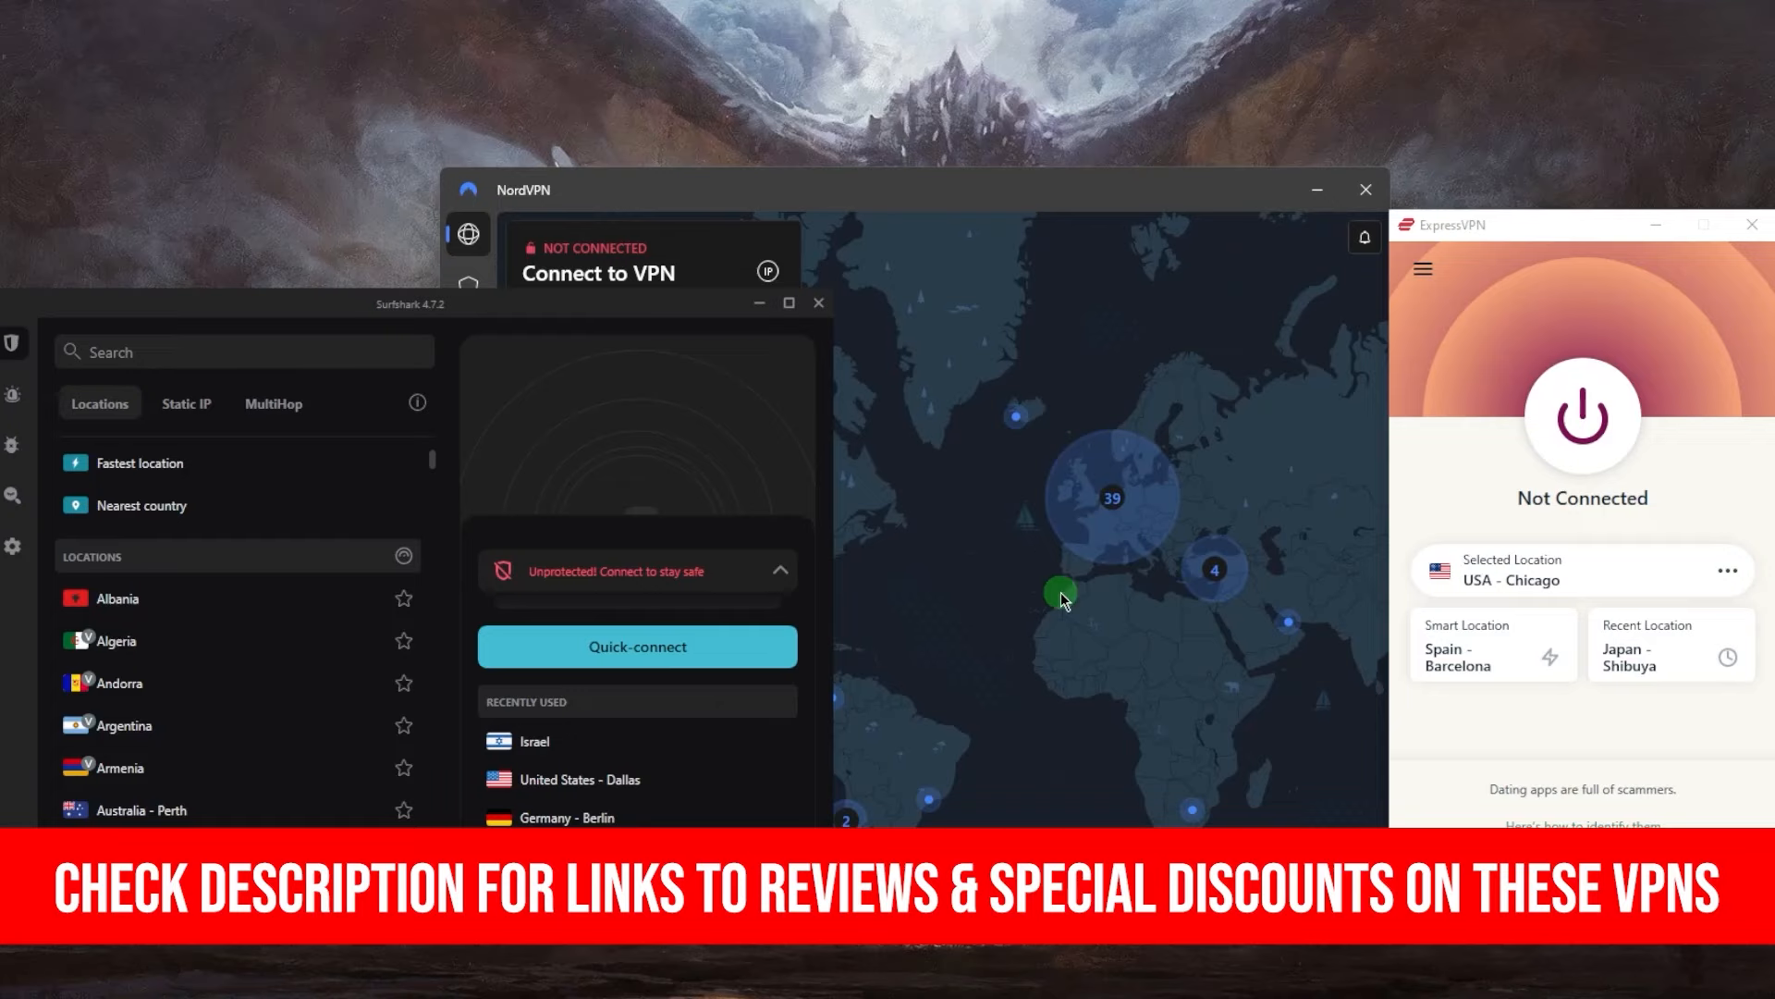
{"action": "mouse_move", "coordinate": [1400, 450]}
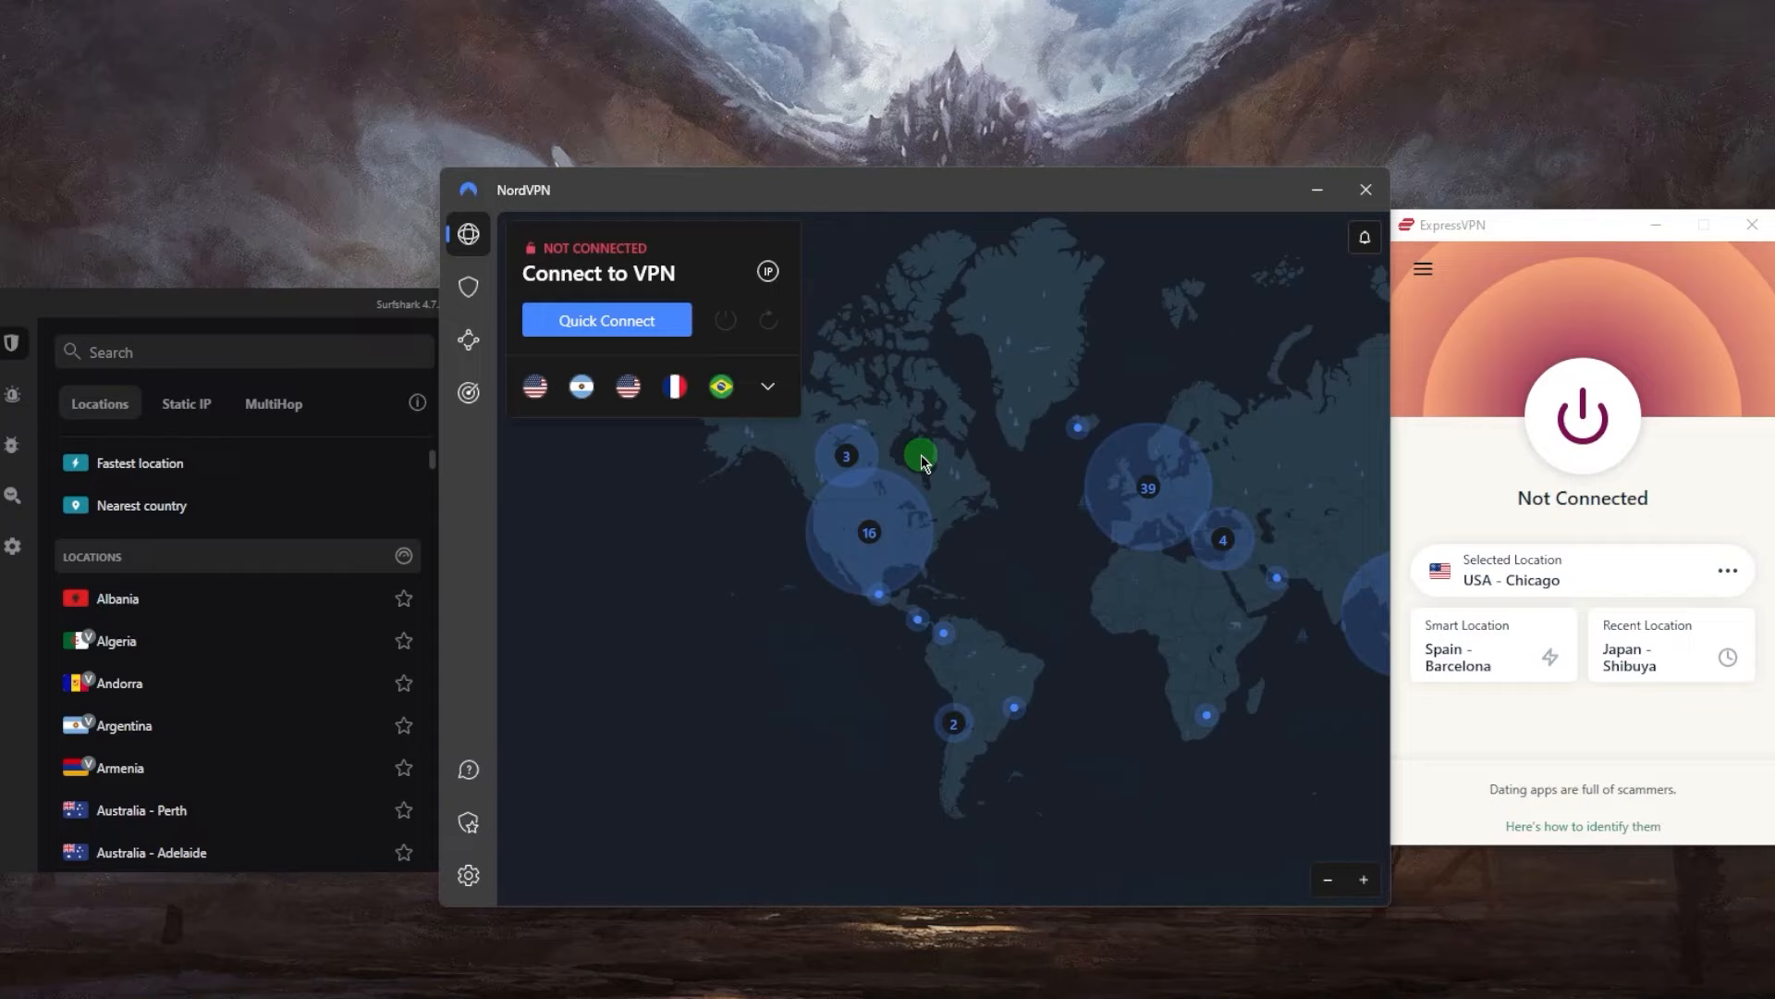
{"action": "mouse_move", "coordinate": [1007, 507]}
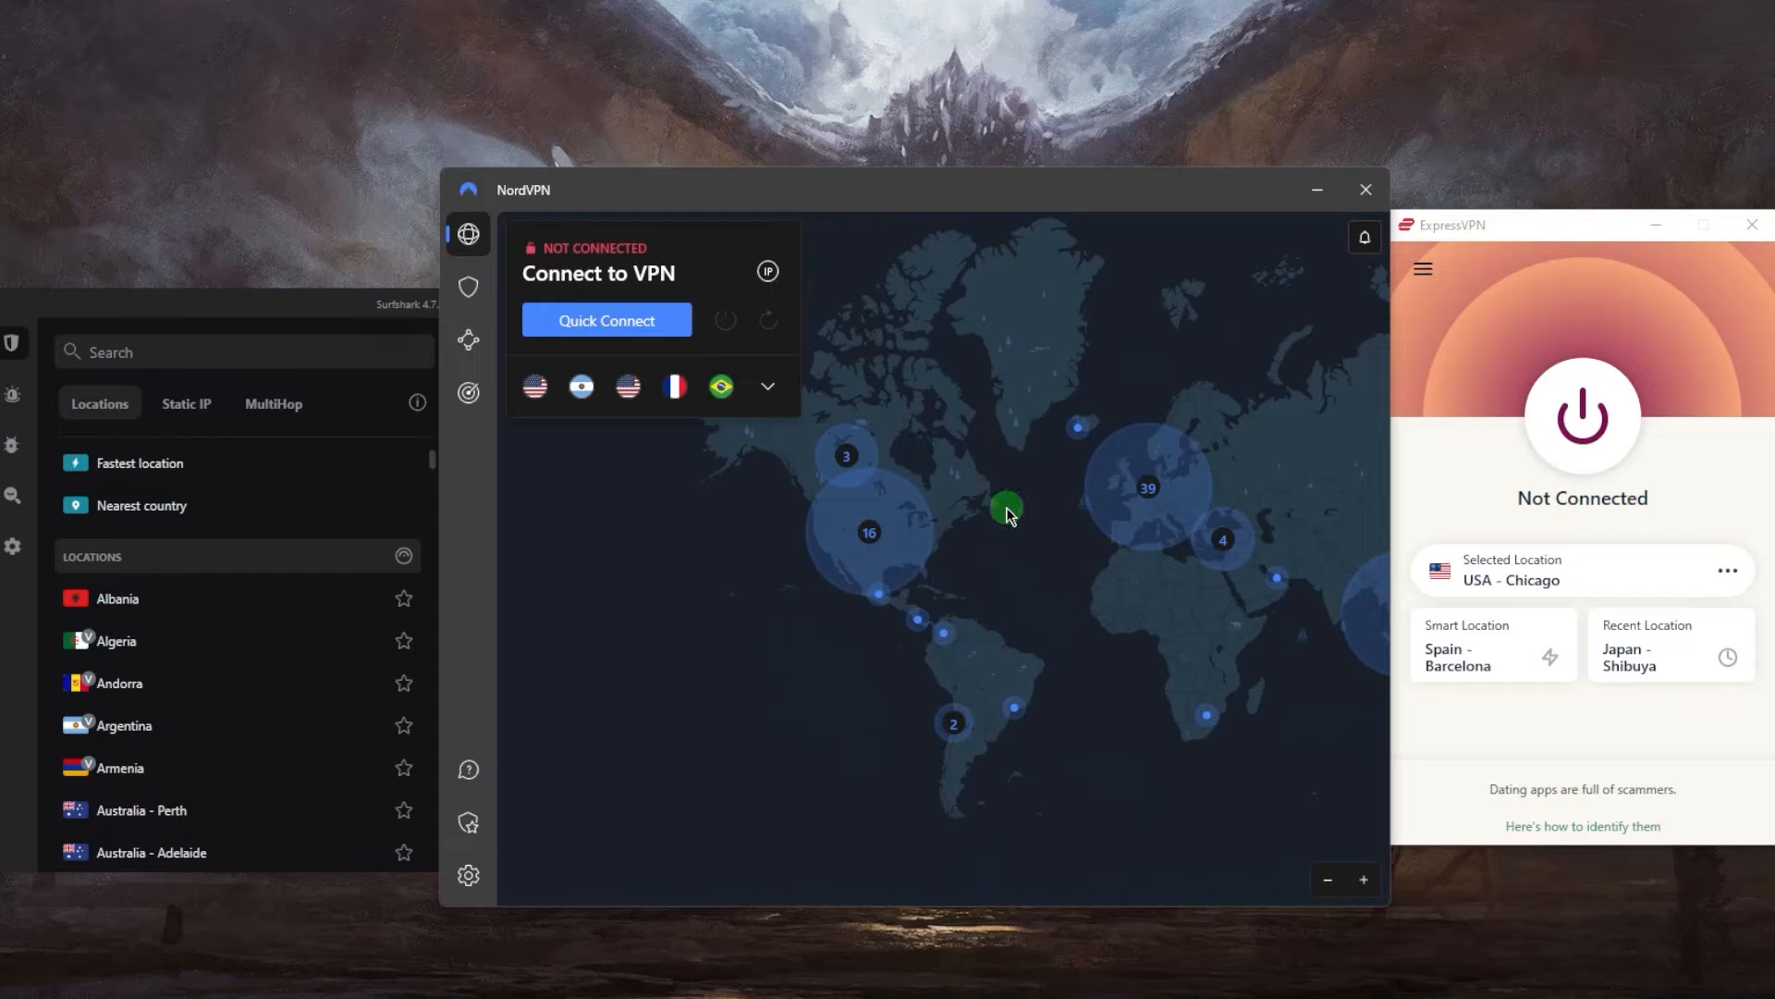
{"action": "mouse_move", "coordinate": [1094, 619]}
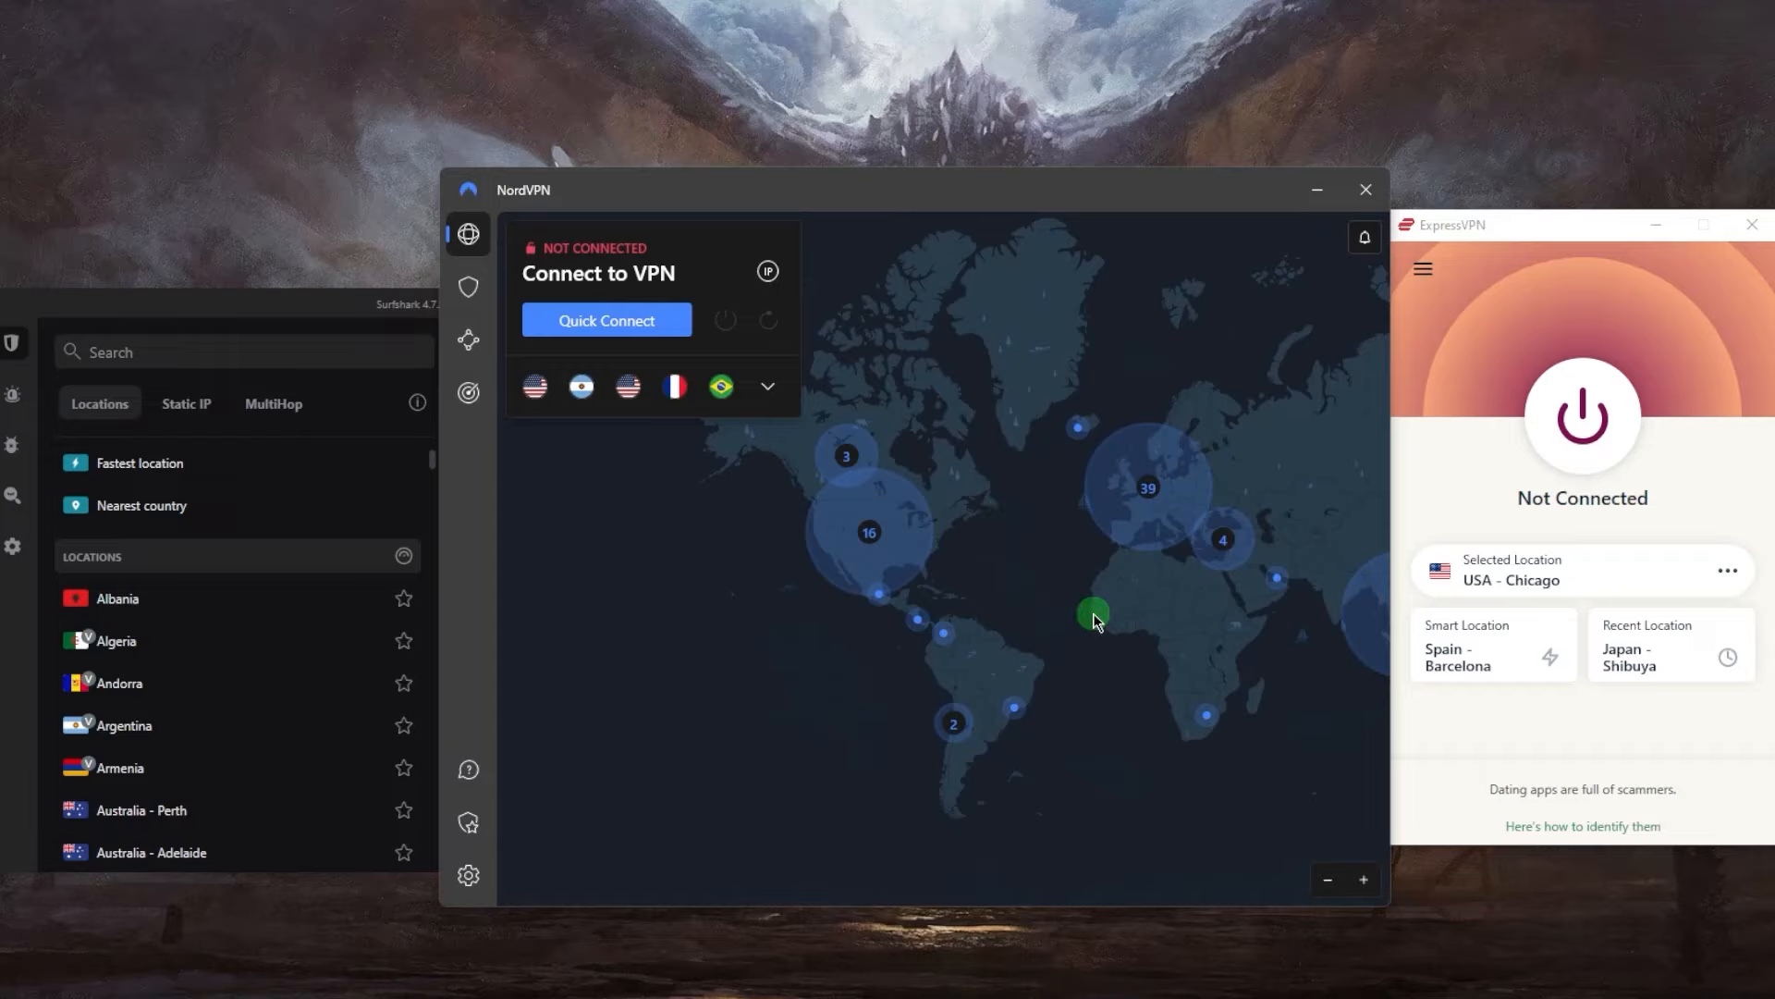
{"action": "mouse_move", "coordinate": [1064, 571]}
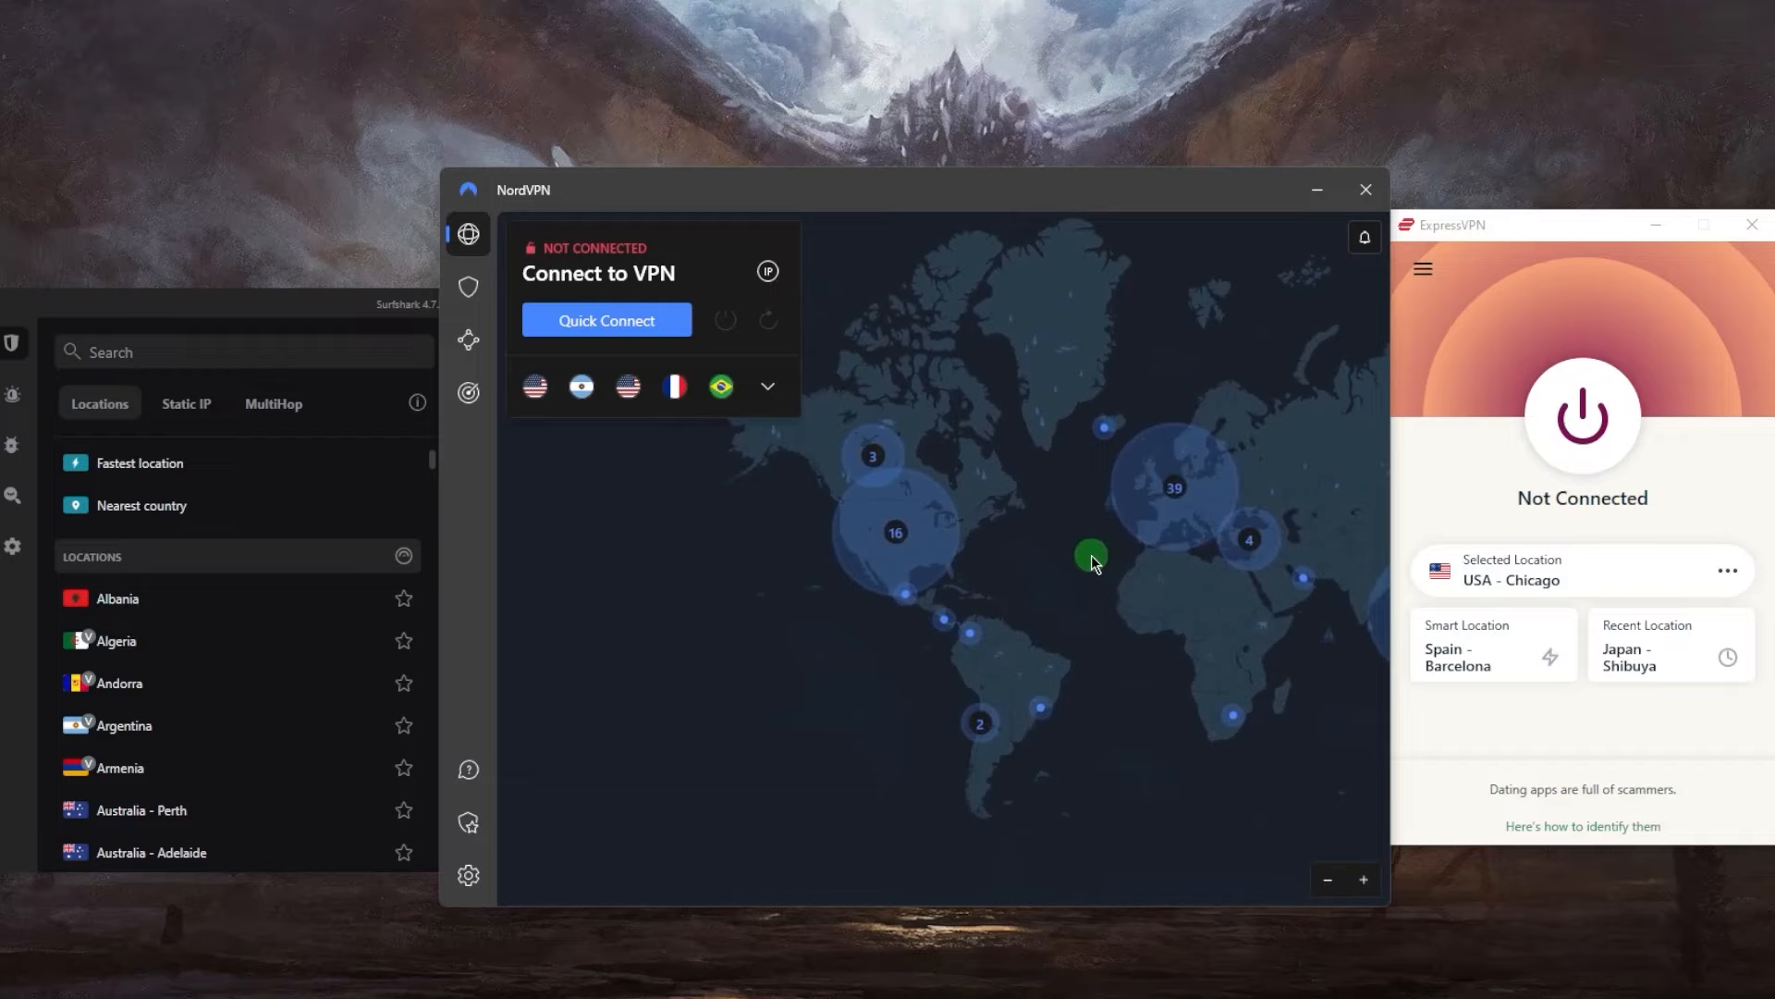
{"action": "mouse_move", "coordinate": [1184, 460]}
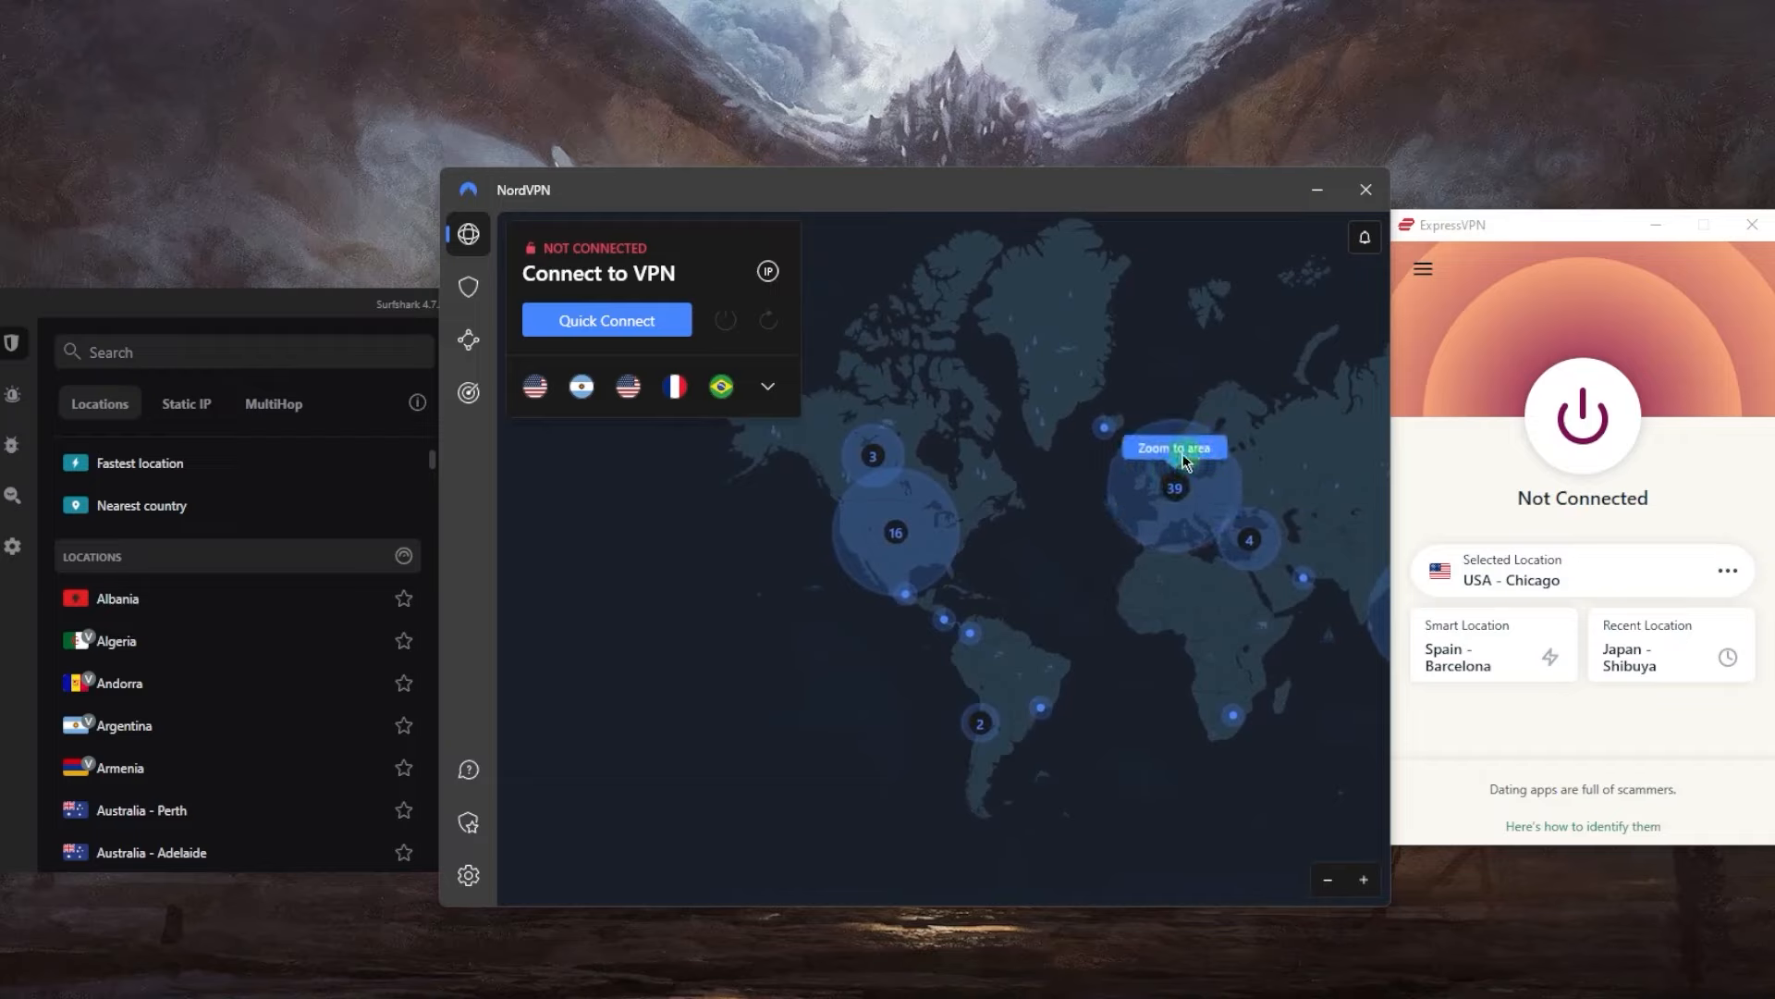
{"action": "mouse_move", "coordinate": [1033, 468]}
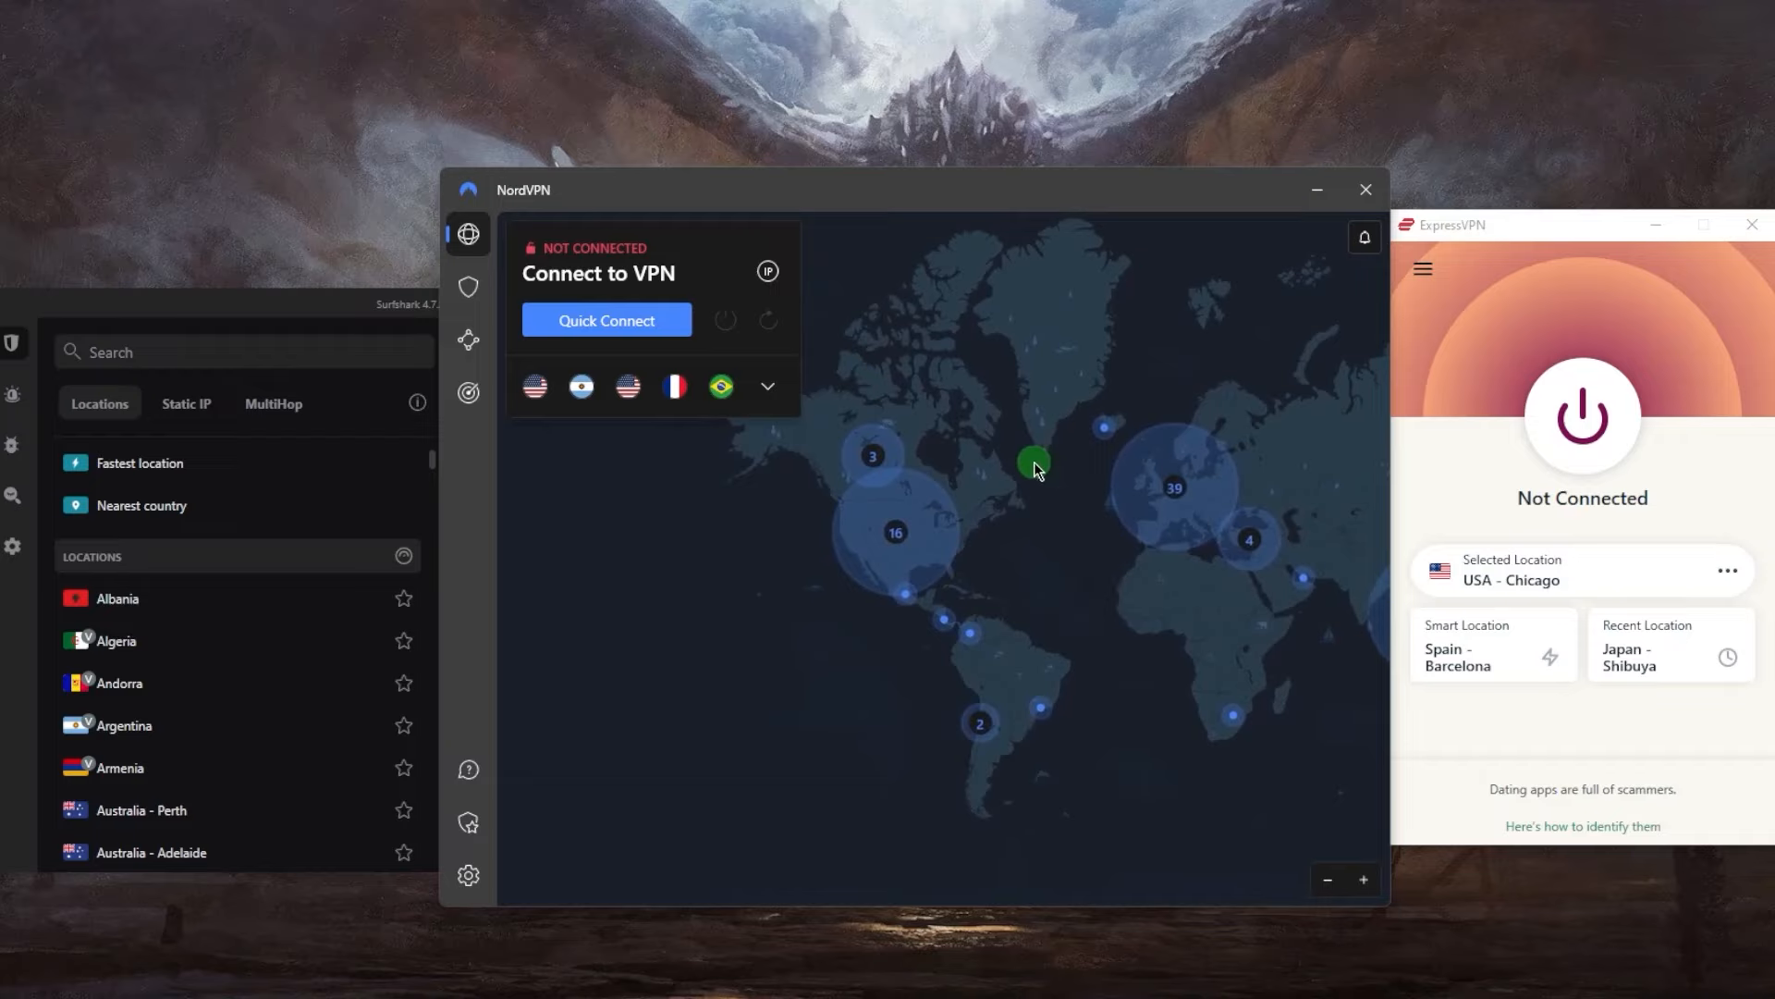
{"action": "mouse_move", "coordinate": [1461, 281]}
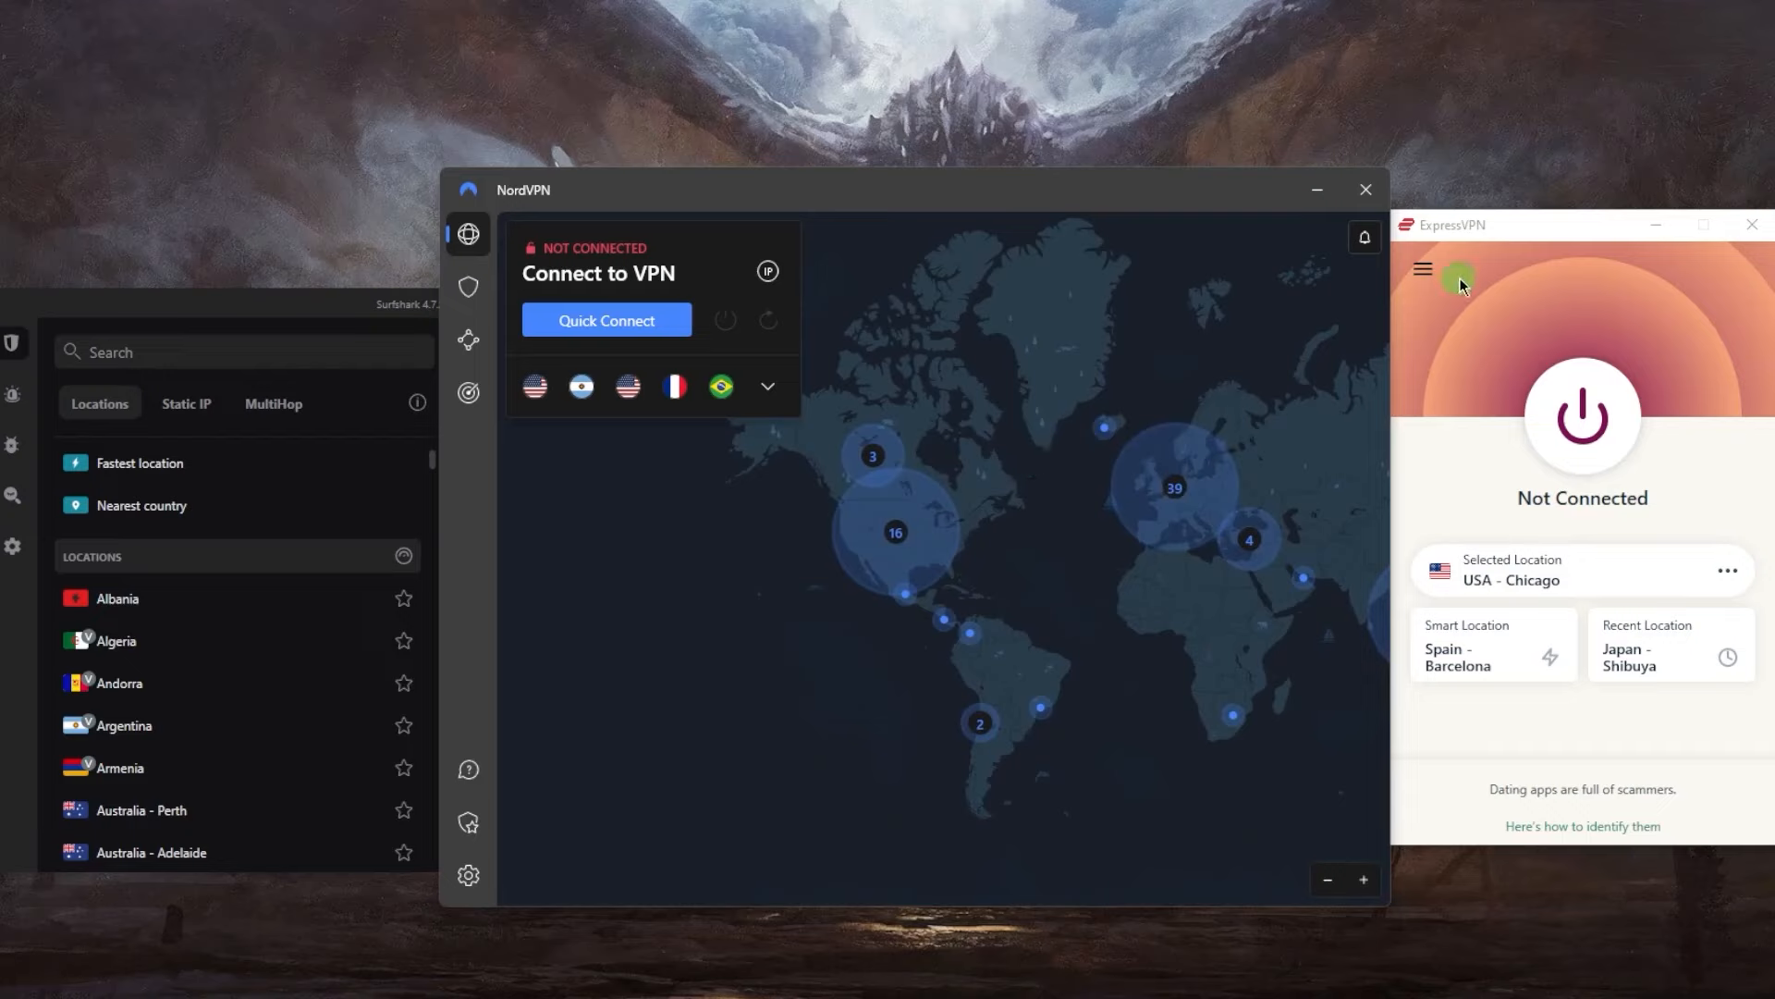
Open VPN Locations from the ExpressVPN menu and expand a region under All Locations.
{"action": "left_click", "coordinate": [1422, 269]}
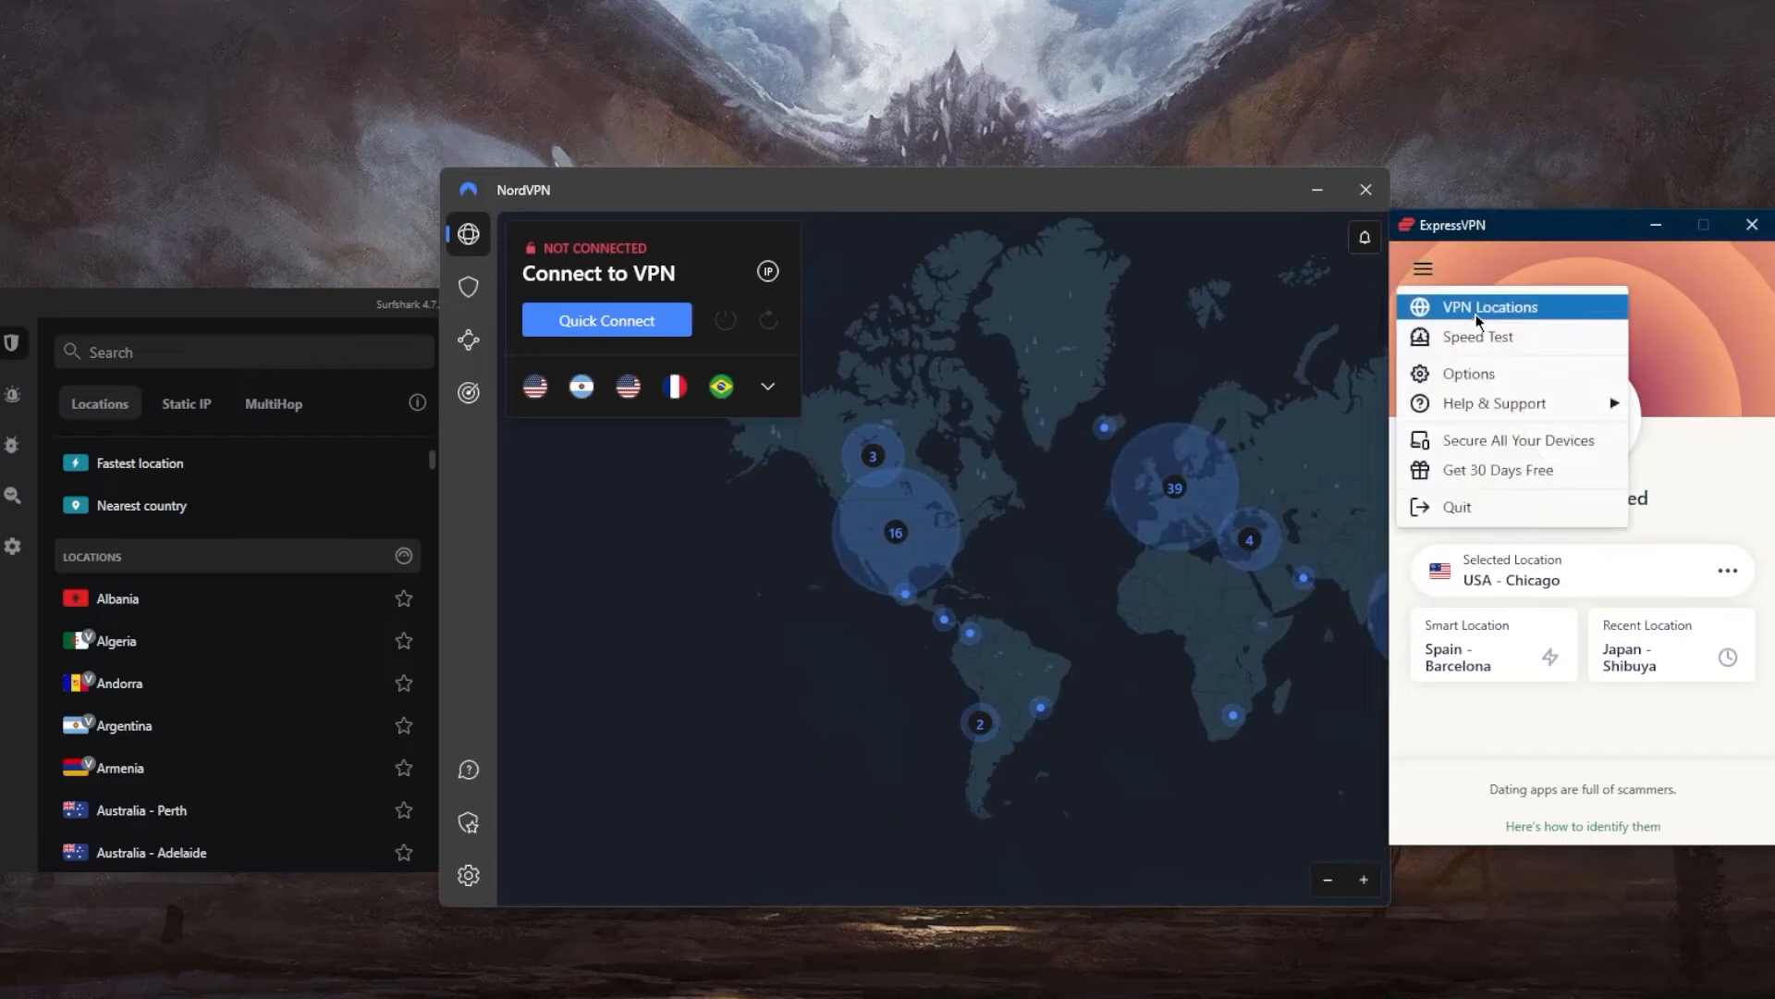
{"action": "left_click", "coordinate": [1492, 306]}
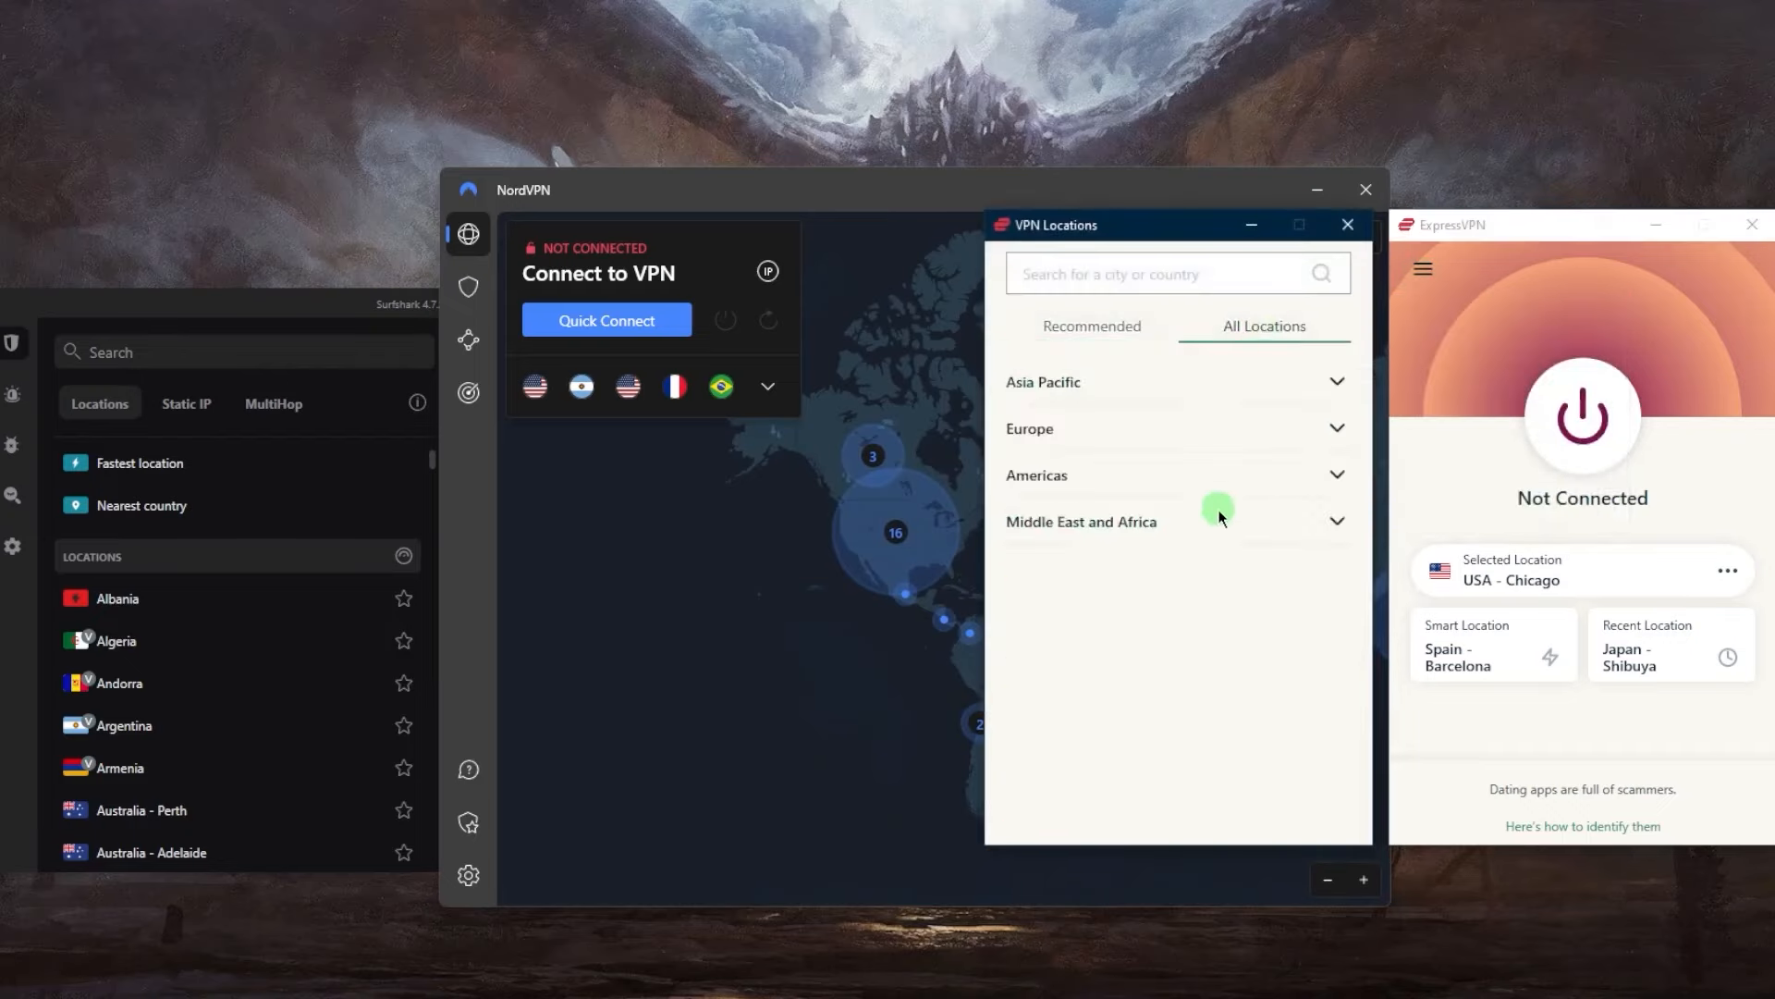
{"action": "left_click", "coordinate": [1177, 382]}
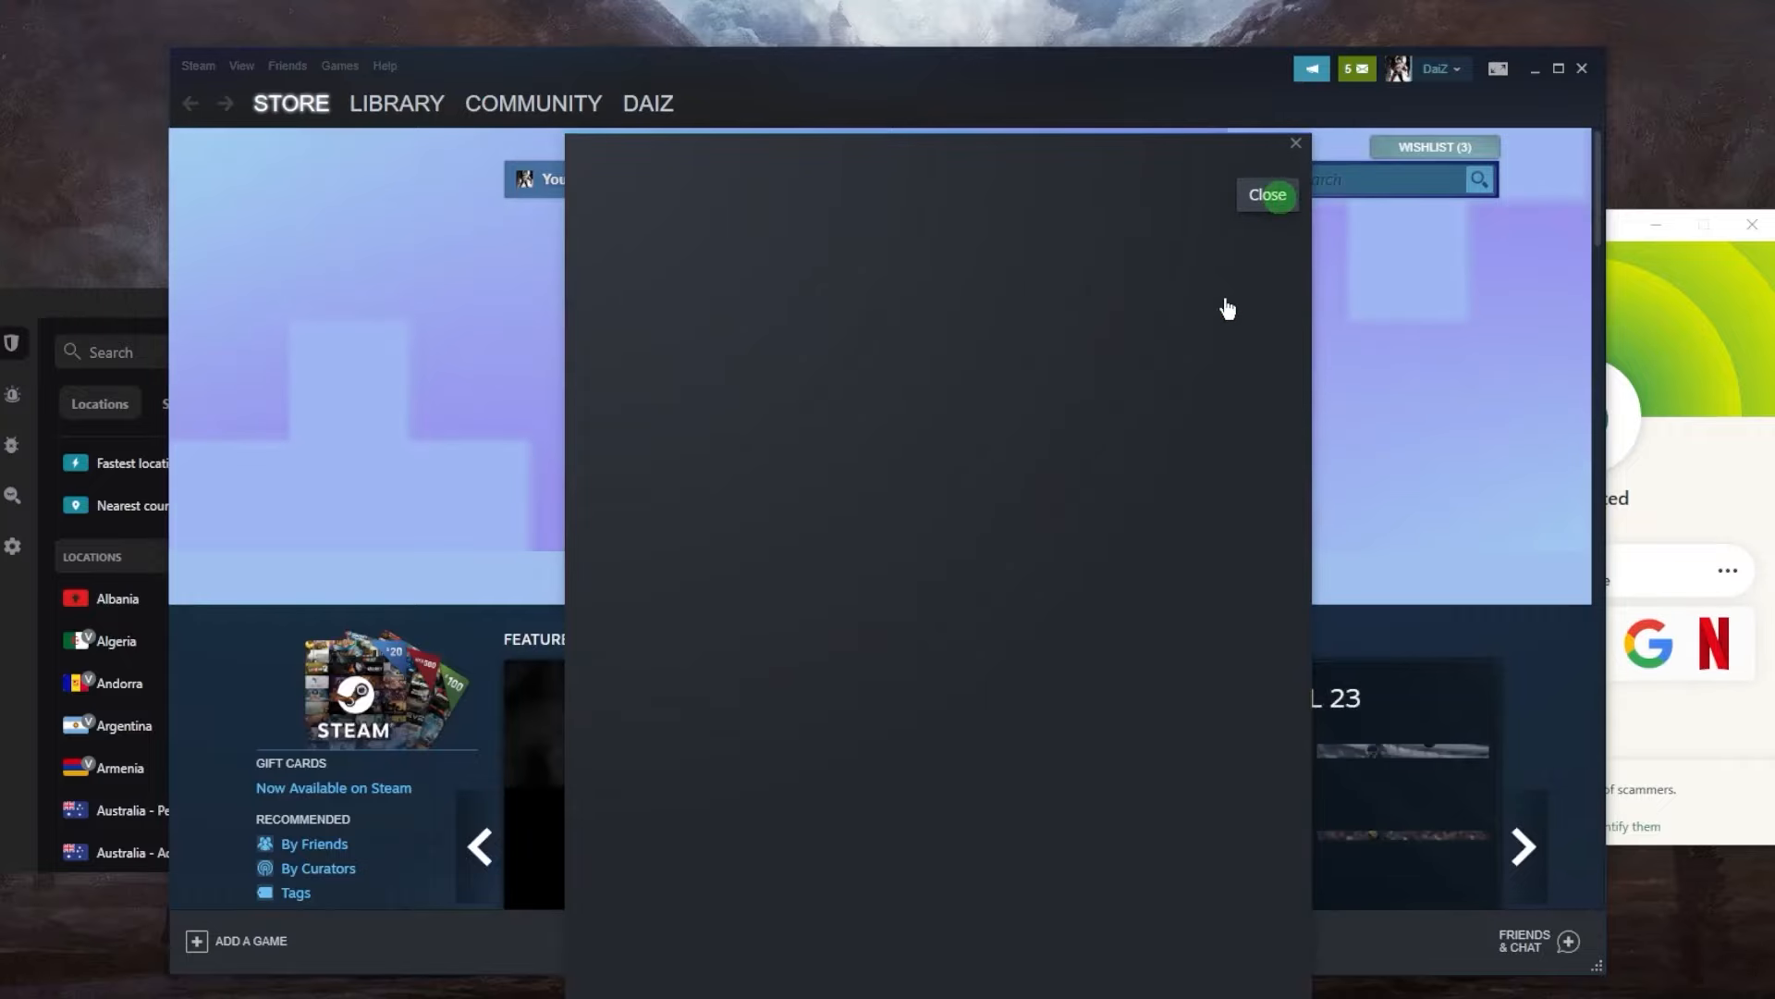
Close the blank Steam pop-up and scroll down to the USD-priced special offers.
{"action": "left_click", "coordinate": [1265, 195]}
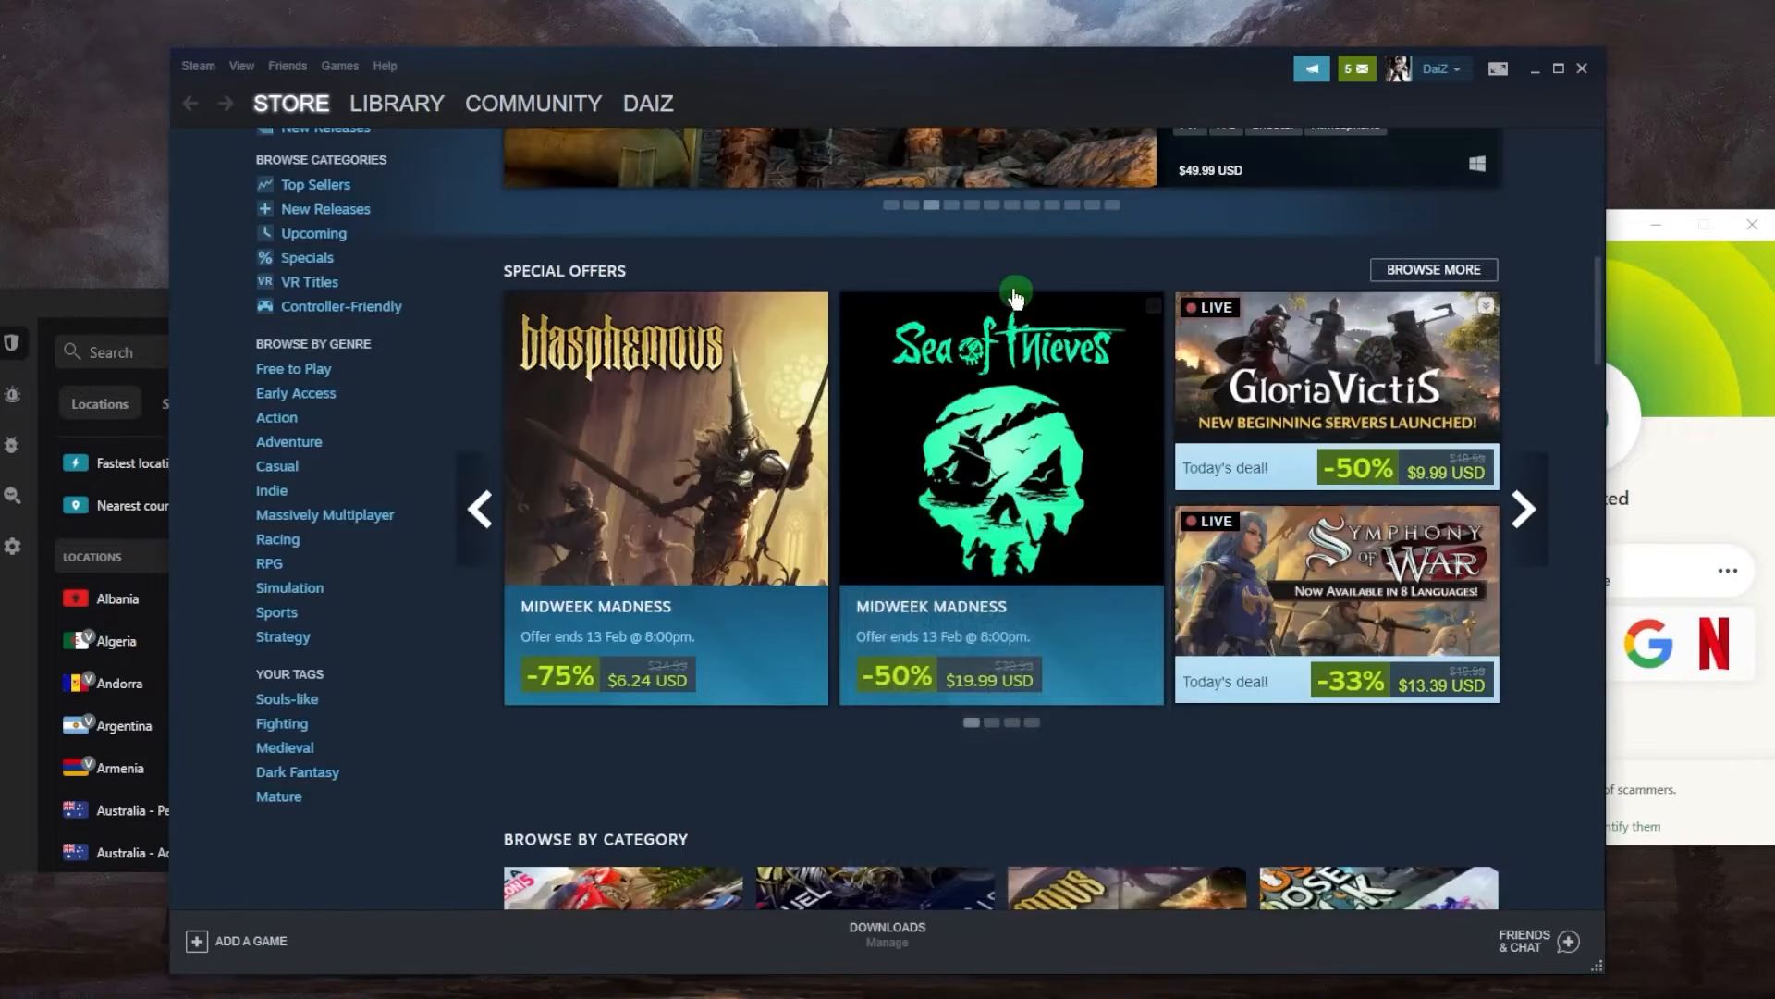
{"action": "scroll", "scroll_direction": "down", "scroll_amount": 3}
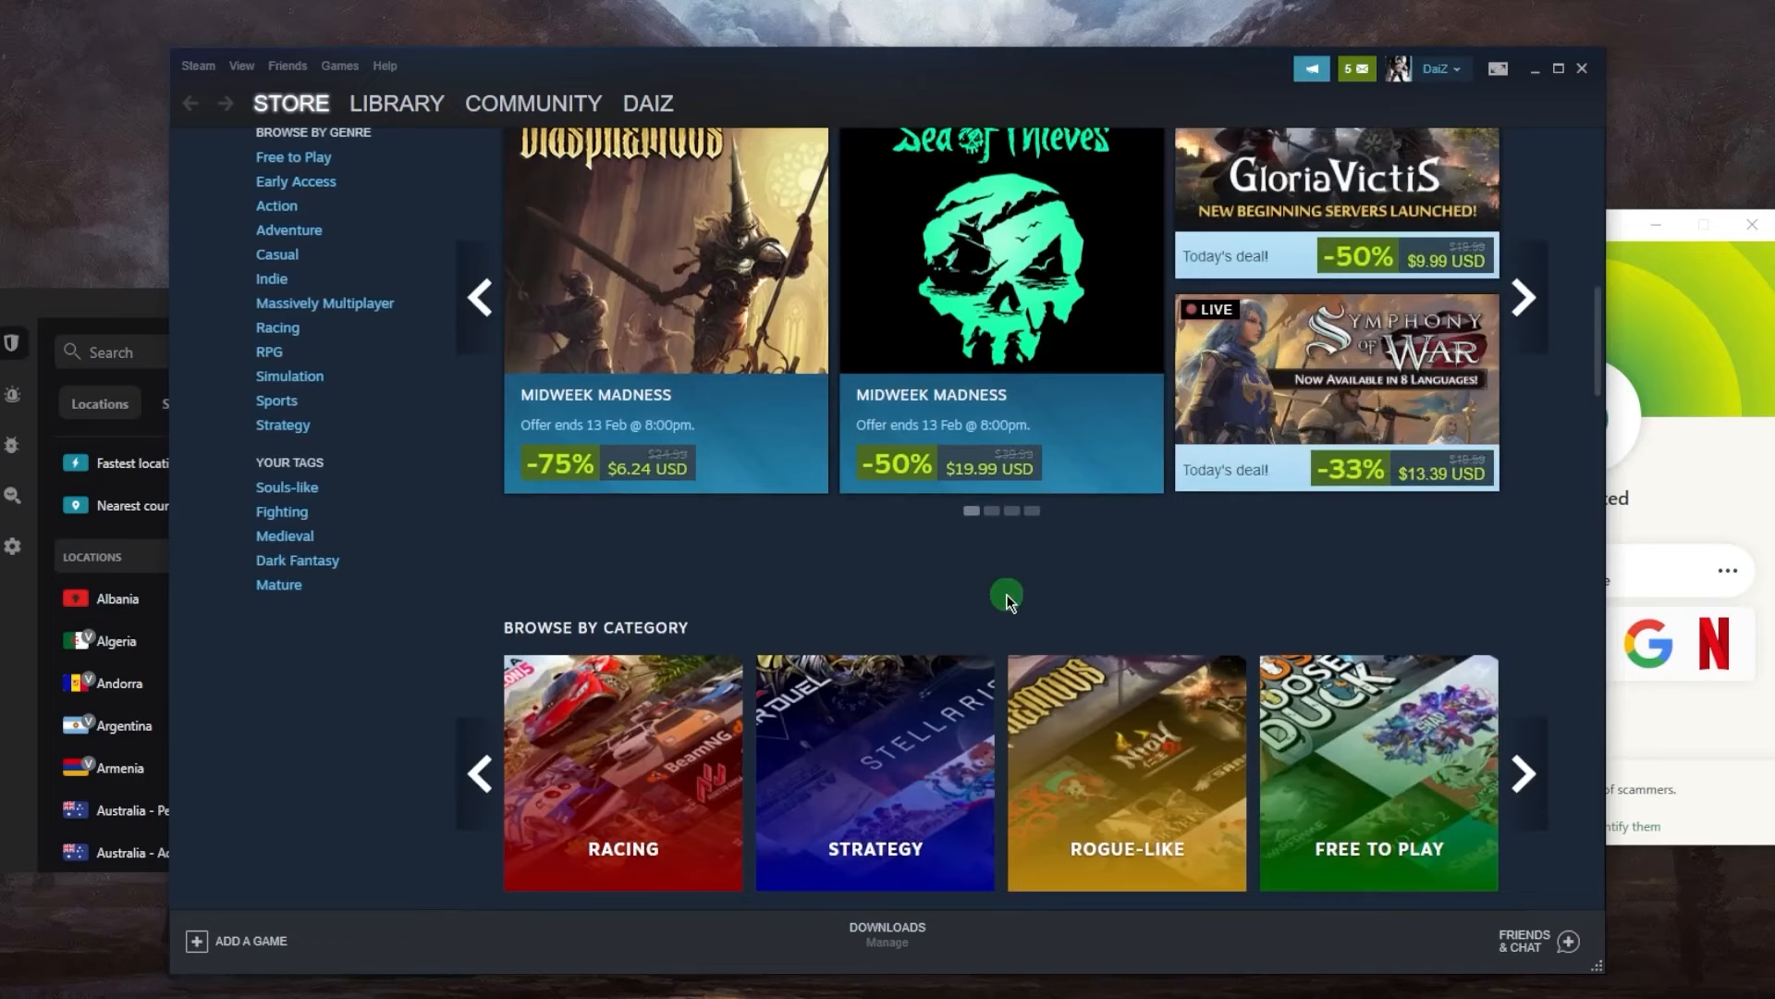
{"action": "mouse_move", "coordinate": [1378, 564]}
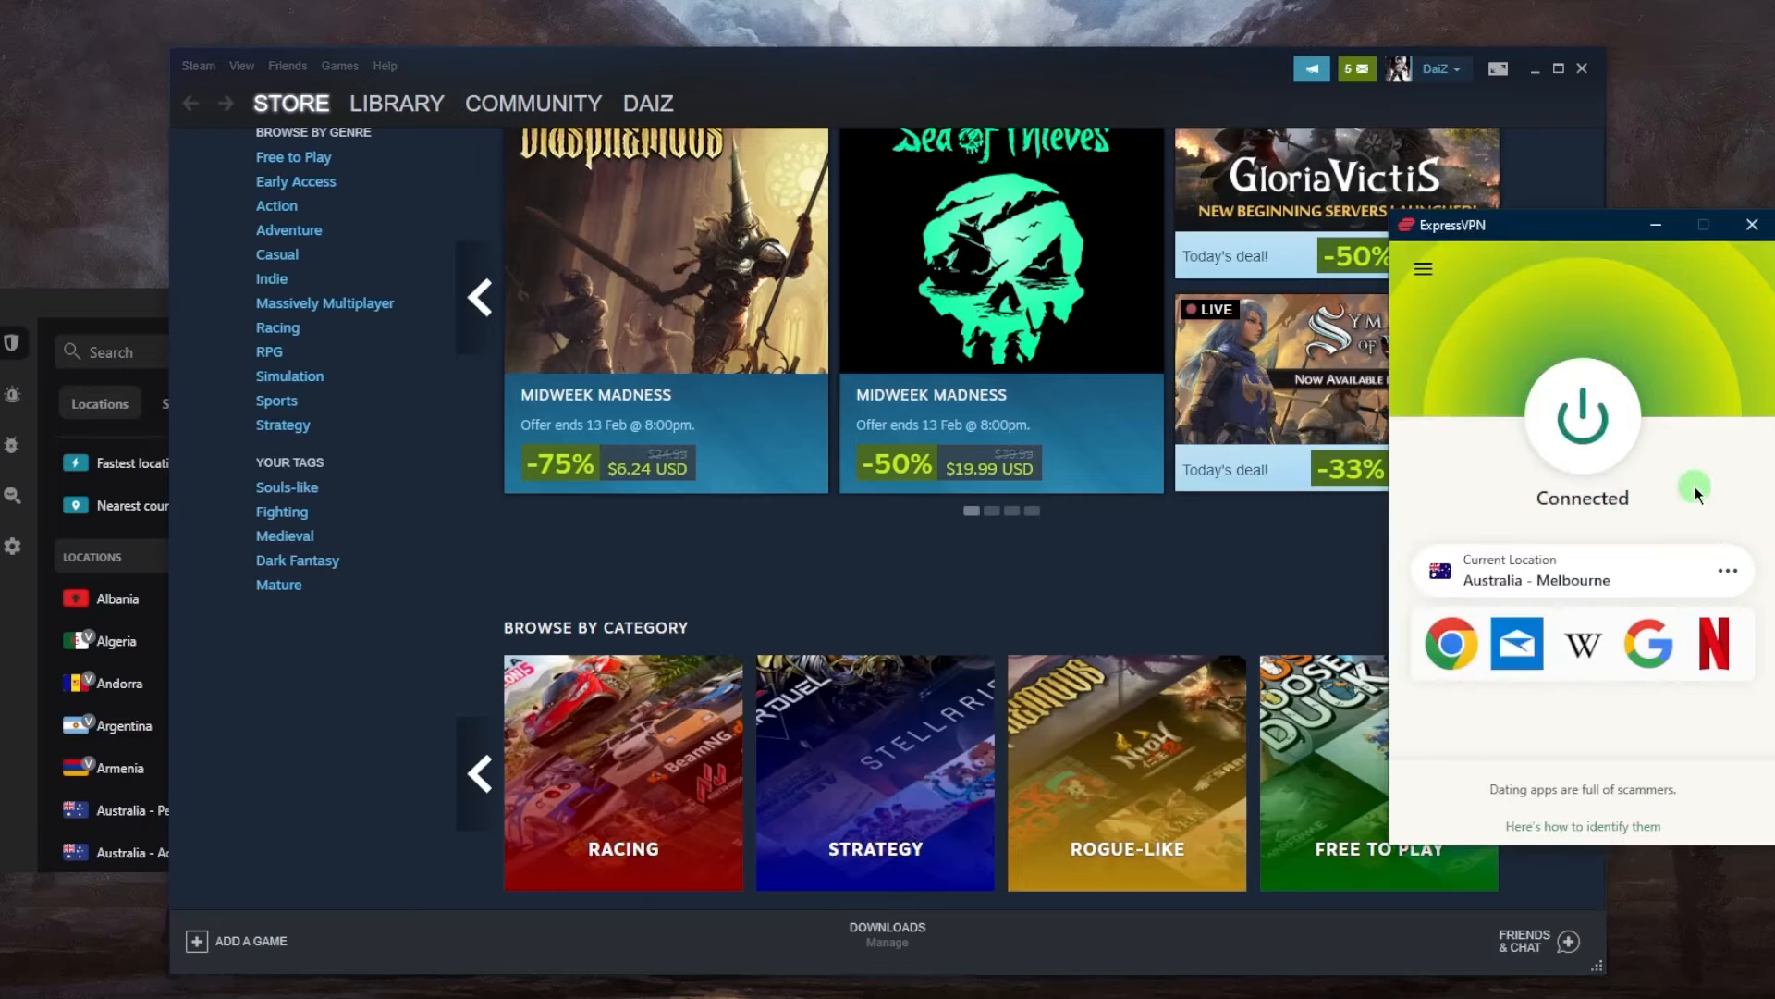
{"action": "mouse_move", "coordinate": [1633, 505]}
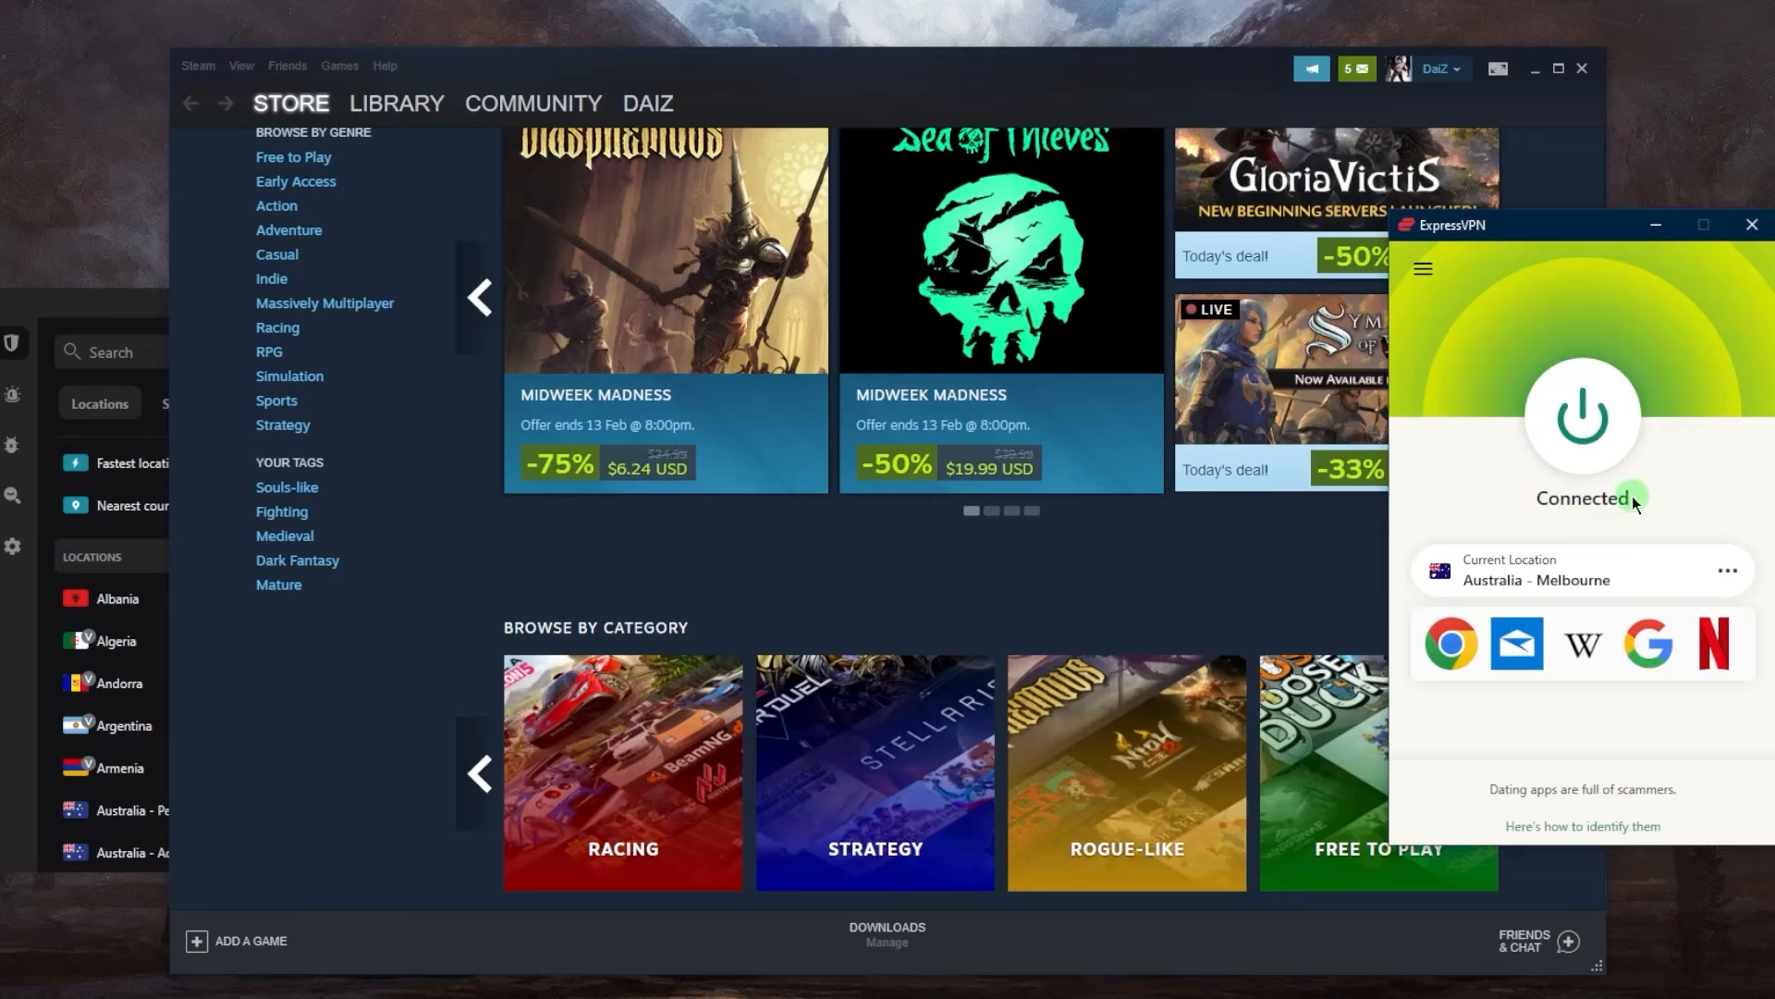
{"action": "mouse_move", "coordinate": [1633, 489]}
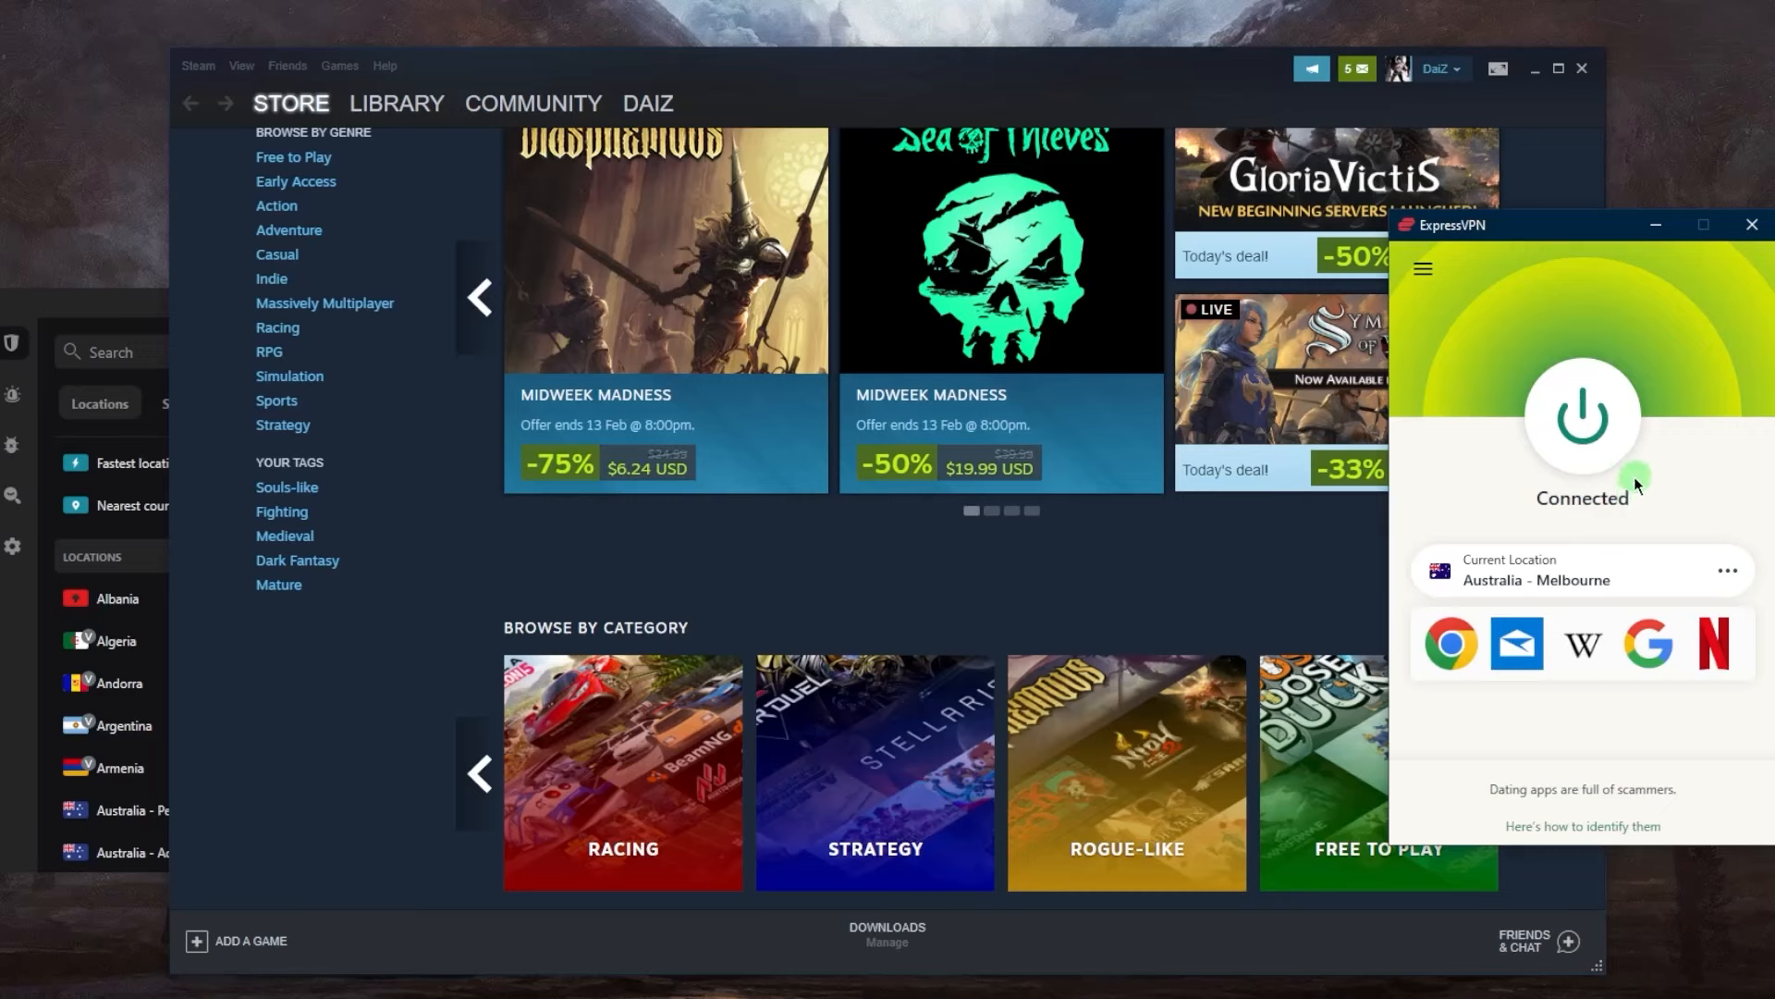
{"action": "mouse_move", "coordinate": [1598, 502]}
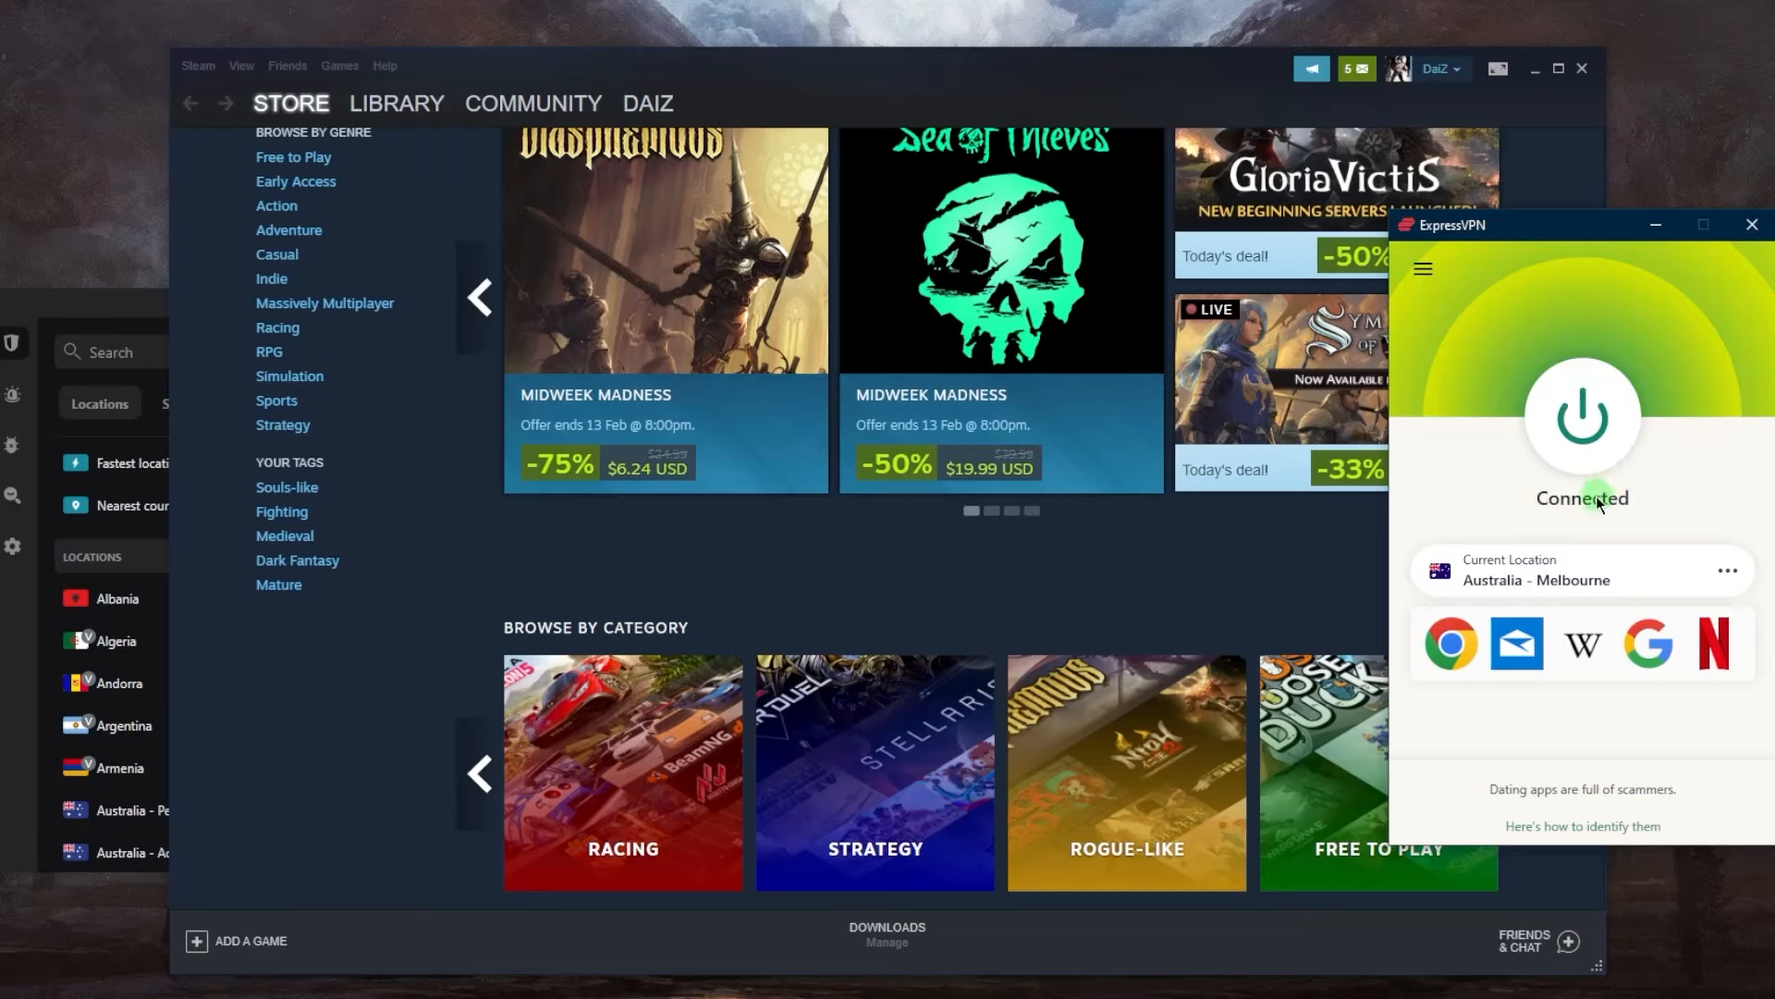
{"action": "mouse_move", "coordinate": [1567, 540]}
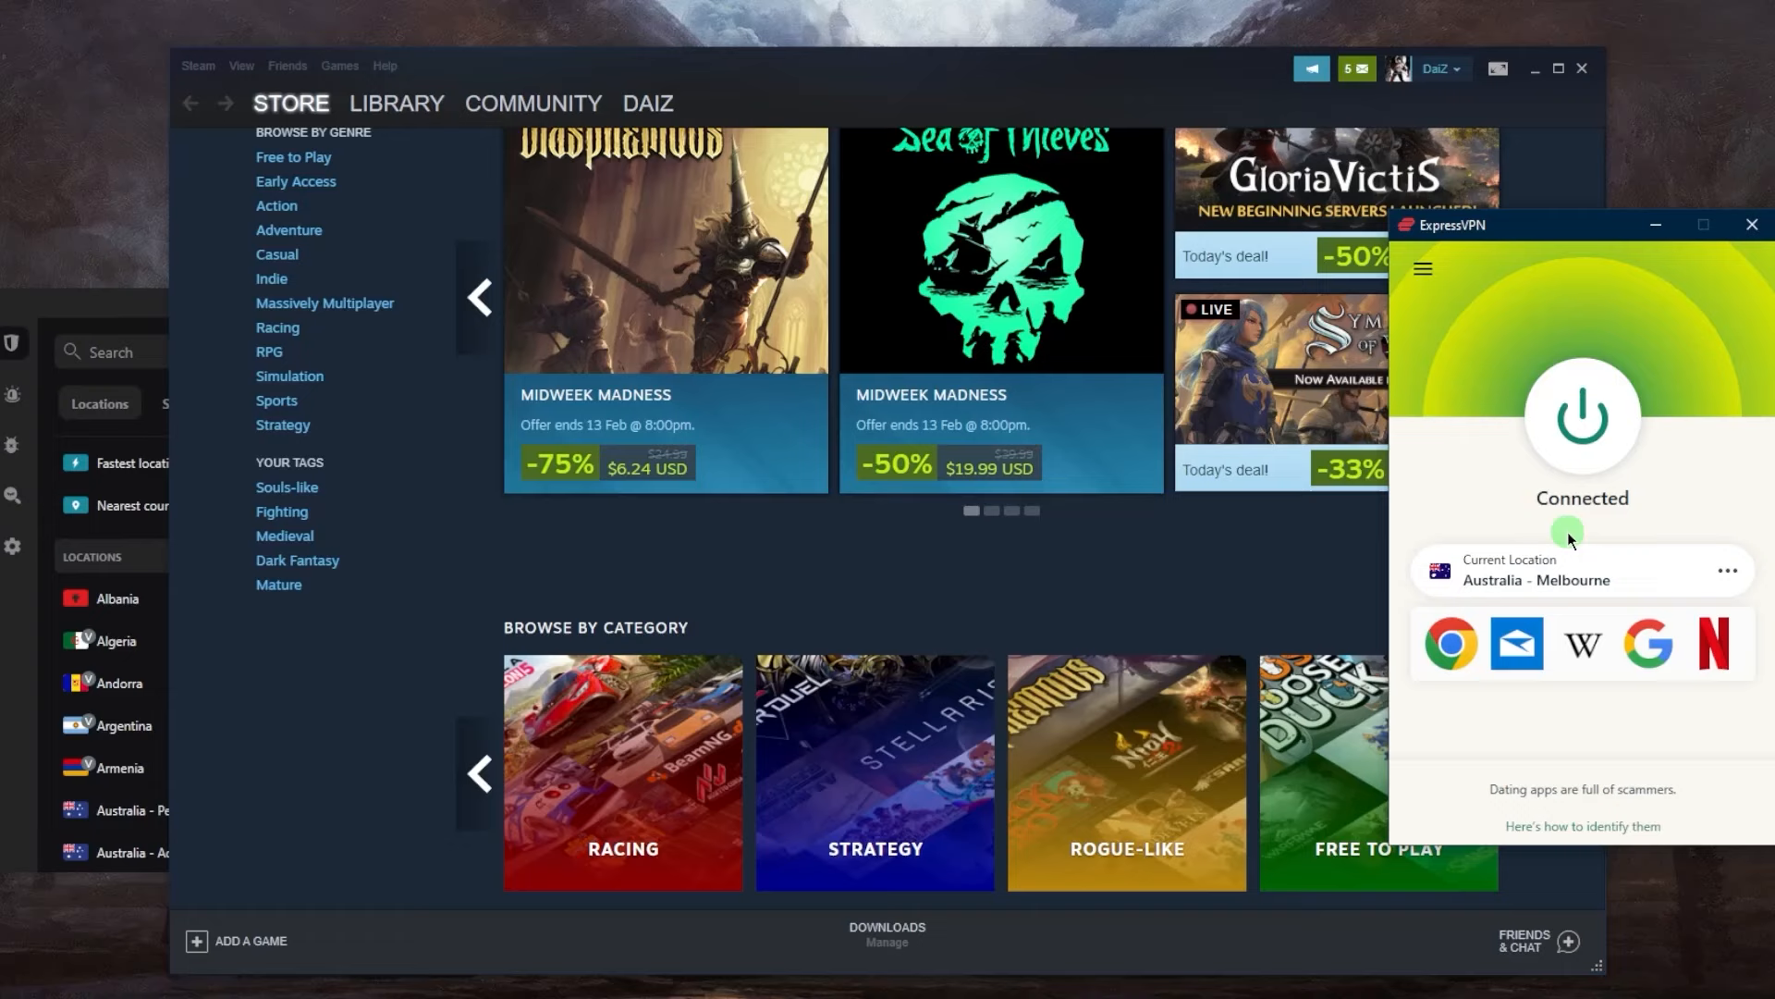
{"action": "mouse_move", "coordinate": [1280, 555]}
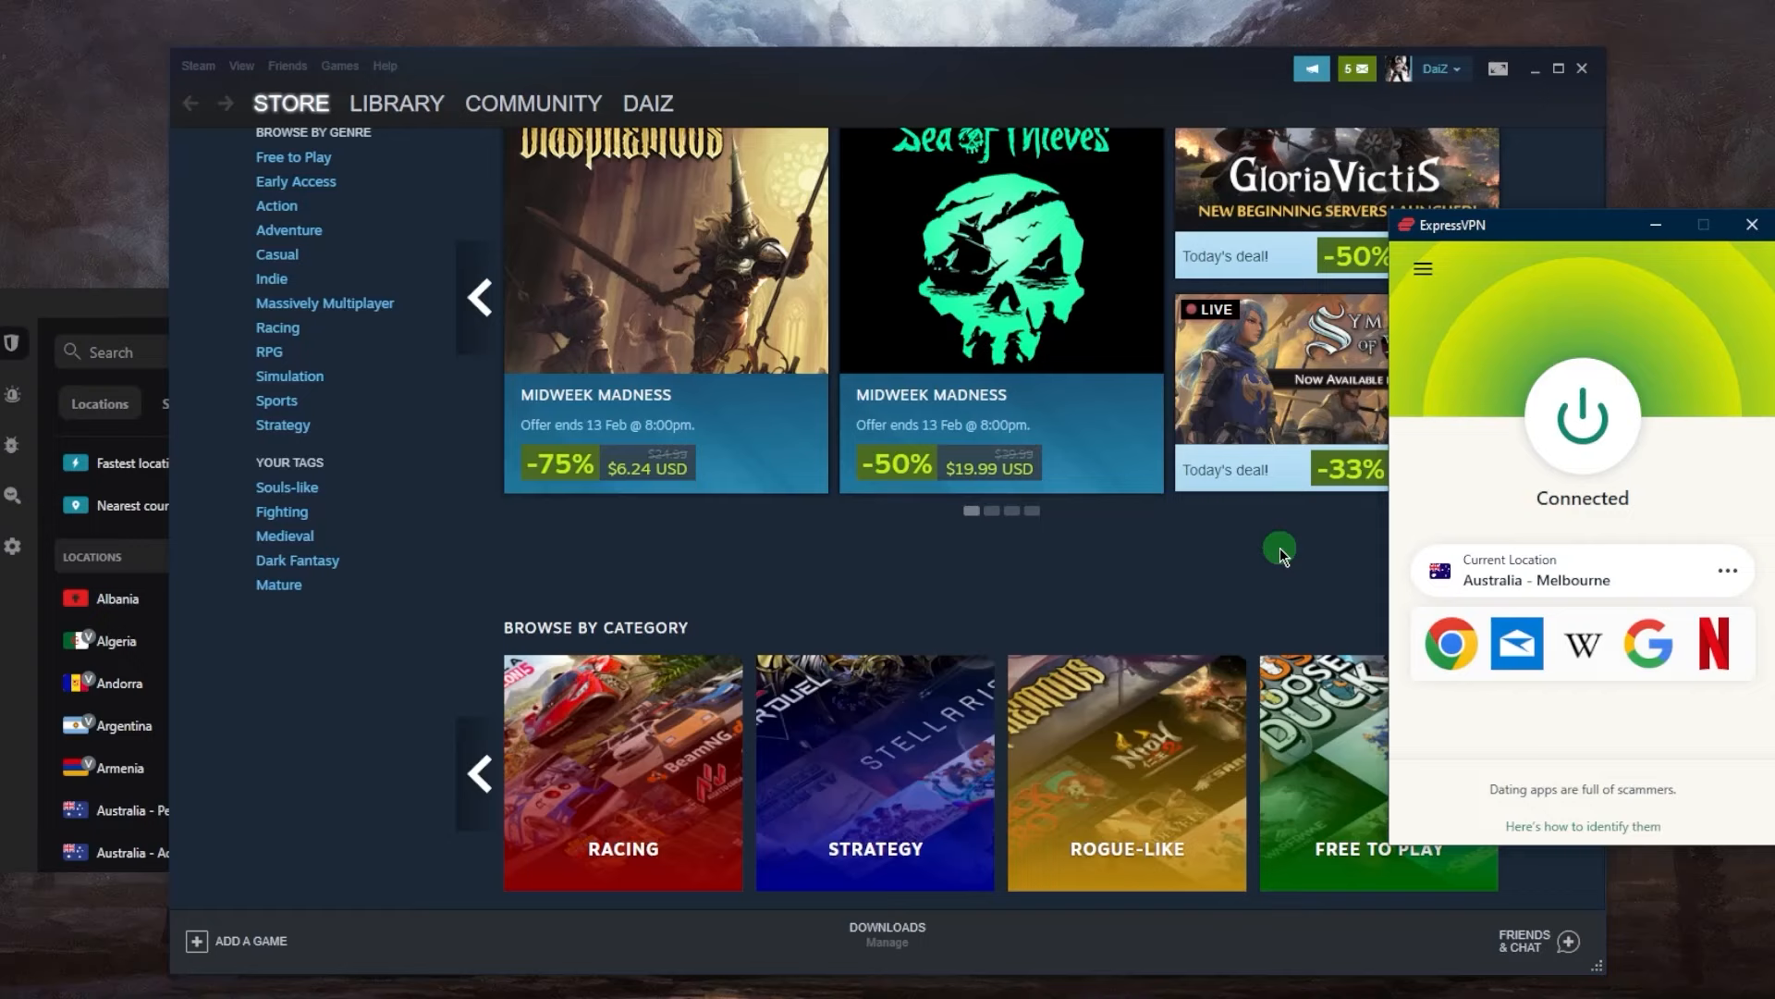
{"action": "mouse_move", "coordinate": [1200, 600]}
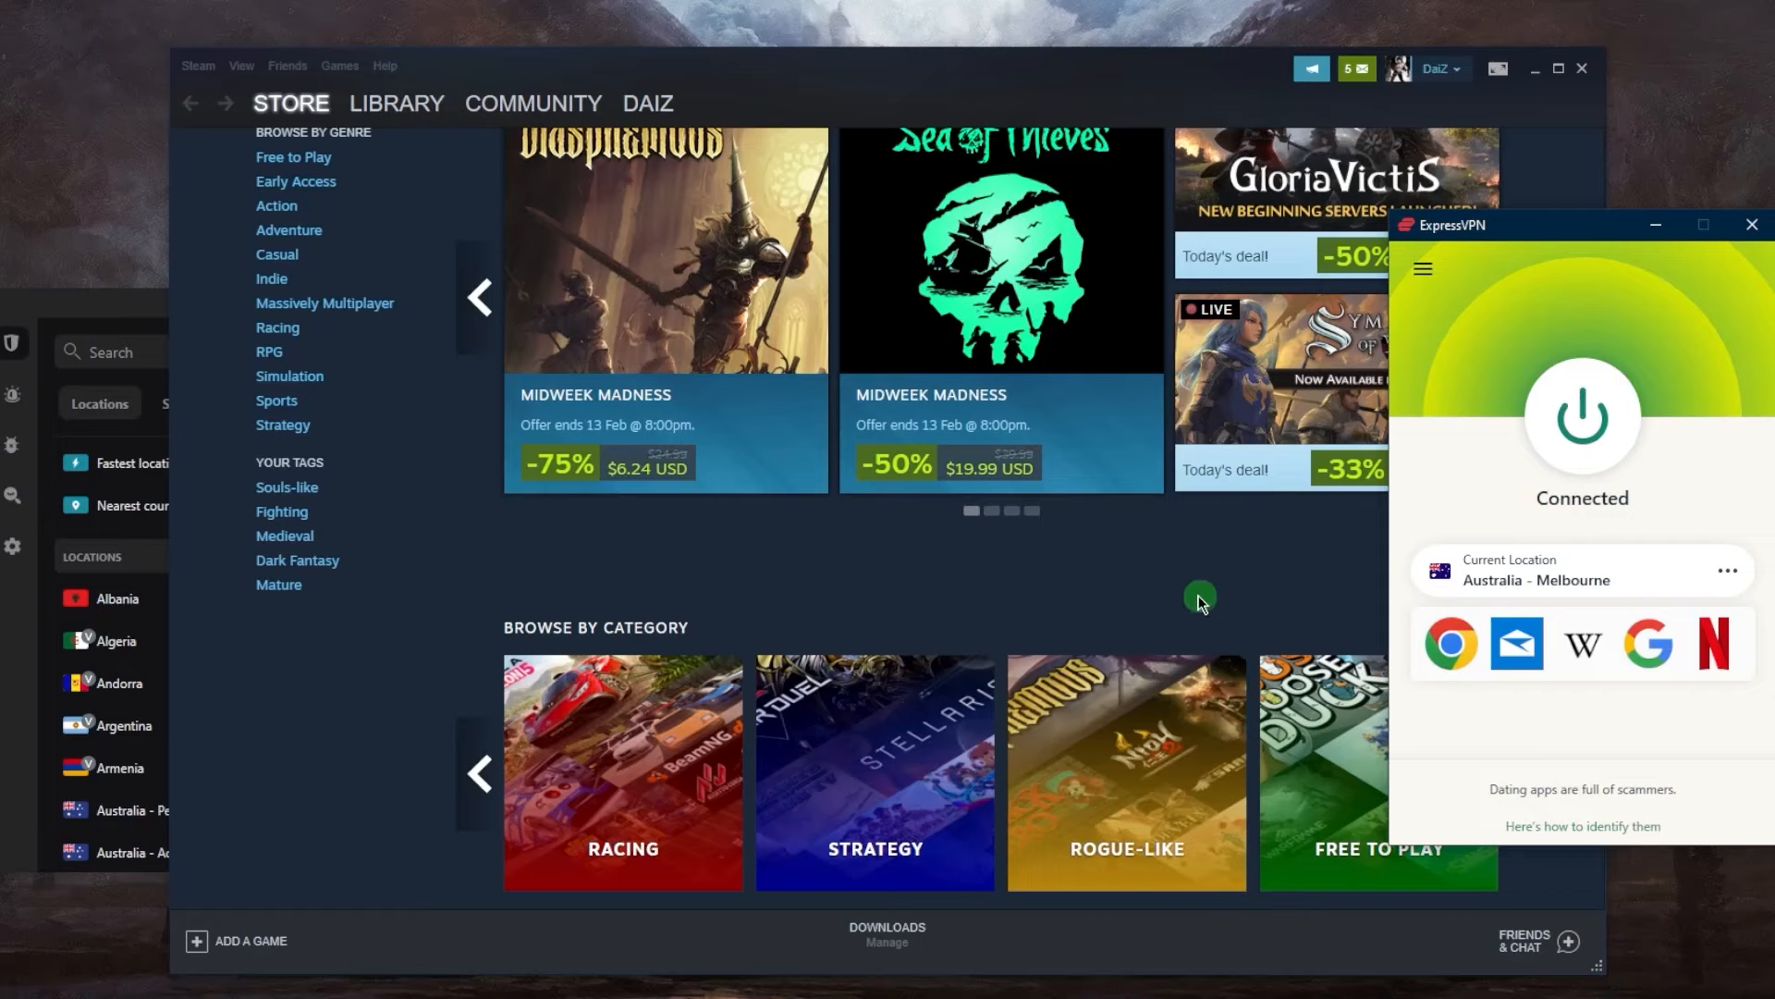
{"action": "mouse_move", "coordinate": [1189, 580]}
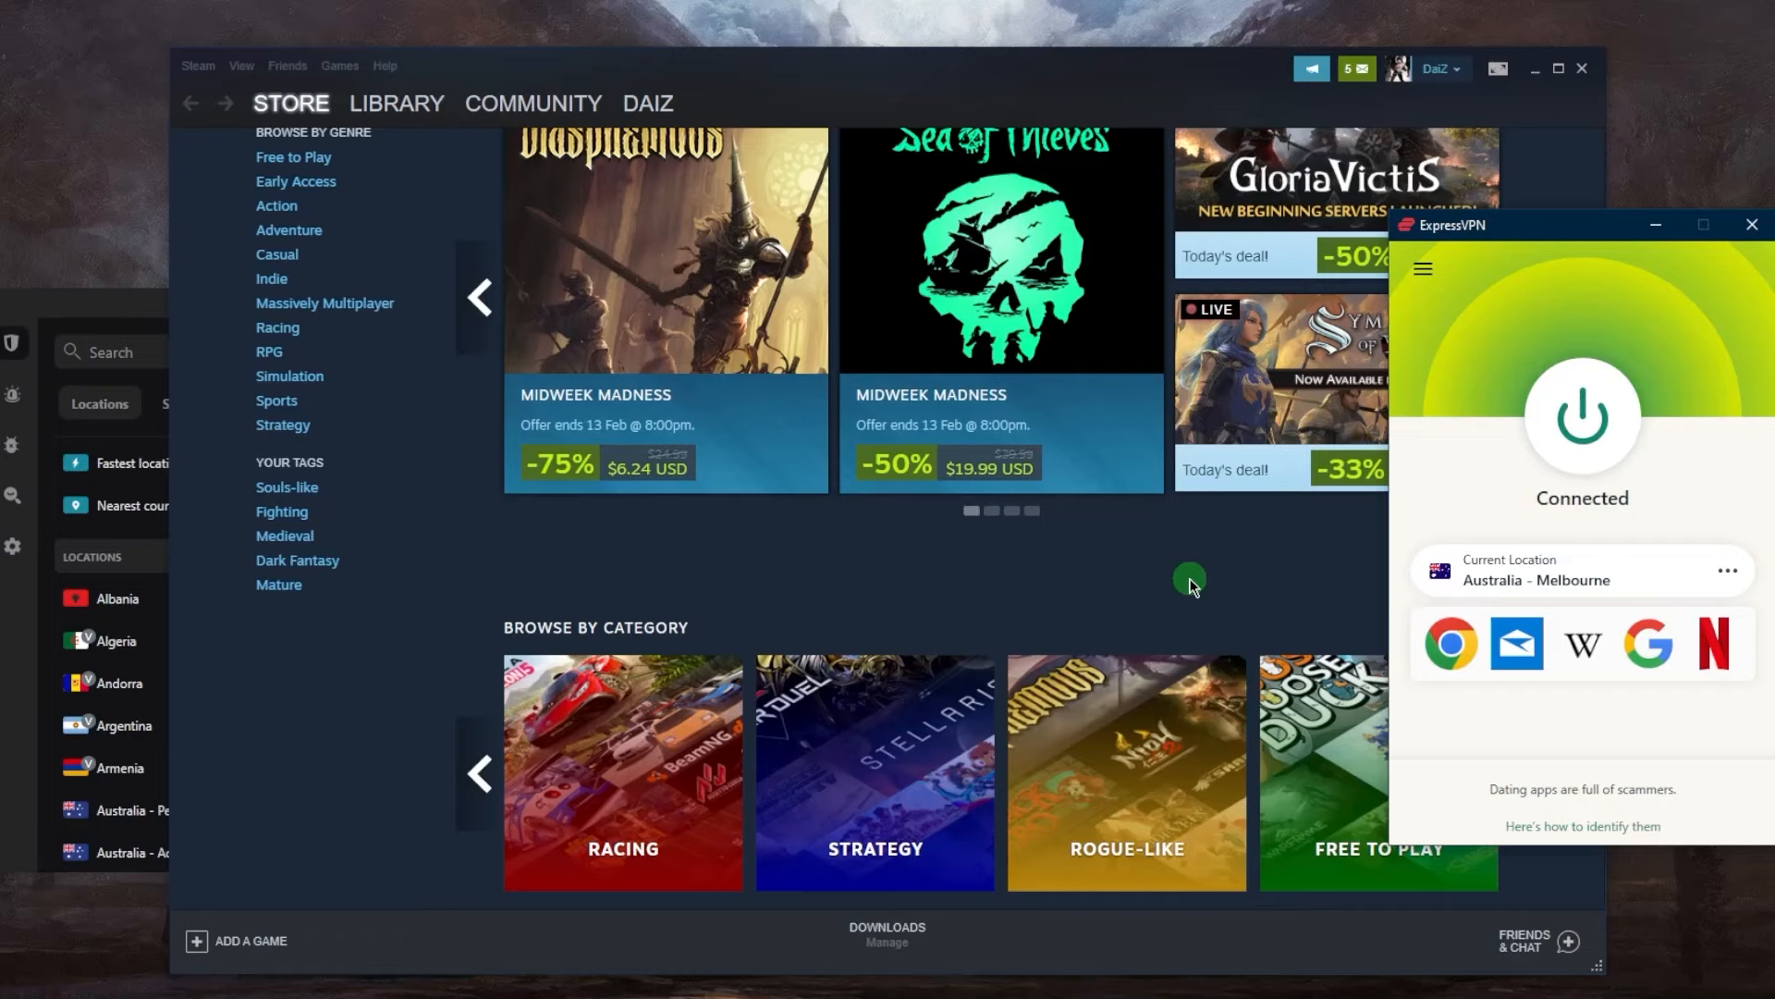
Scroll the Steam store front back up to the special offers.
{"action": "scroll", "scroll_direction": "up", "scroll_amount": 3}
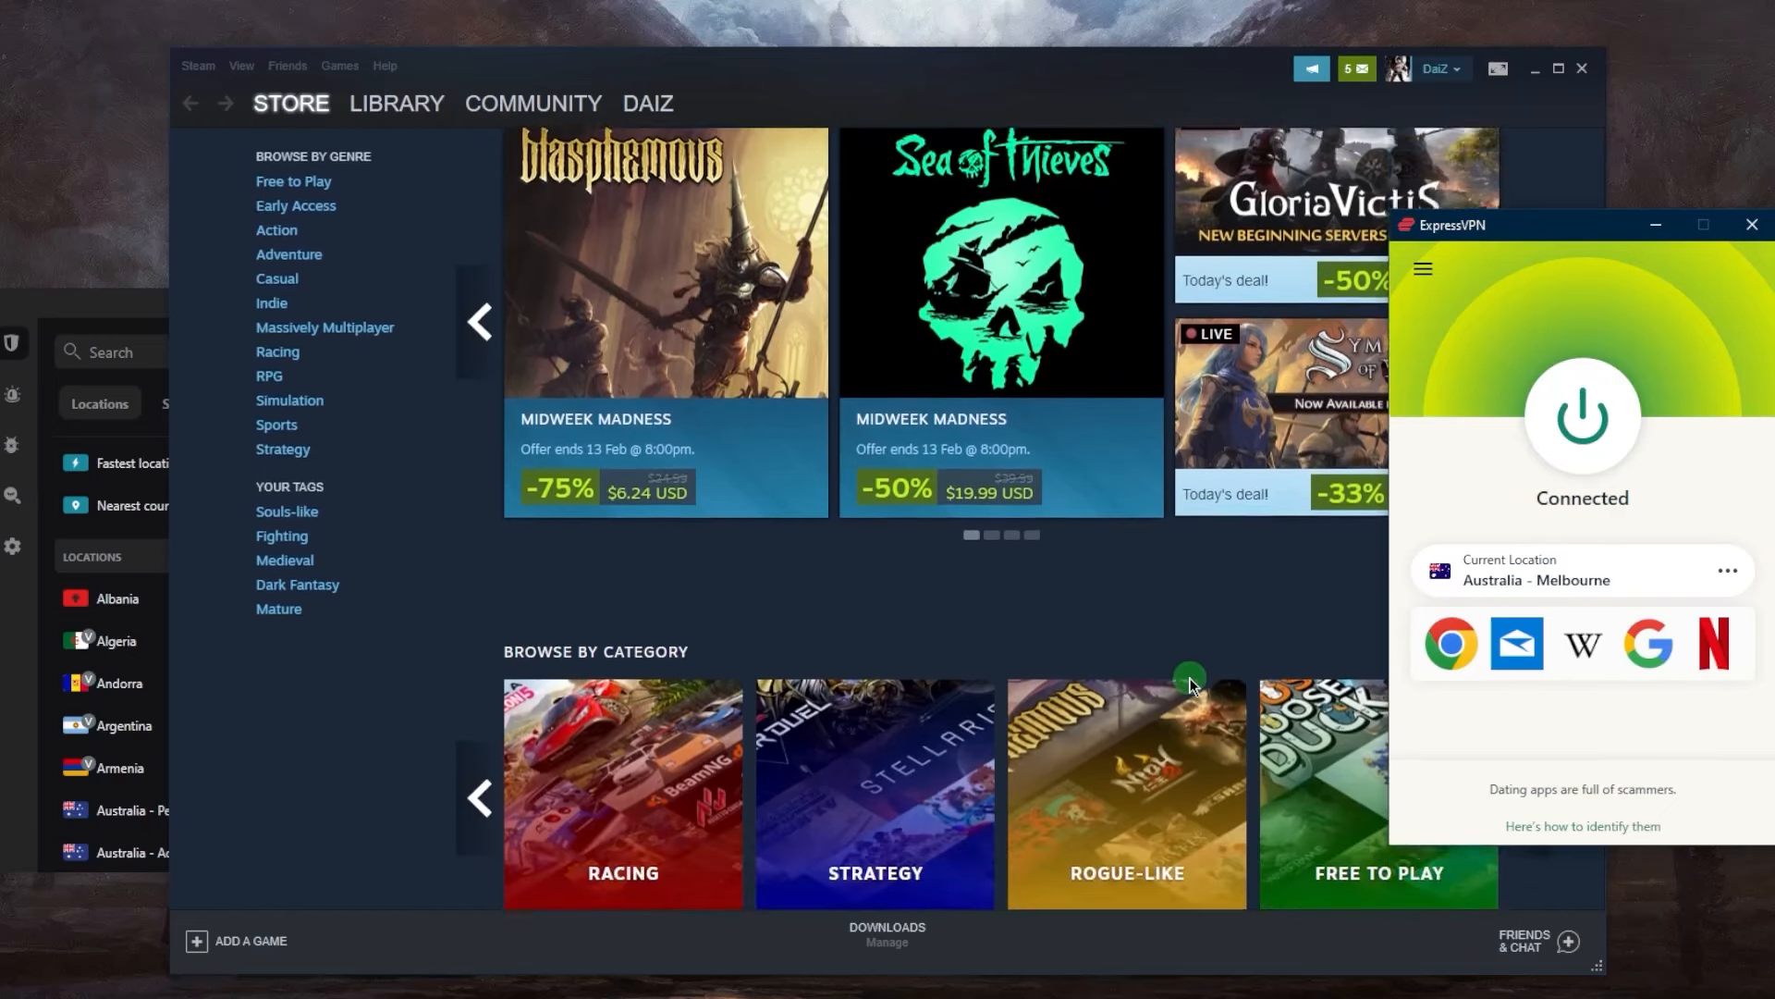
{"action": "scroll", "scroll_direction": "up", "scroll_amount": 3}
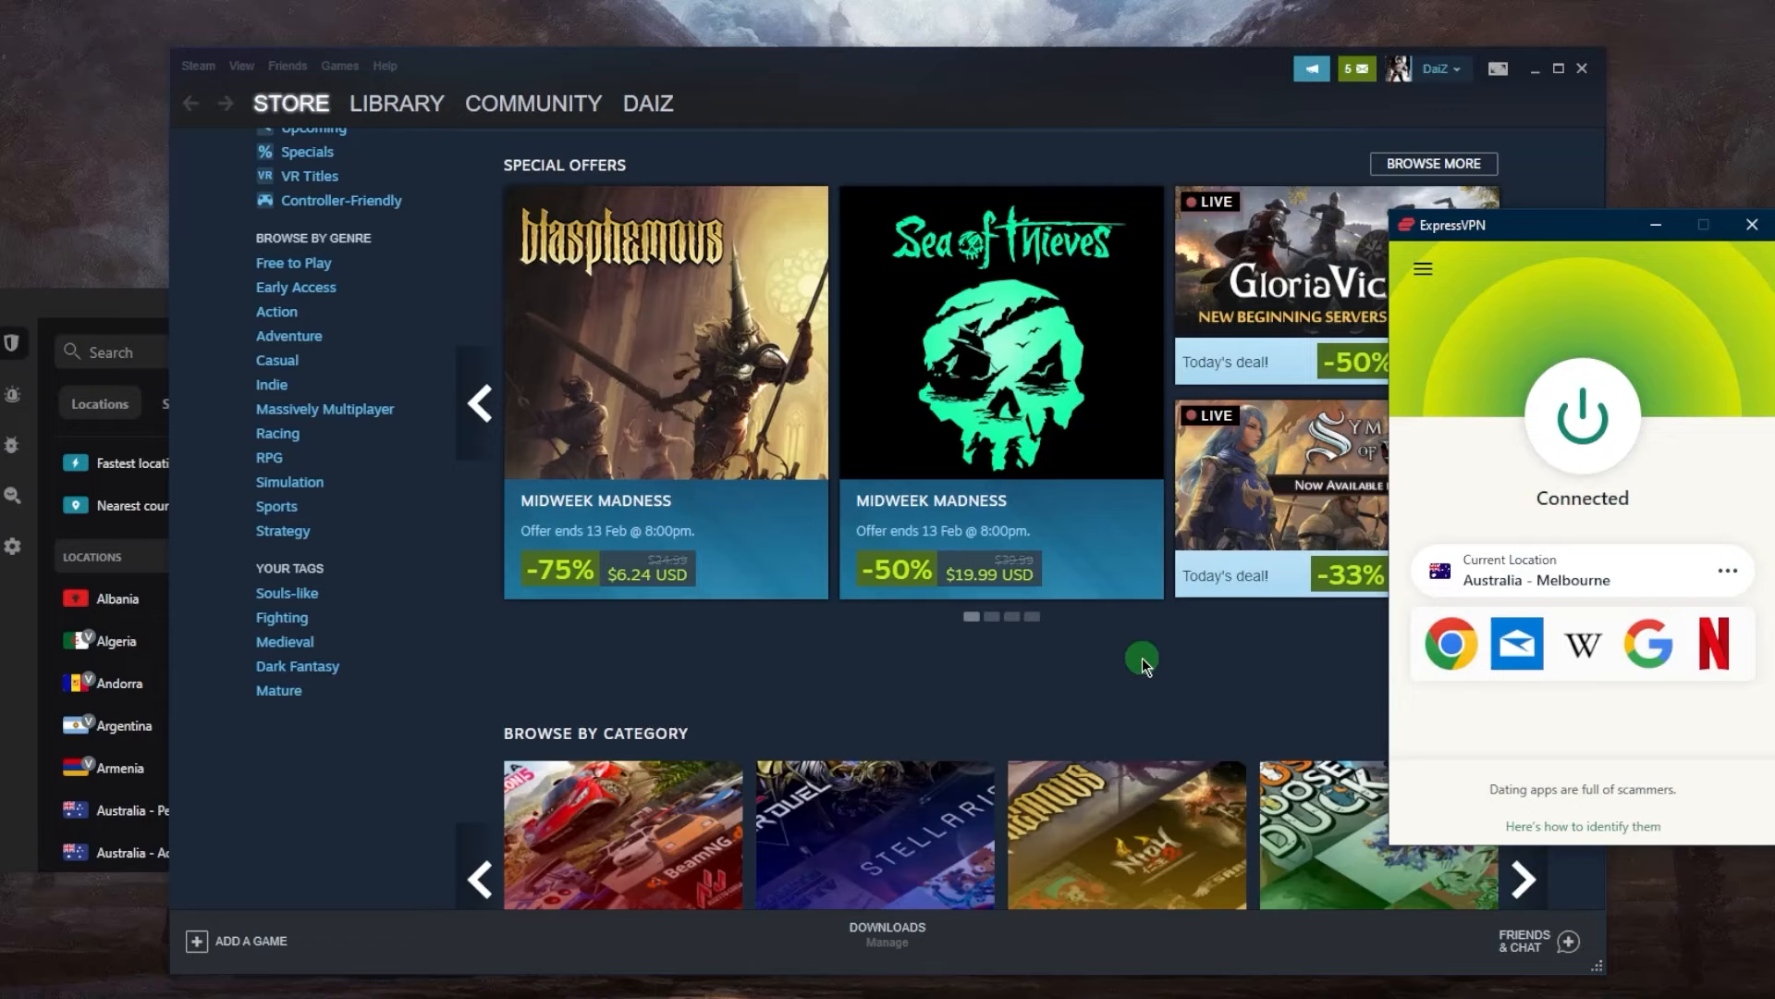
{"action": "mouse_move", "coordinate": [1104, 682]}
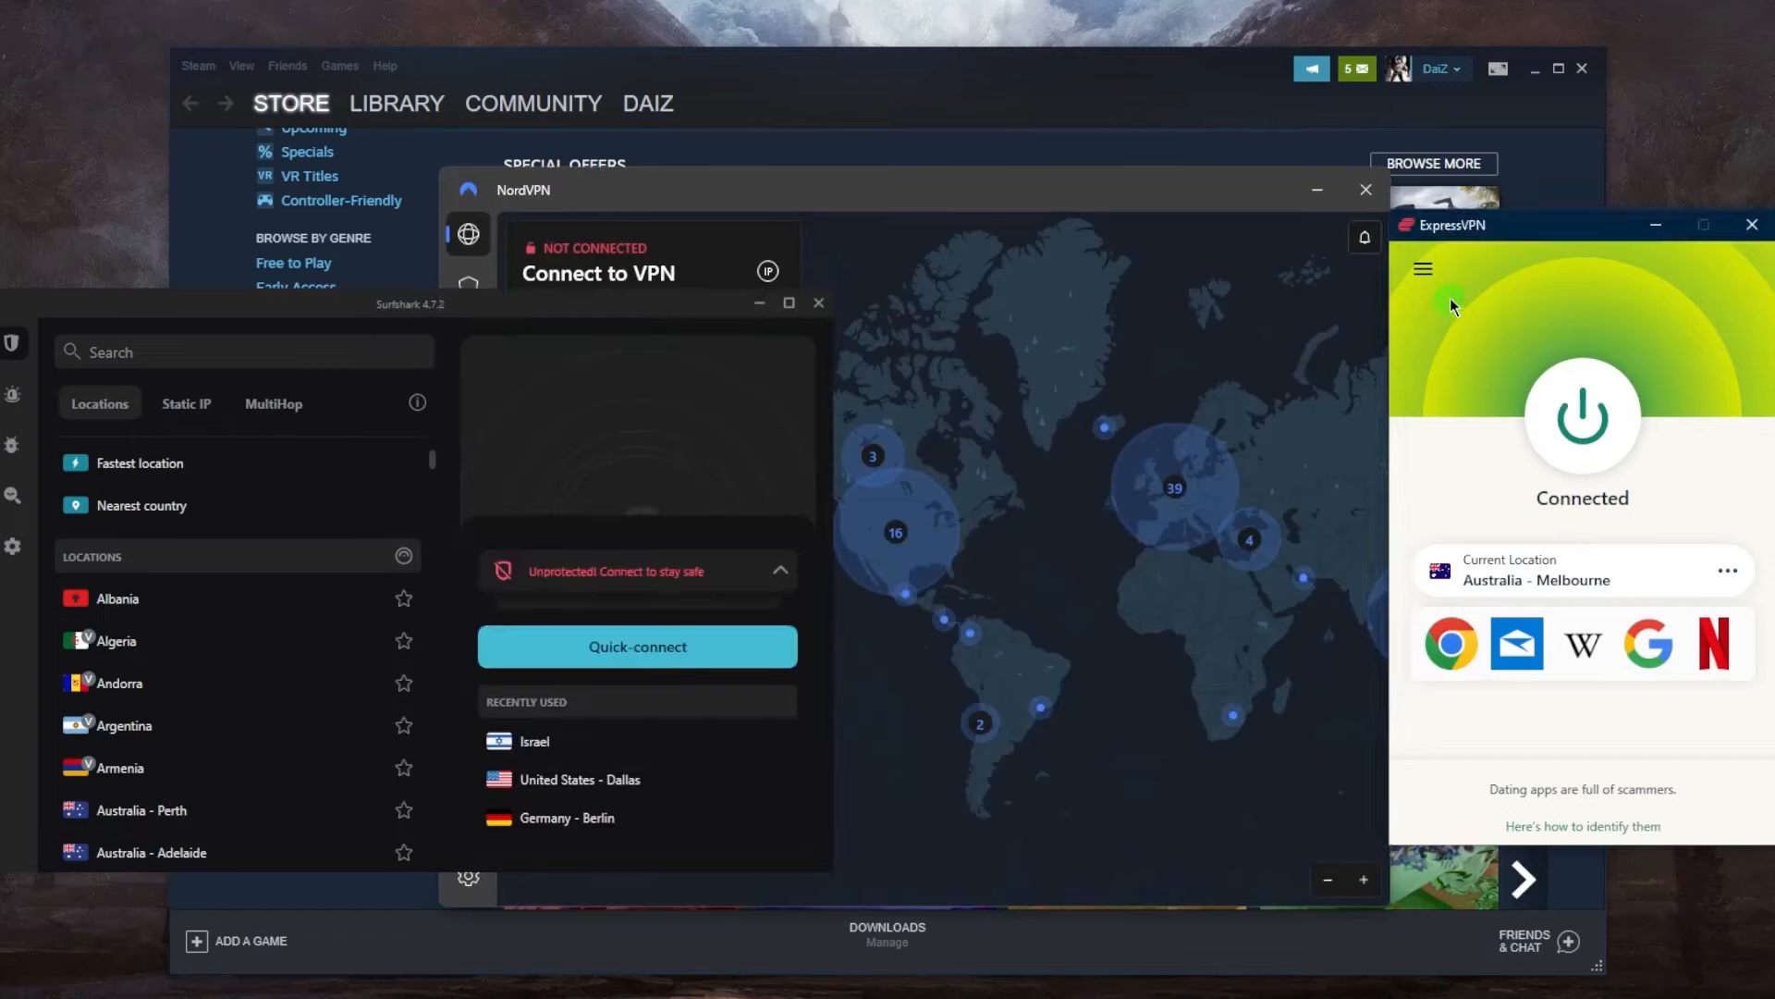
{"action": "mouse_move", "coordinate": [1459, 364]}
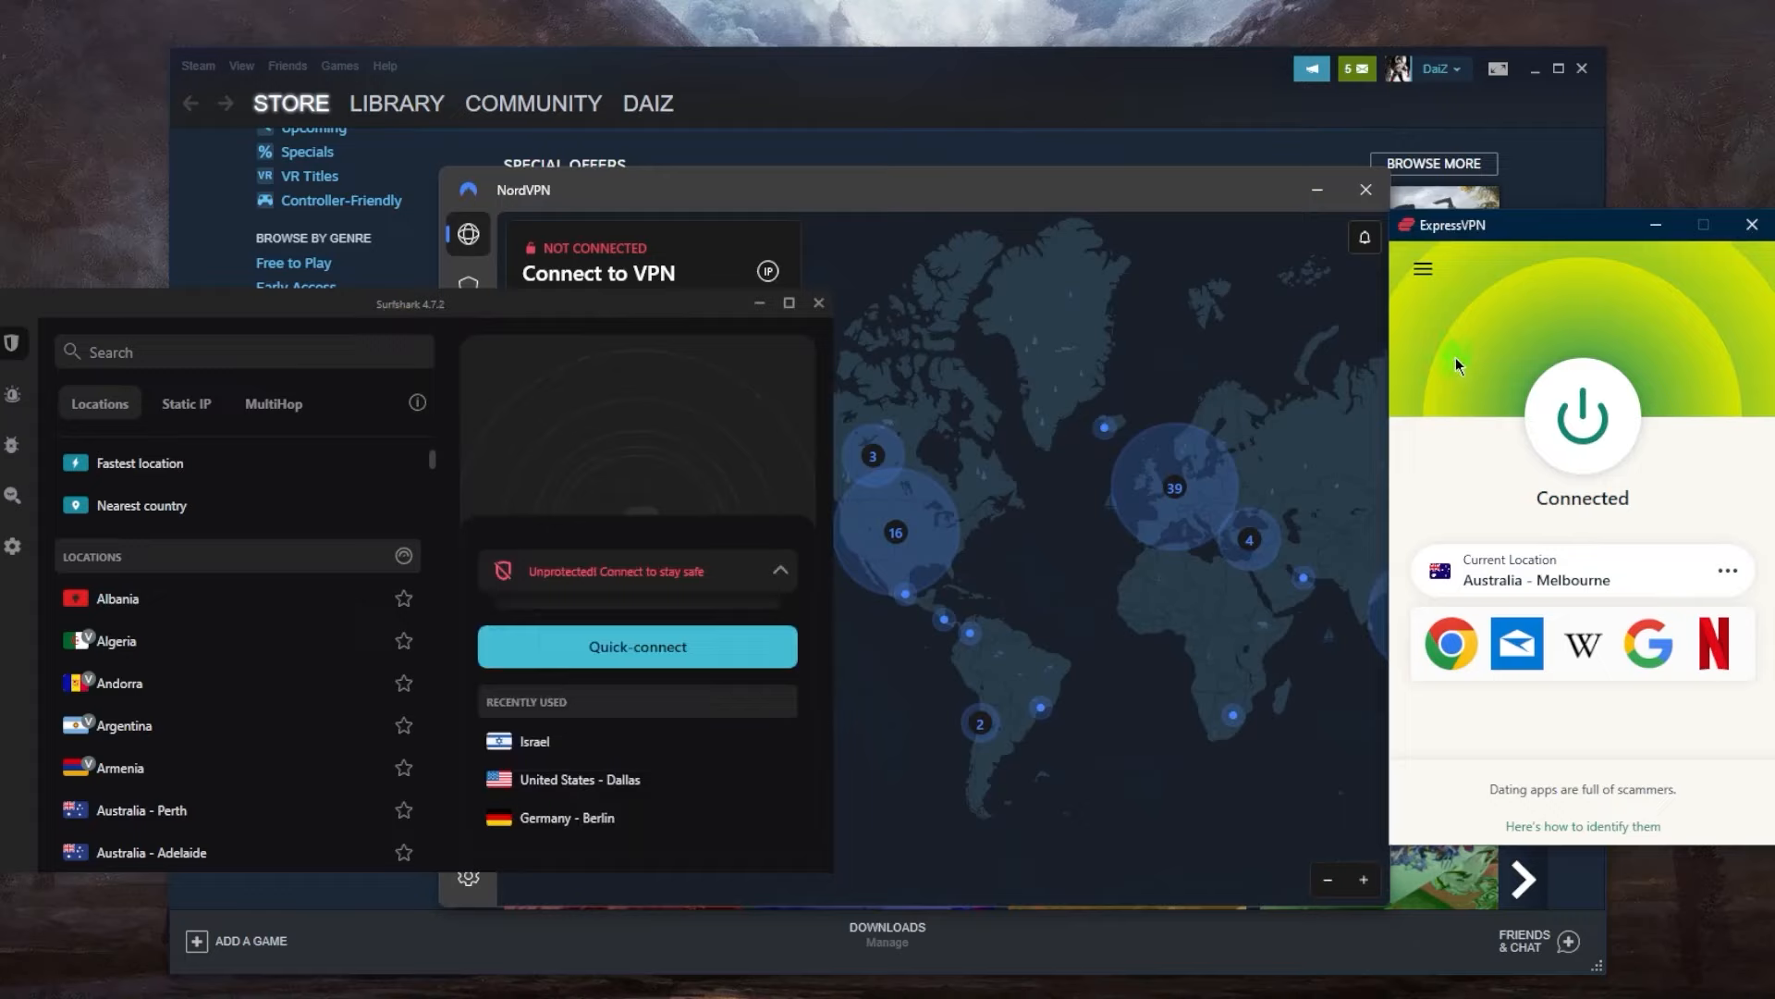
{"action": "mouse_move", "coordinate": [1002, 385]}
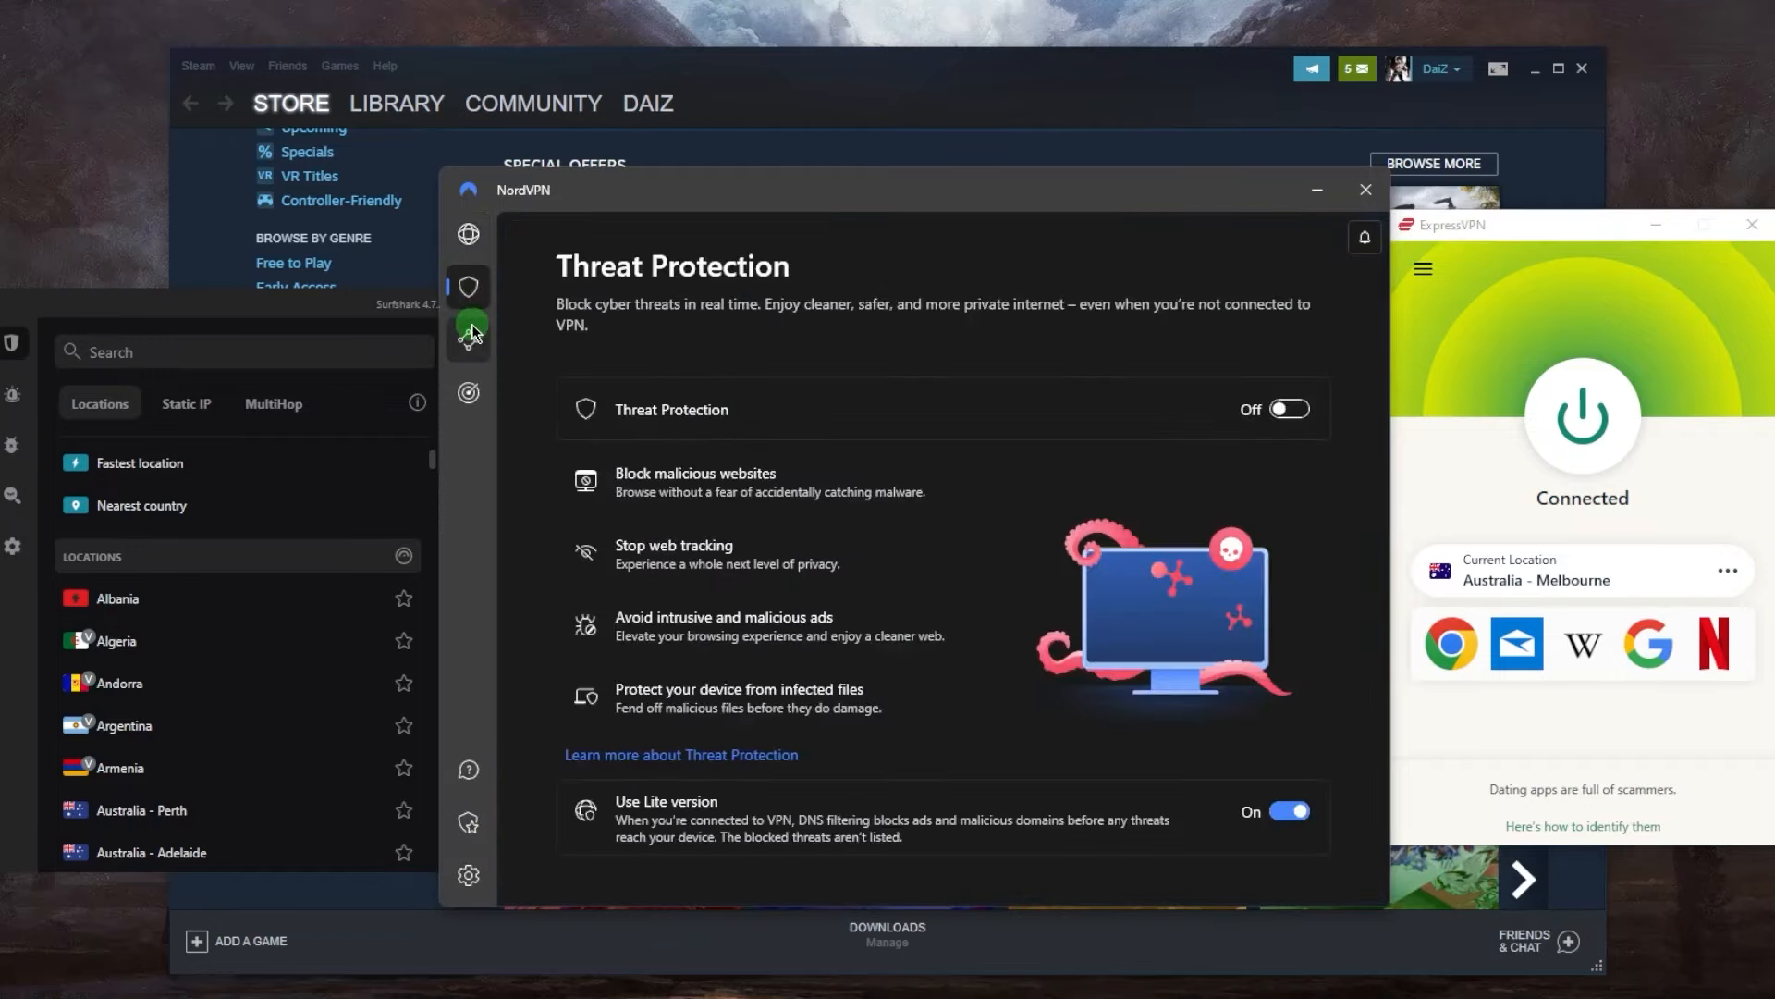
{"action": "left_click", "coordinate": [468, 234]}
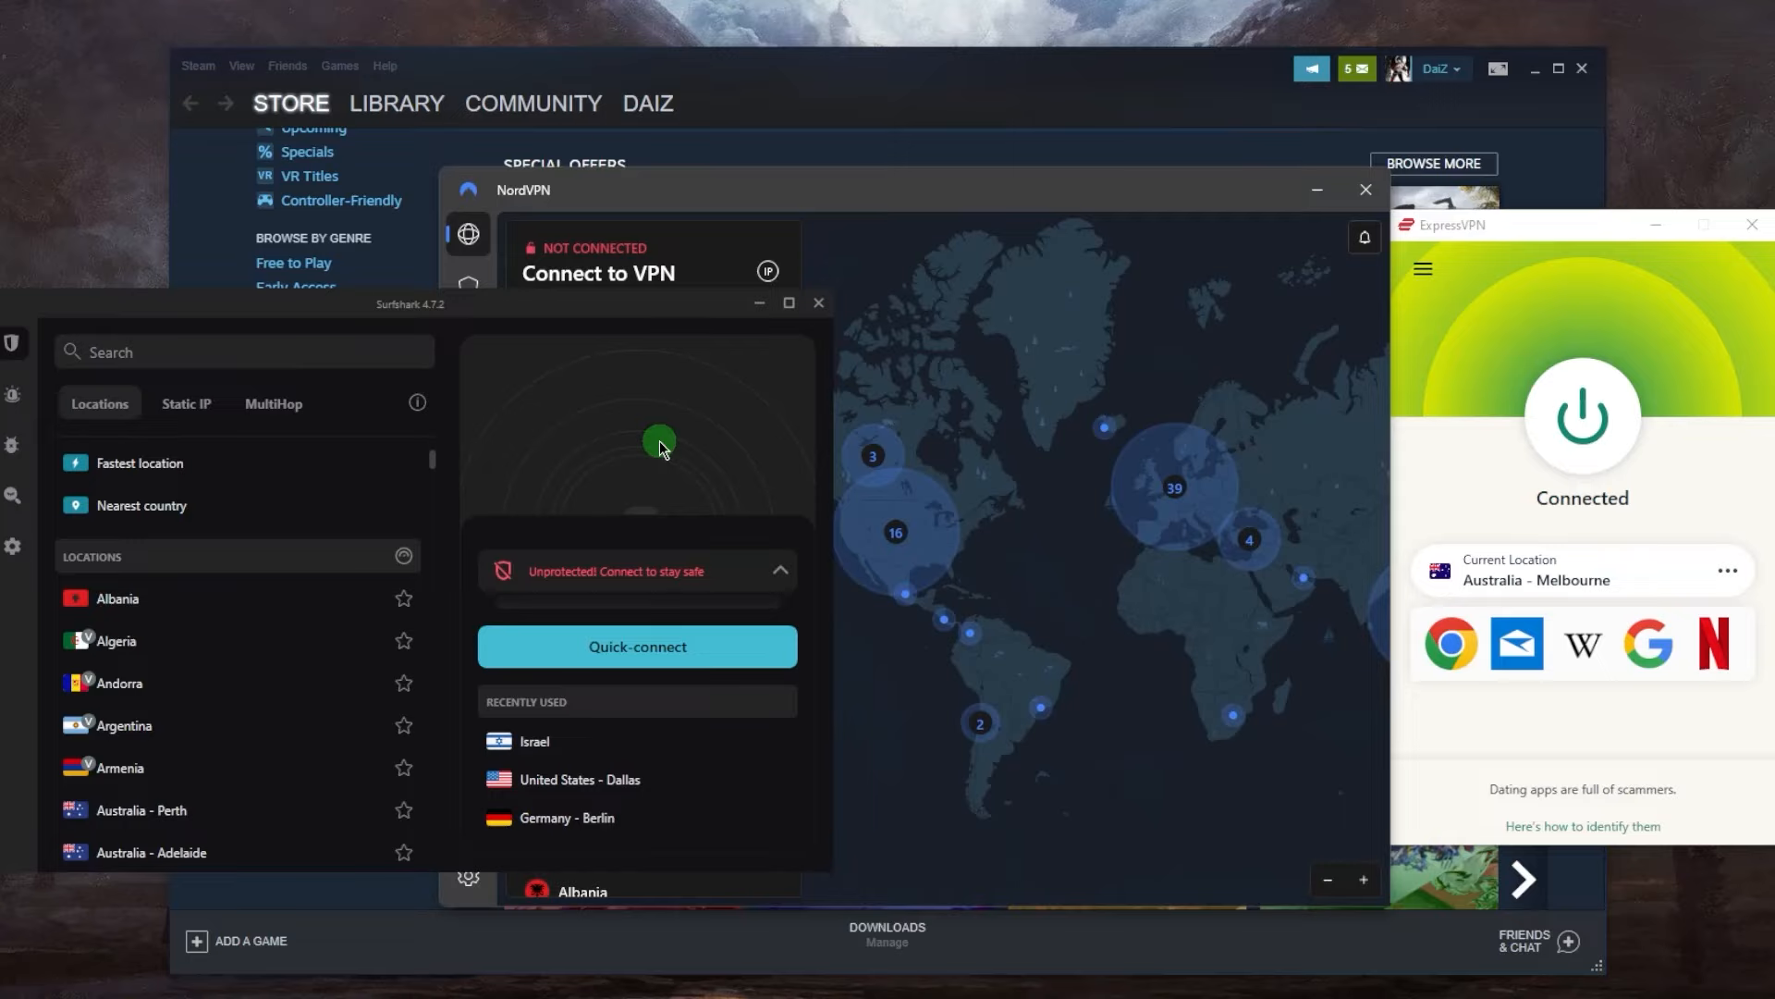
{"action": "mouse_move", "coordinate": [846, 342]}
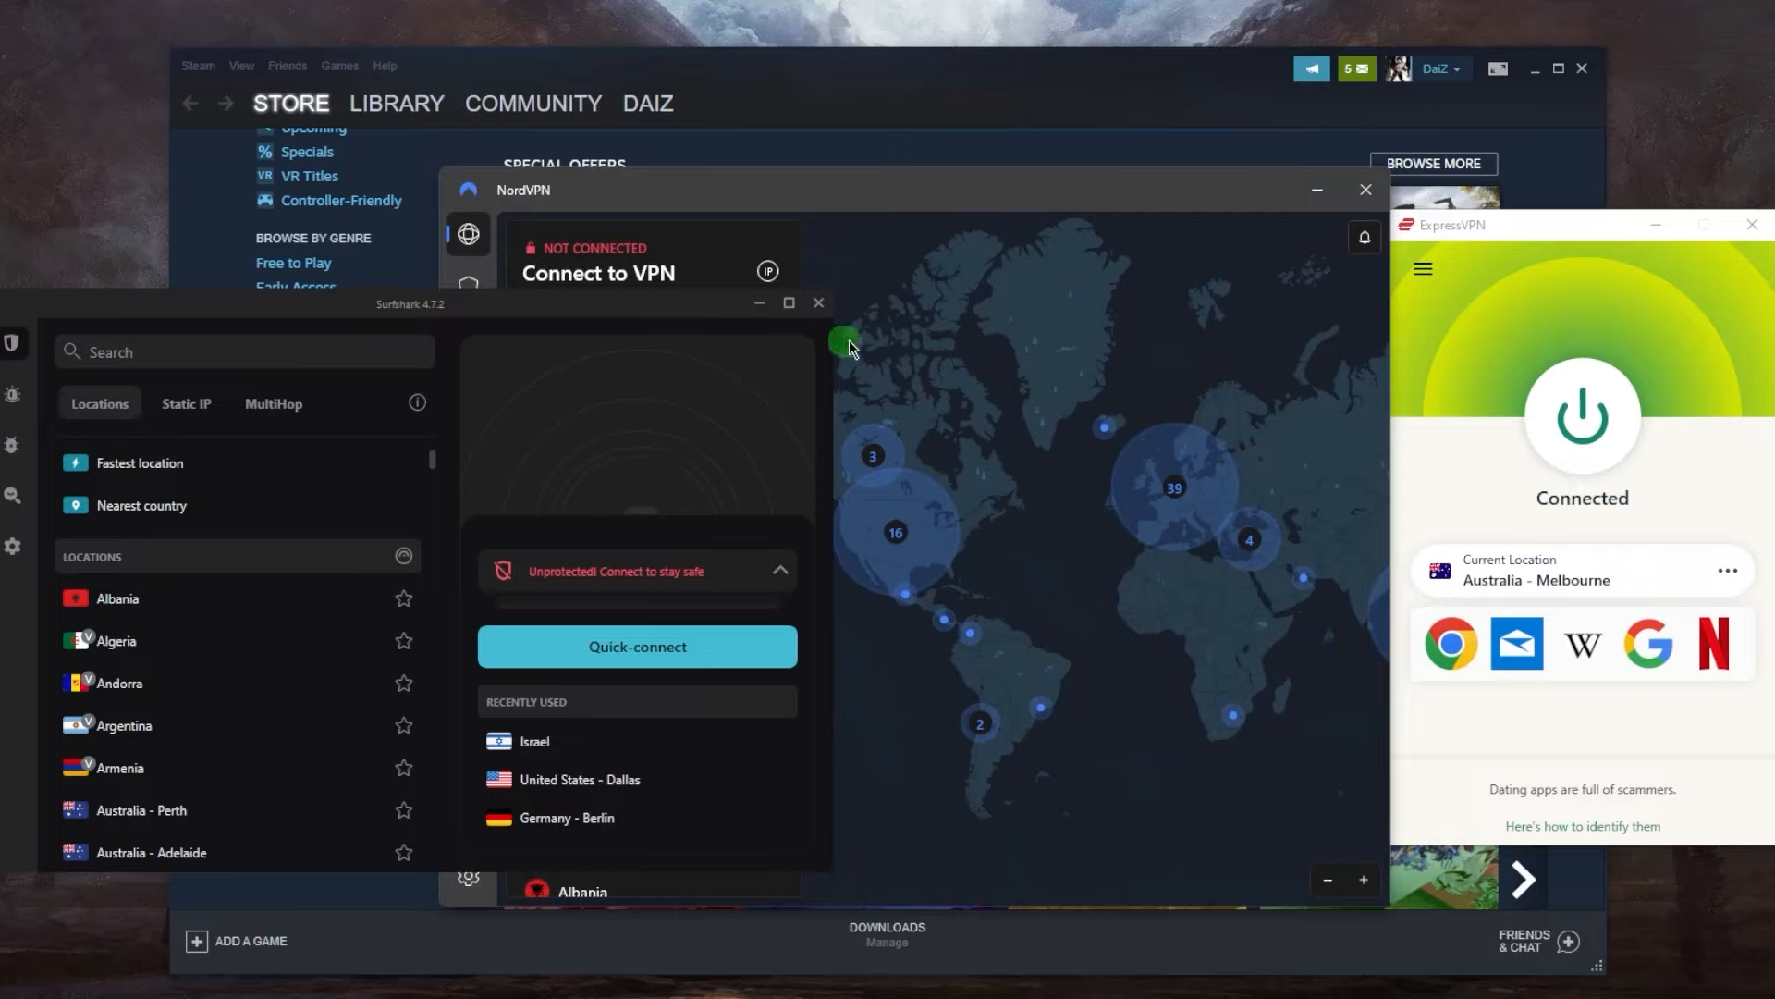
{"action": "mouse_move", "coordinate": [404, 313]}
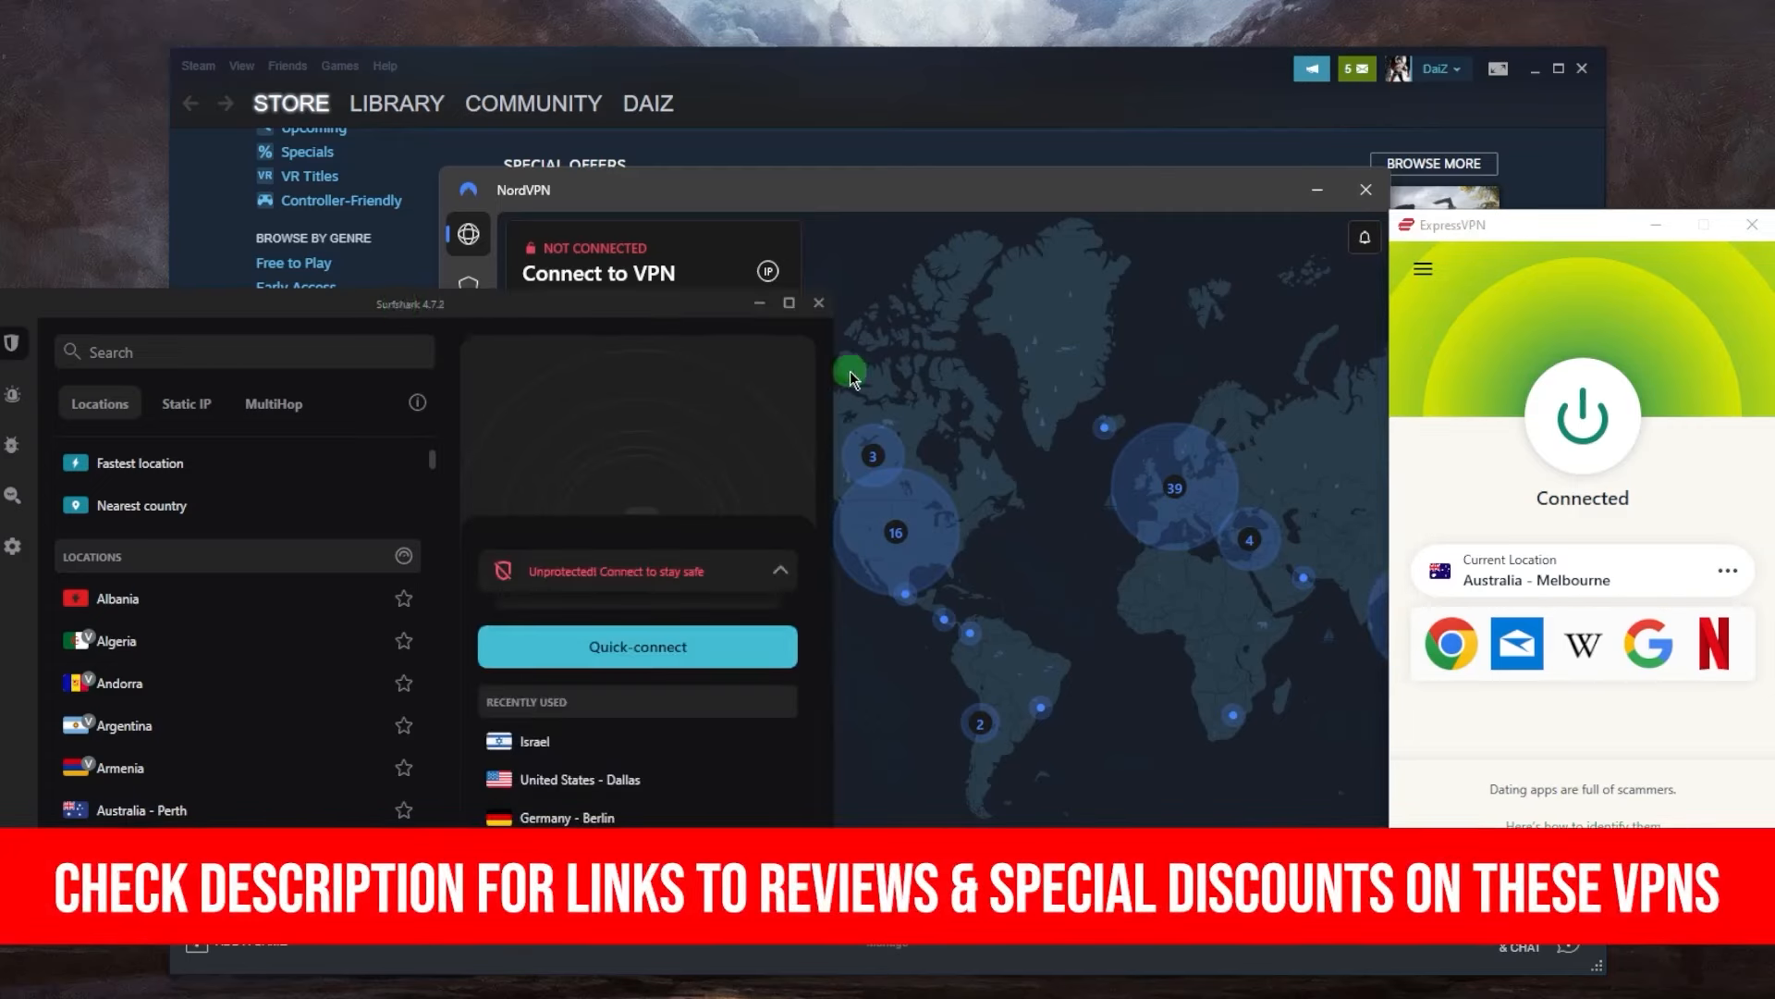
{"action": "mouse_move", "coordinate": [1019, 377]}
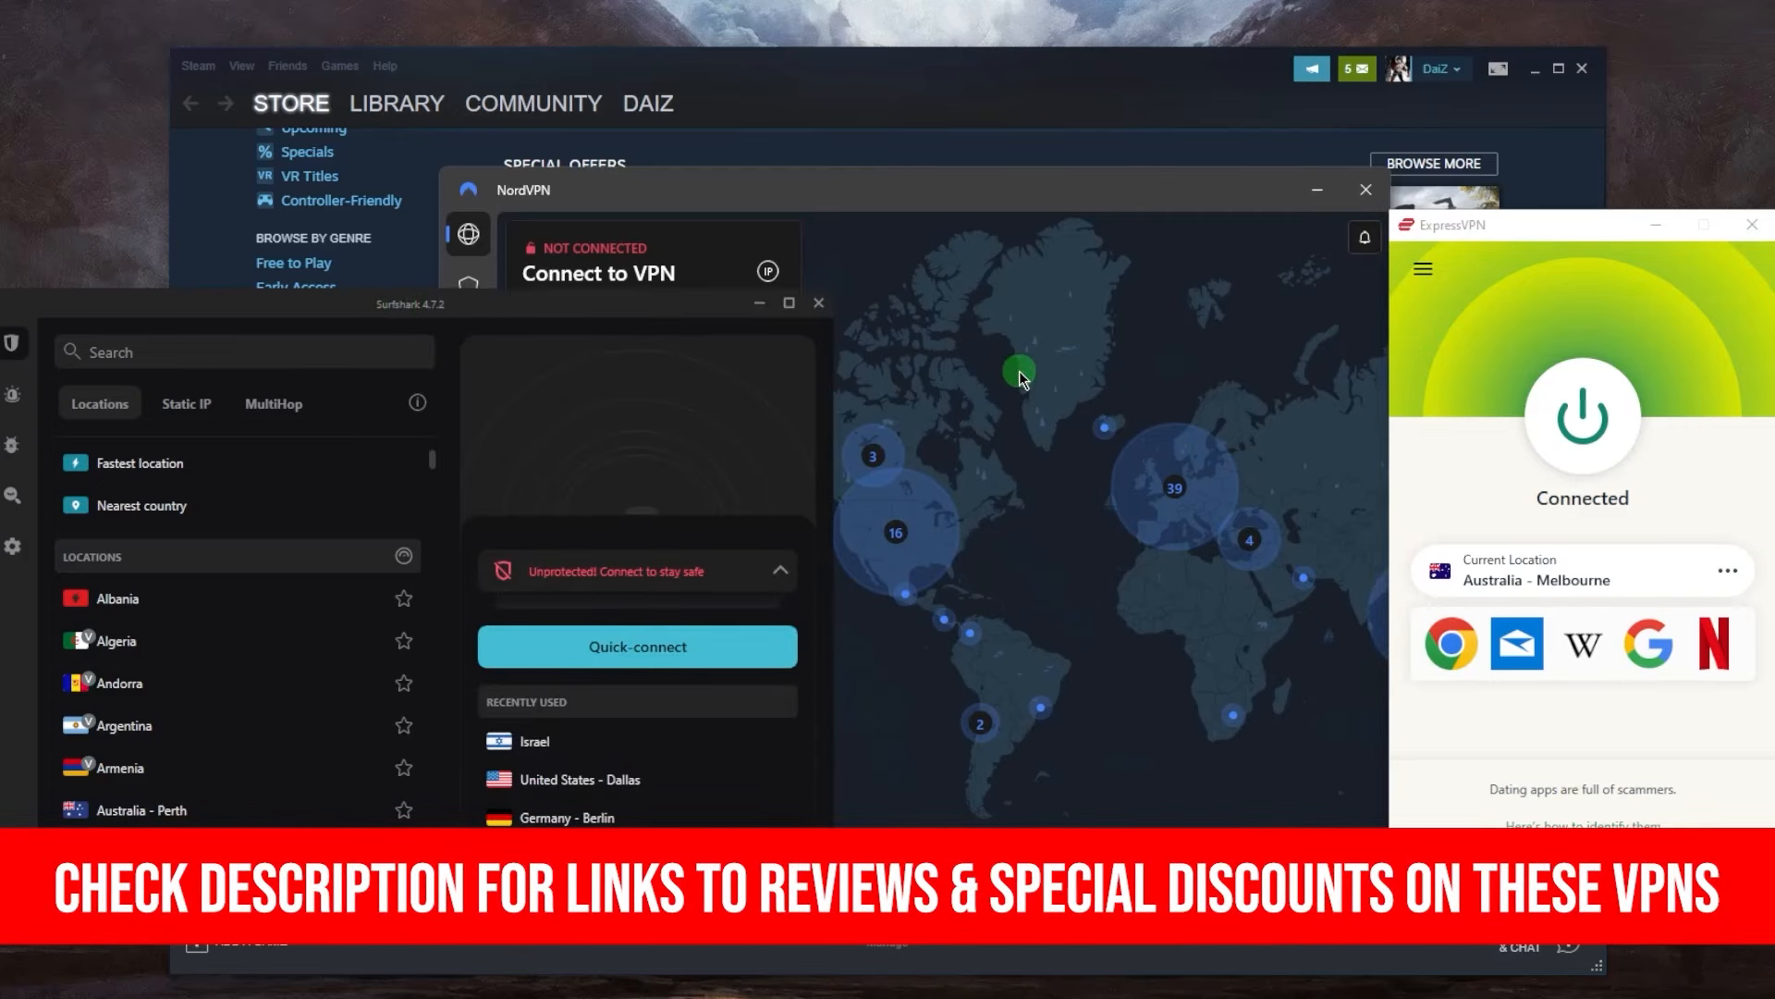